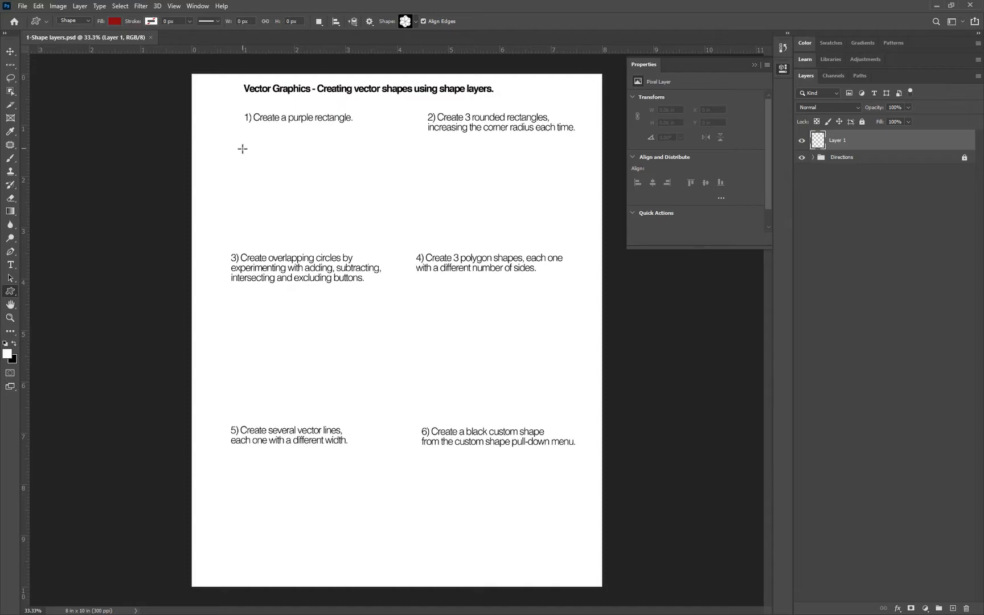
{"action": "mouse_move", "coordinate": [266, 155]}
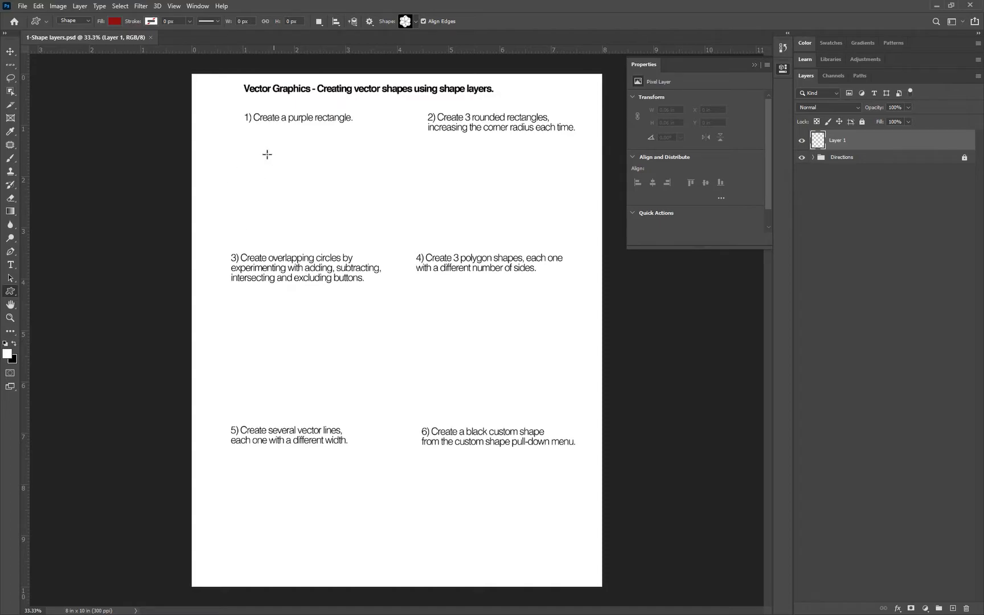
{"action": "mouse_move", "coordinate": [228, 130]}
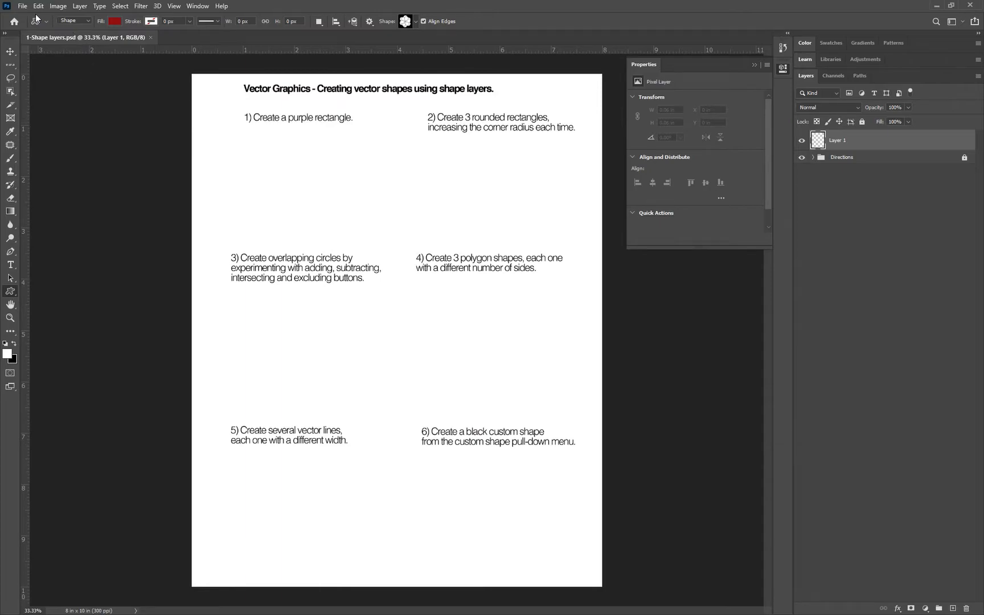
{"action": "mouse_move", "coordinate": [28, 15]}
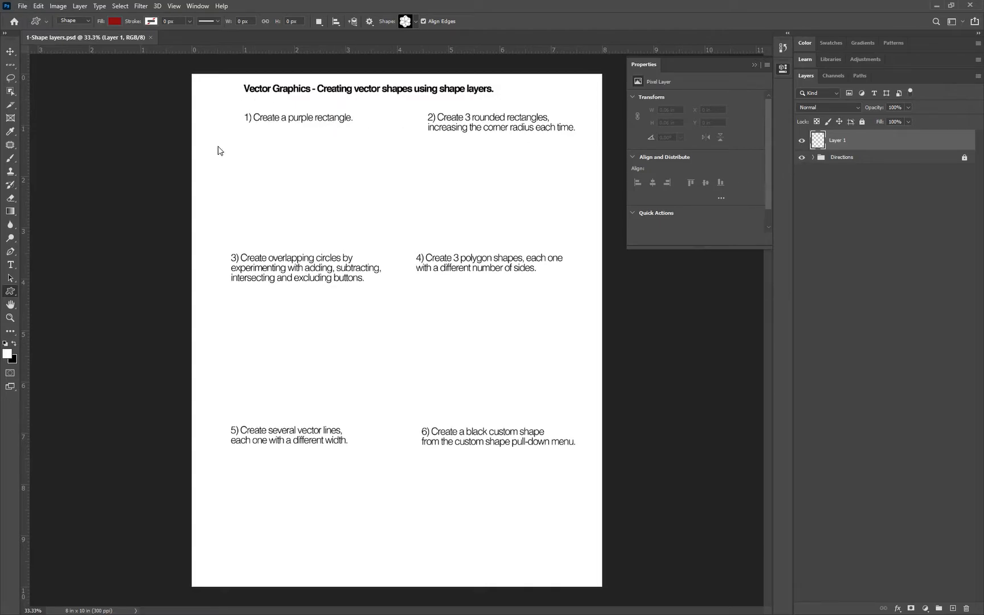
{"action": "mouse_move", "coordinate": [384, 135]}
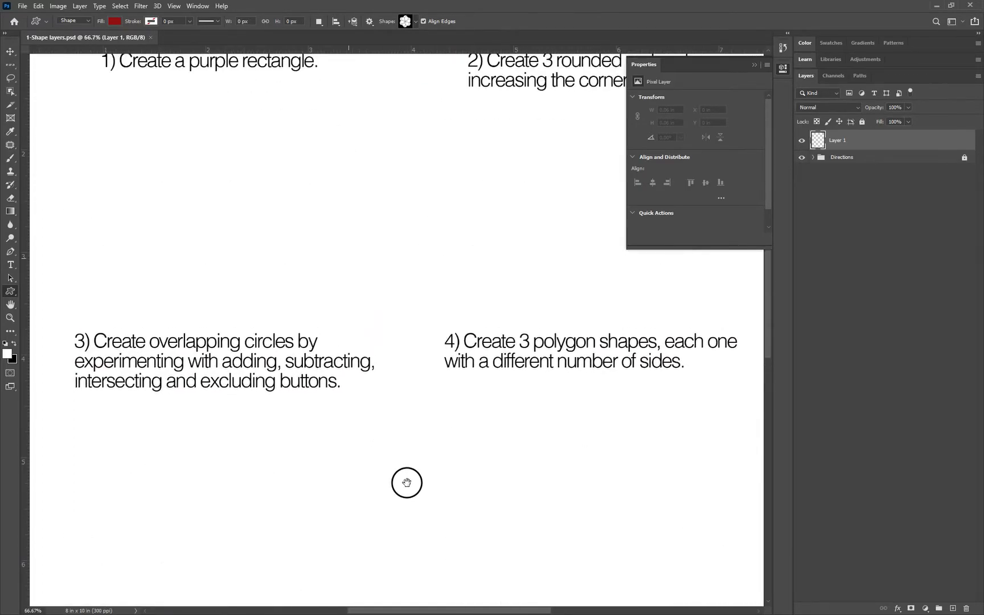
Pan to item 1 and draw a purple-filled rectangle beneath it with the Rectangle Tool
{"action": "left_click_drag", "start_coordinate": [408, 482], "coordinate": [457, 519]}
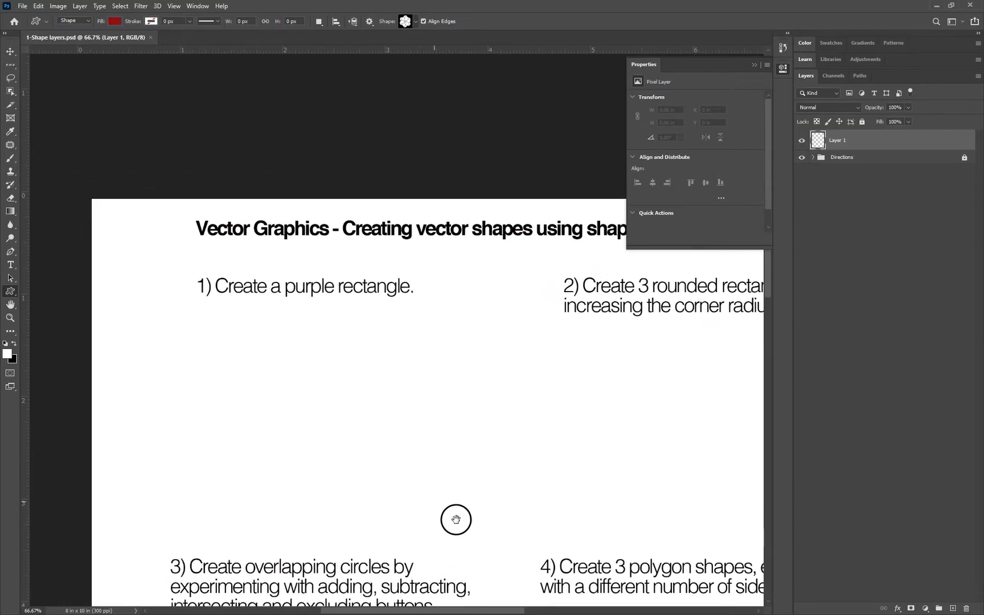
{"action": "left_click_drag", "start_coordinate": [456, 519], "coordinate": [432, 474]}
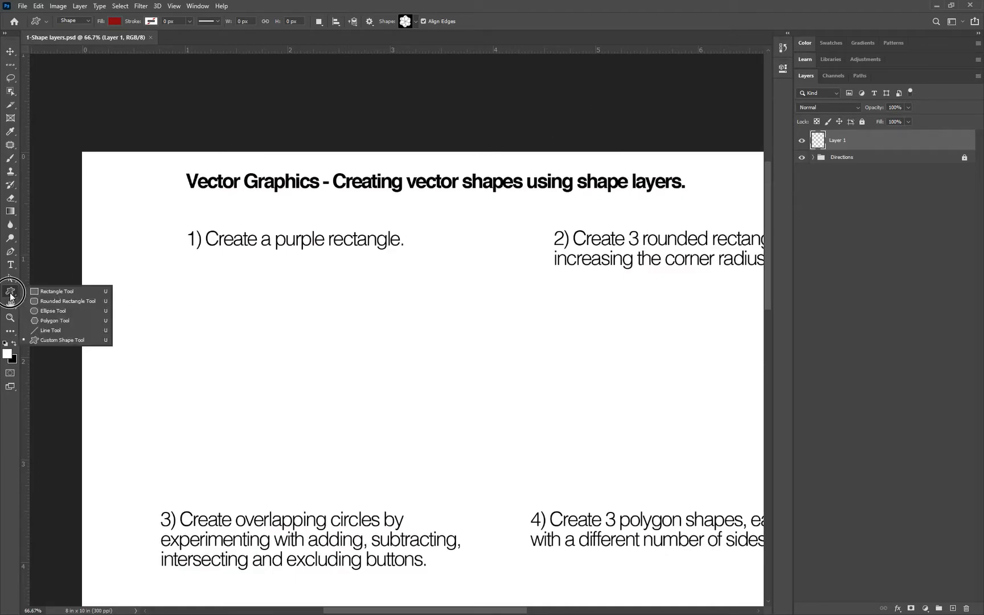
{"action": "mouse_move", "coordinate": [35, 292]}
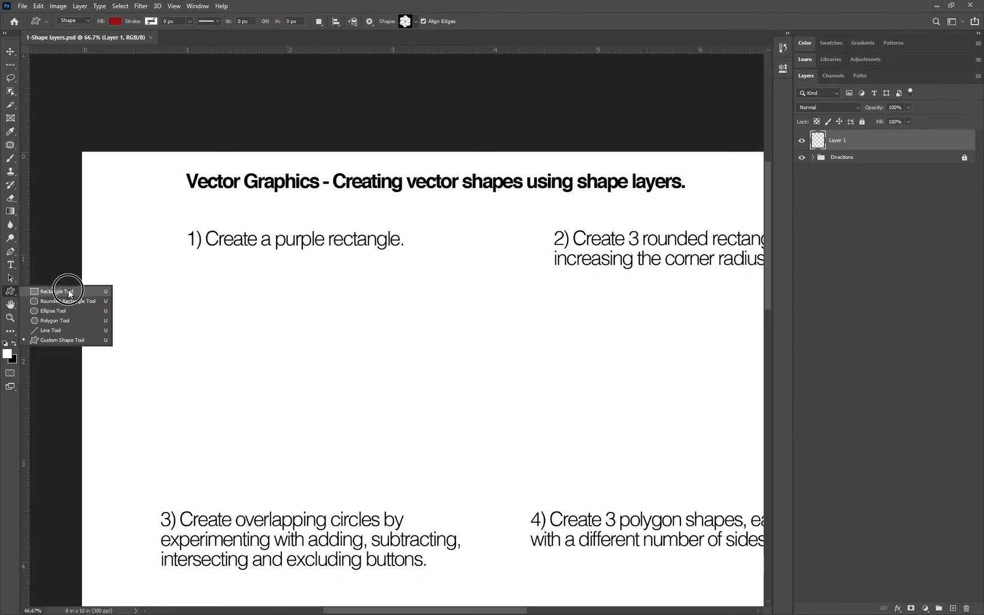
{"action": "left_click", "coordinate": [54, 291]}
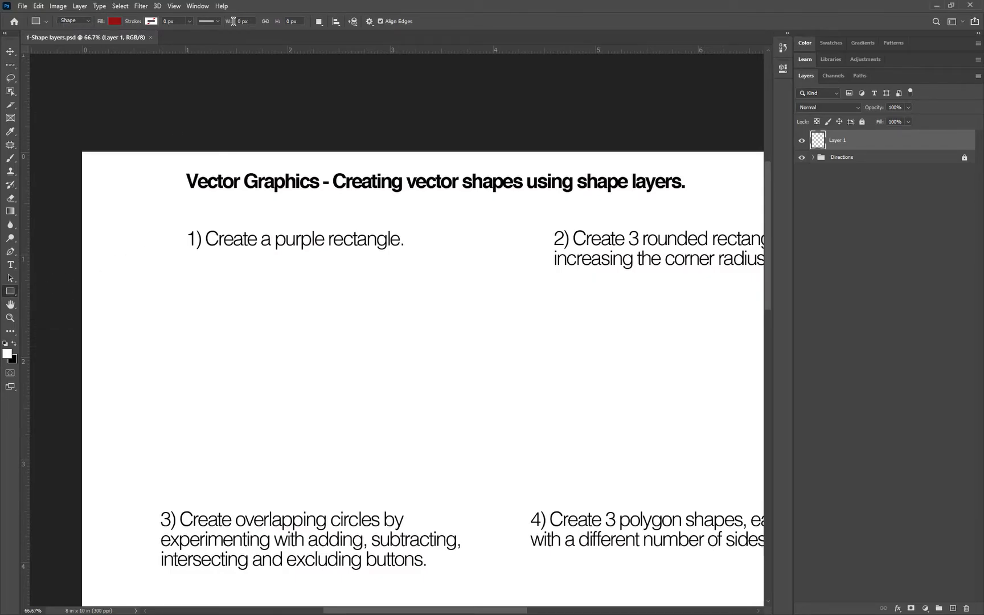
{"action": "left_click", "coordinate": [117, 22]}
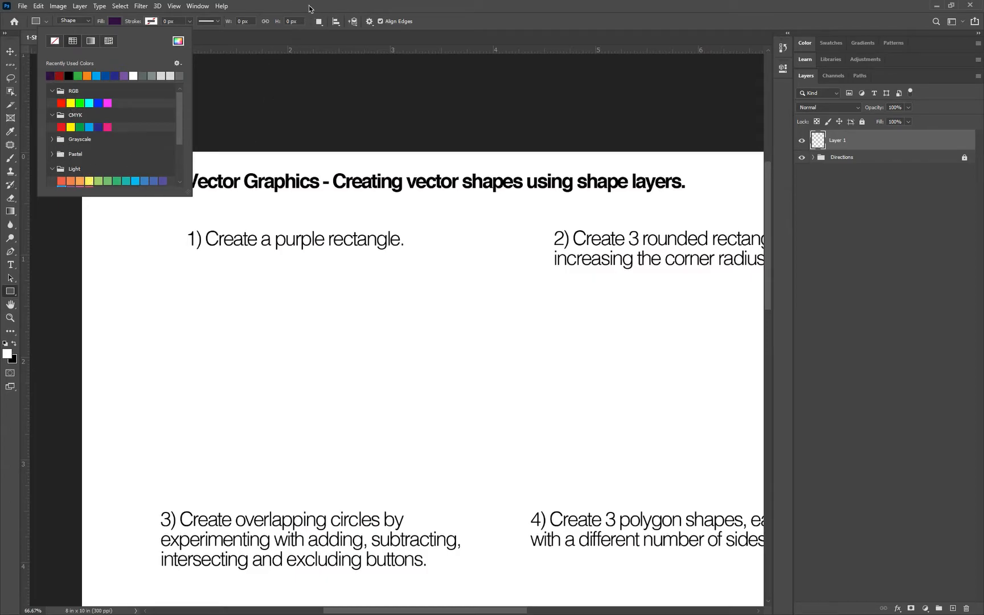
{"action": "left_click_drag", "start_coordinate": [154, 276], "coordinate": [396, 430]}
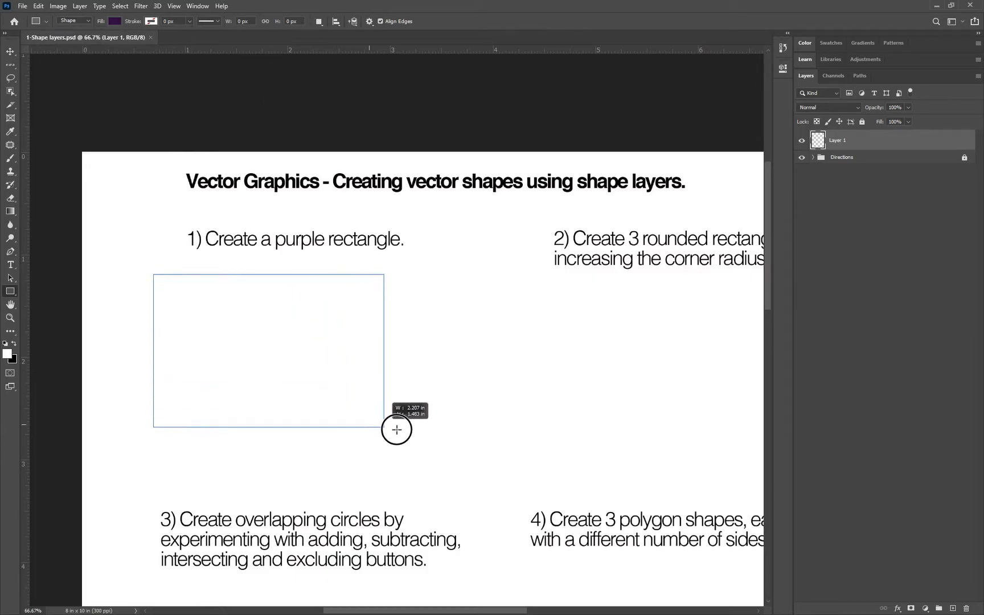
{"action": "left_click_drag", "start_coordinate": [396, 429], "coordinate": [426, 423]}
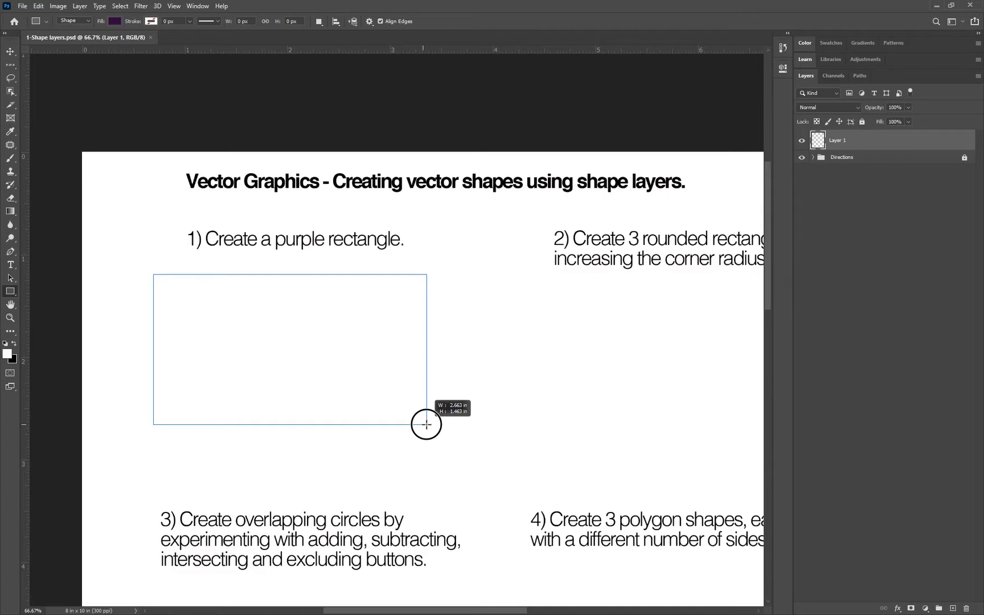
{"action": "left_click_drag", "start_coordinate": [154, 275], "coordinate": [432, 430]}
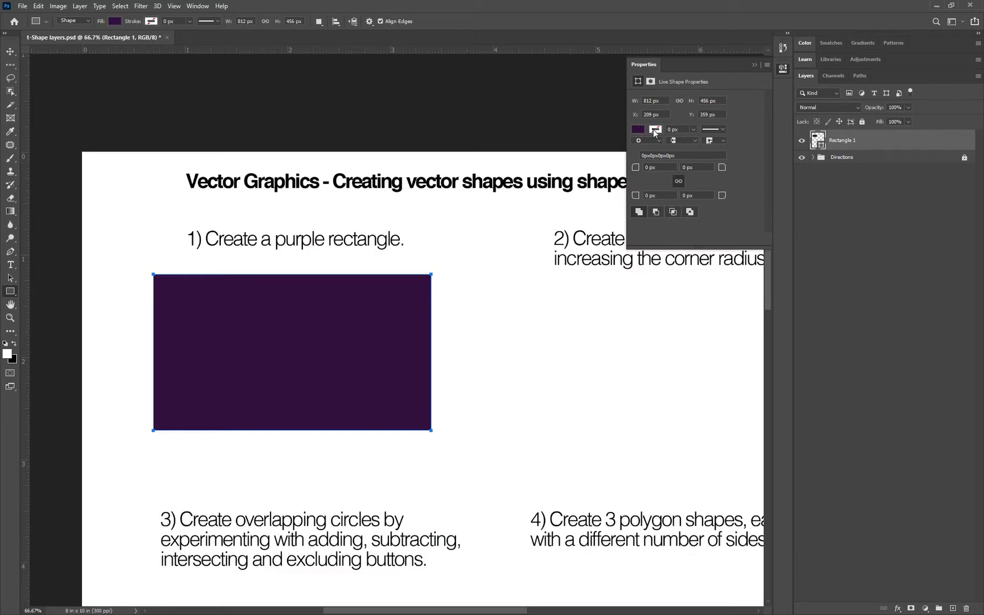
Give the purple rectangle a black 0.81 px stroke
{"action": "left_click", "coordinate": [637, 129]}
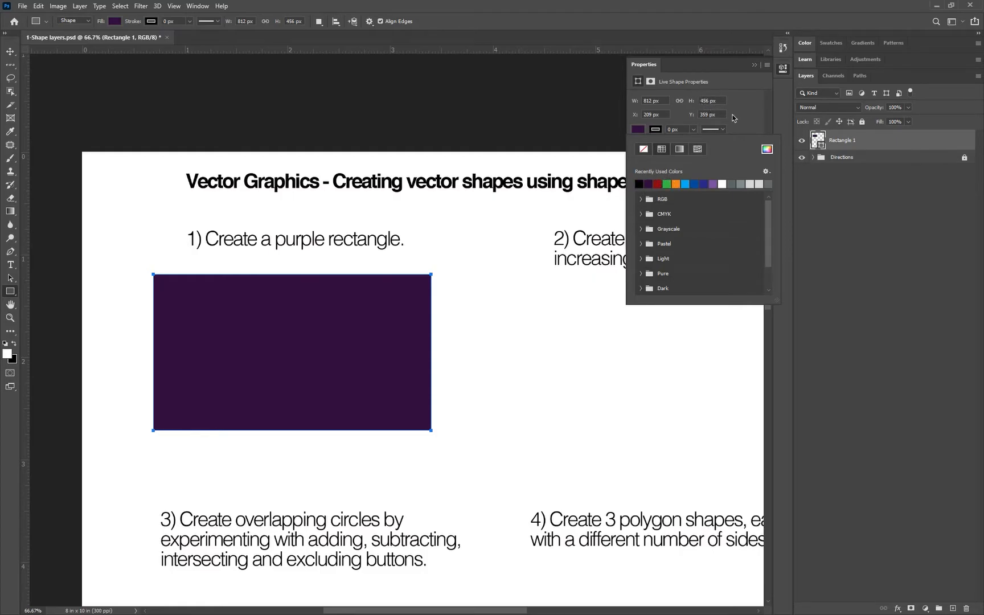
{"action": "left_click", "coordinate": [714, 129]}
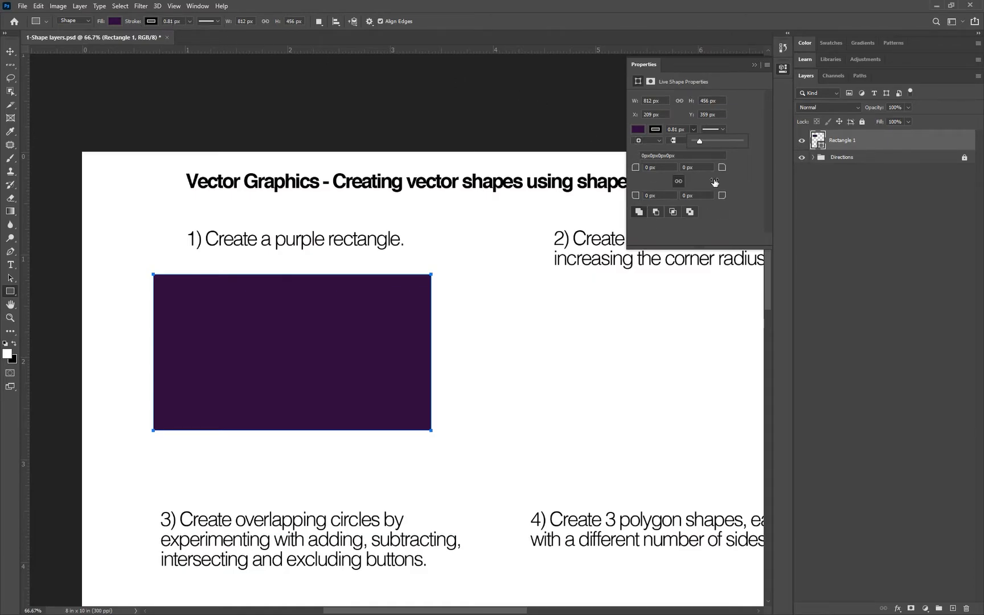
{"action": "mouse_move", "coordinate": [616, 90]}
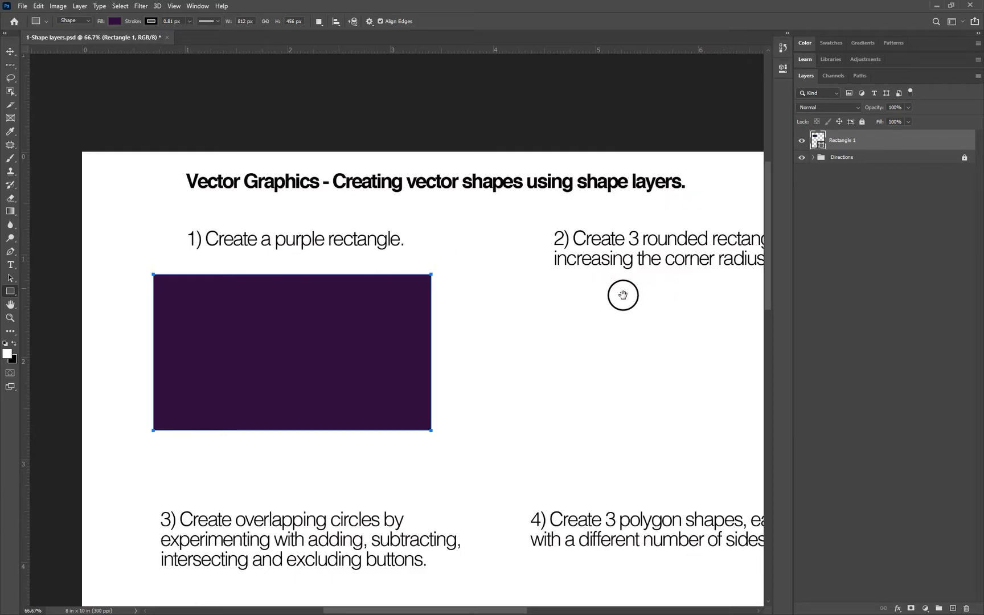
Pan right to show the empty area under the rounded-rectangles instruction
{"action": "left_click_drag", "start_coordinate": [623, 295], "coordinate": [369, 271]}
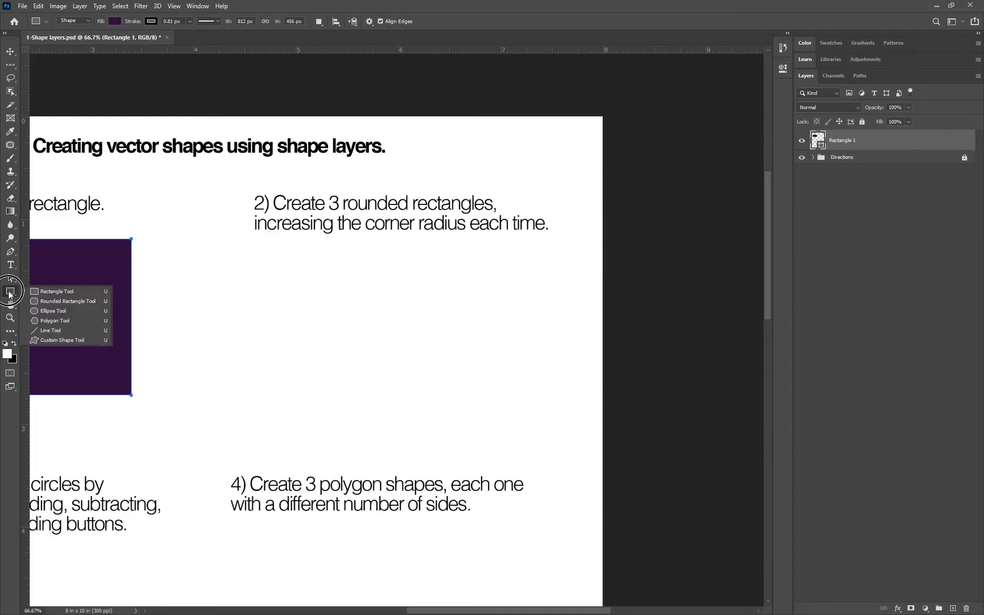
{"action": "mouse_move", "coordinate": [13, 295]}
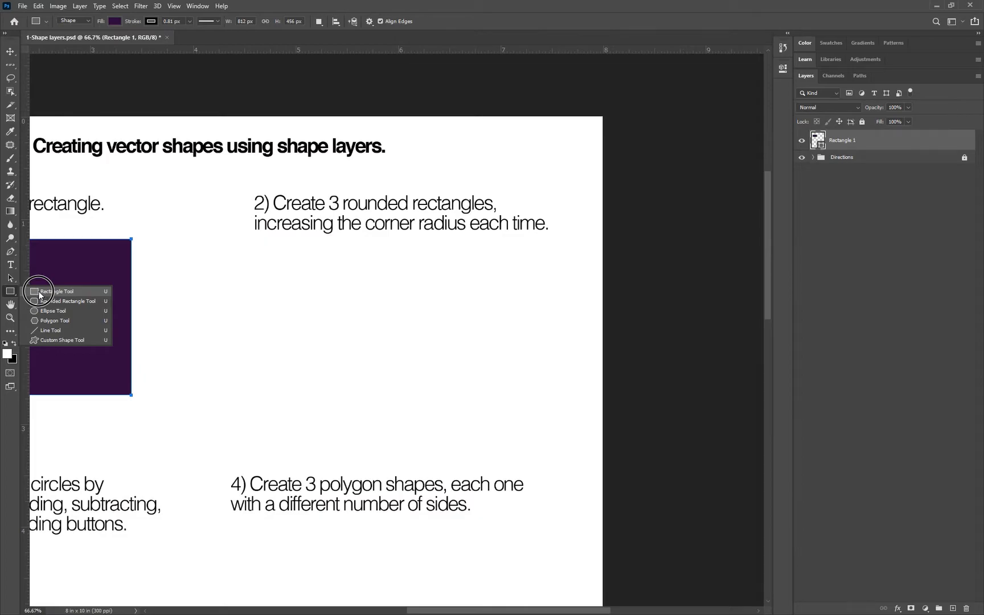
{"action": "mouse_move", "coordinate": [83, 301]}
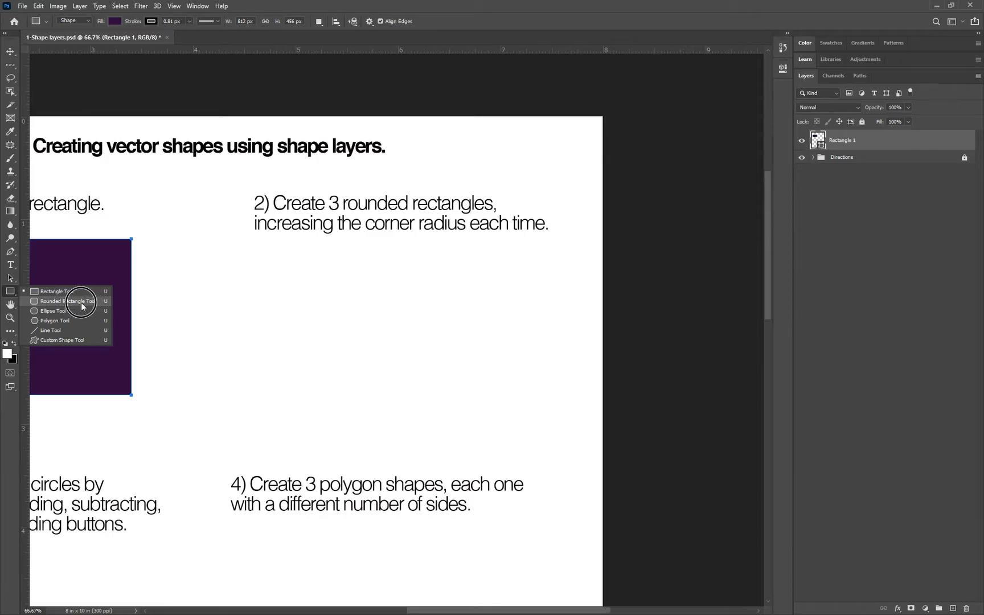
{"action": "mouse_move", "coordinate": [45, 306]}
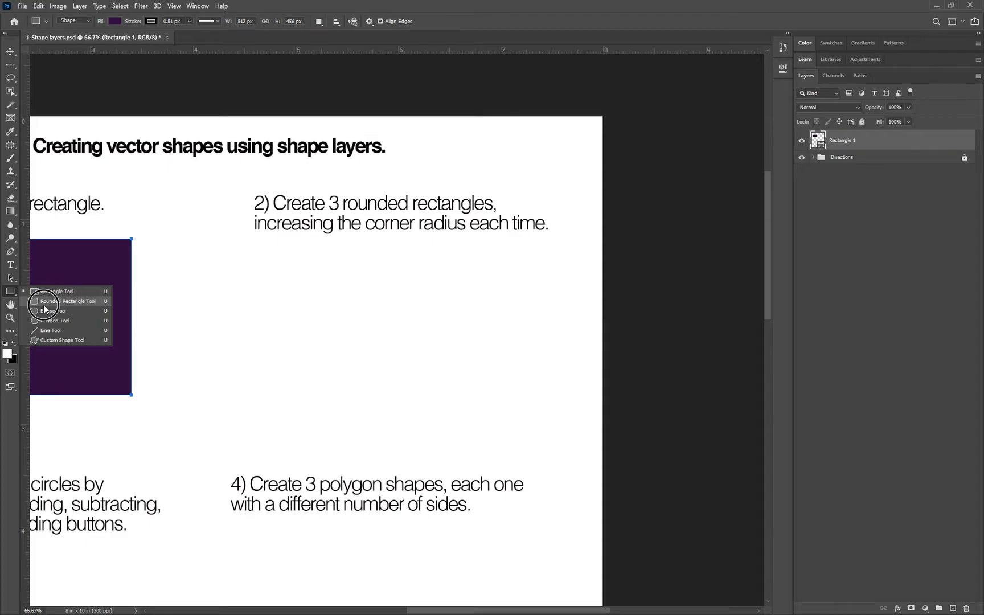
Select the Rounded Rectangle Tool, group the purple rectangle into a collapsed Group 1, and set blue fill
{"action": "left_click", "coordinate": [61, 301]}
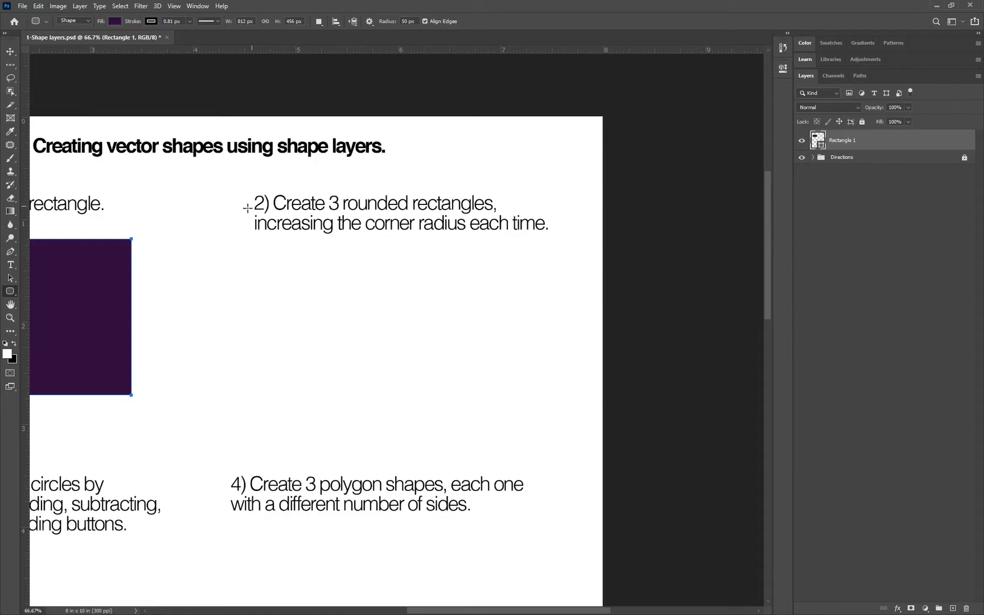
{"action": "mouse_move", "coordinate": [184, 38]}
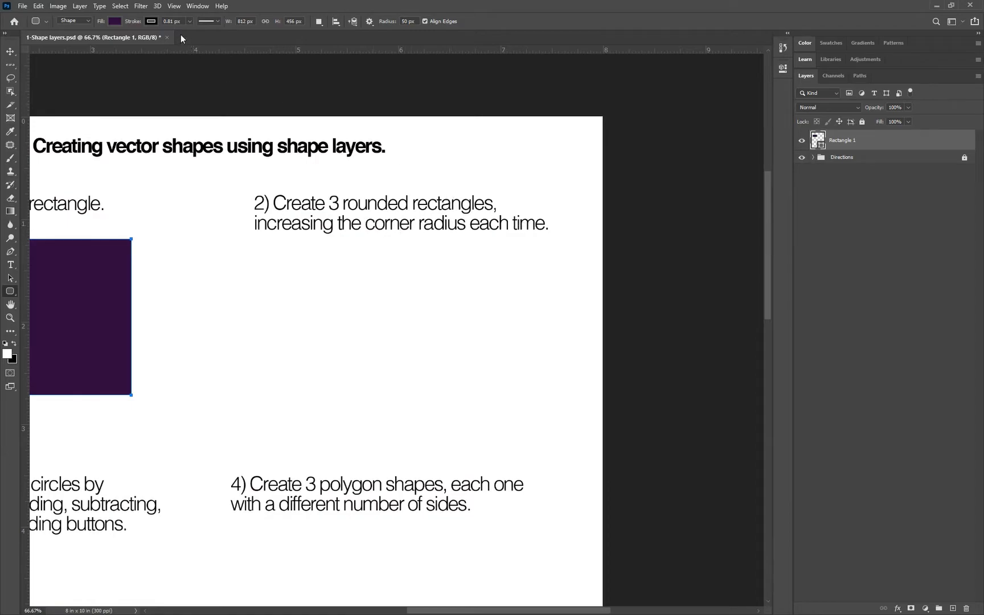
{"action": "mouse_move", "coordinate": [943, 603]}
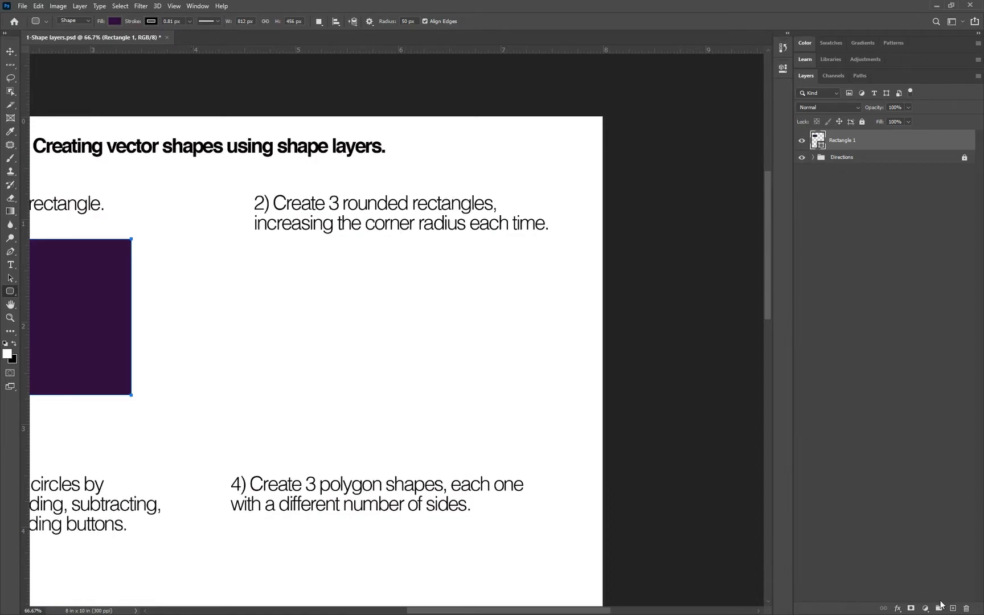
{"action": "key", "text": "ctrl+g"}
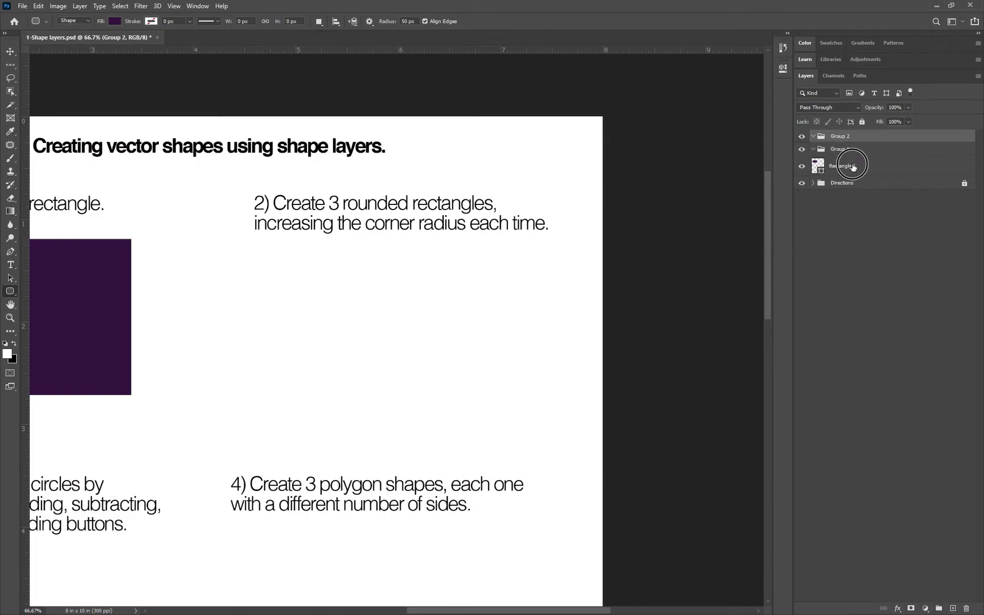
{"action": "left_click", "coordinate": [849, 165]}
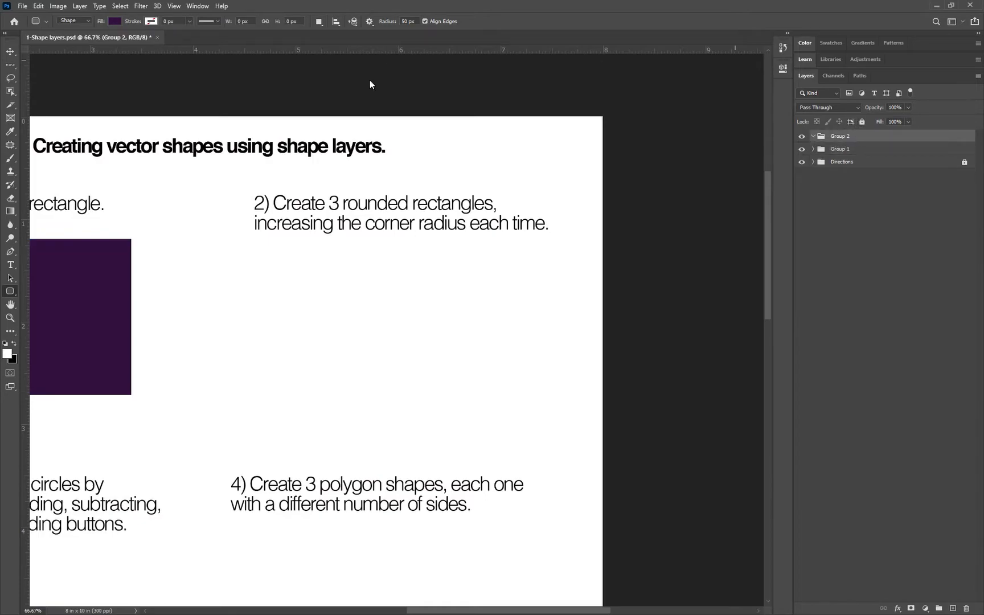
{"action": "left_click", "coordinate": [116, 21]}
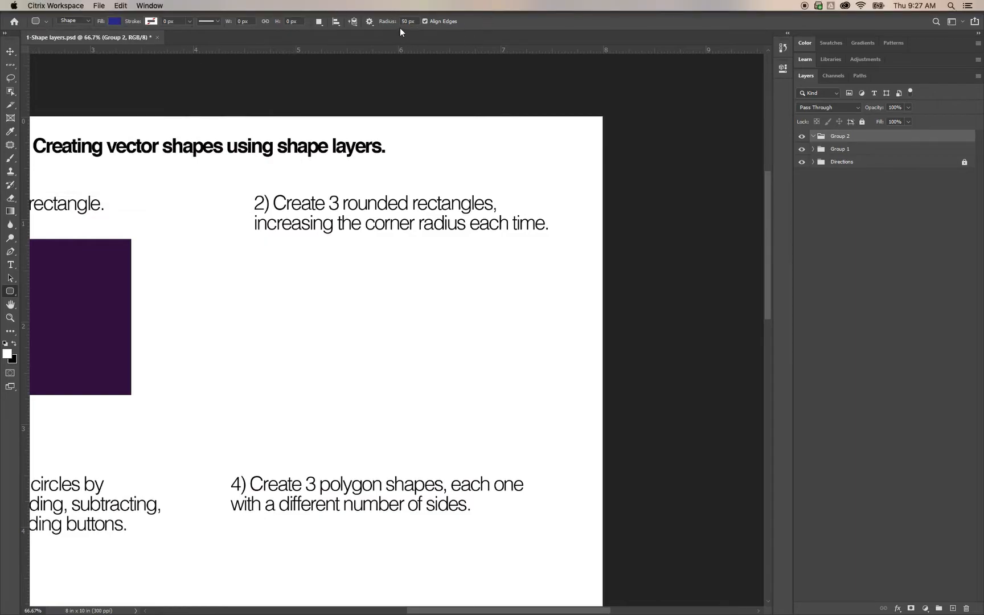
{"action": "mouse_move", "coordinate": [483, 31]}
{"action": "type", "text": "8"}
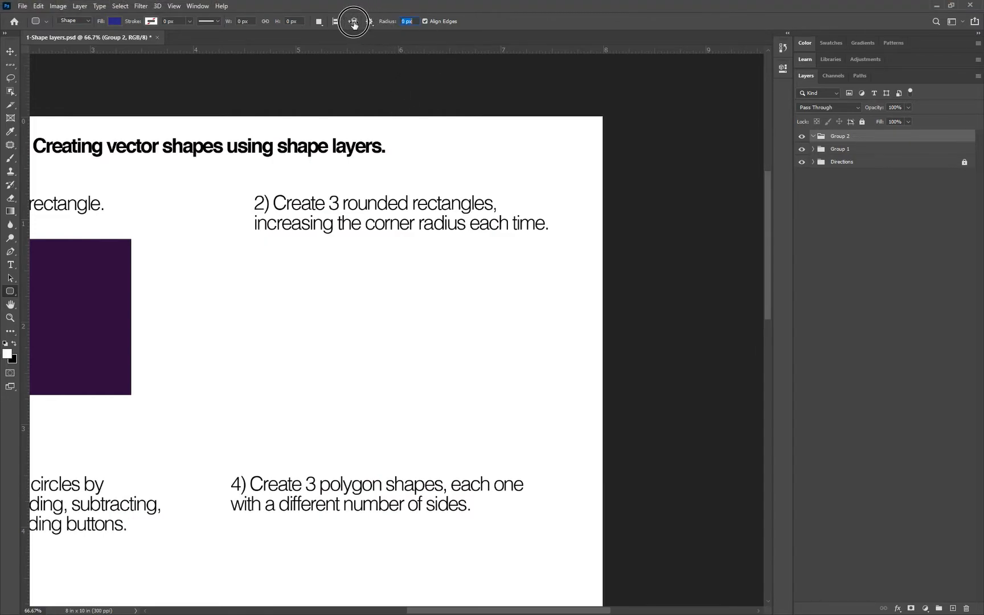
Draw a blue rounded rectangle with a 10 px corner radius under item 2
{"action": "type", "text": "10 px"}
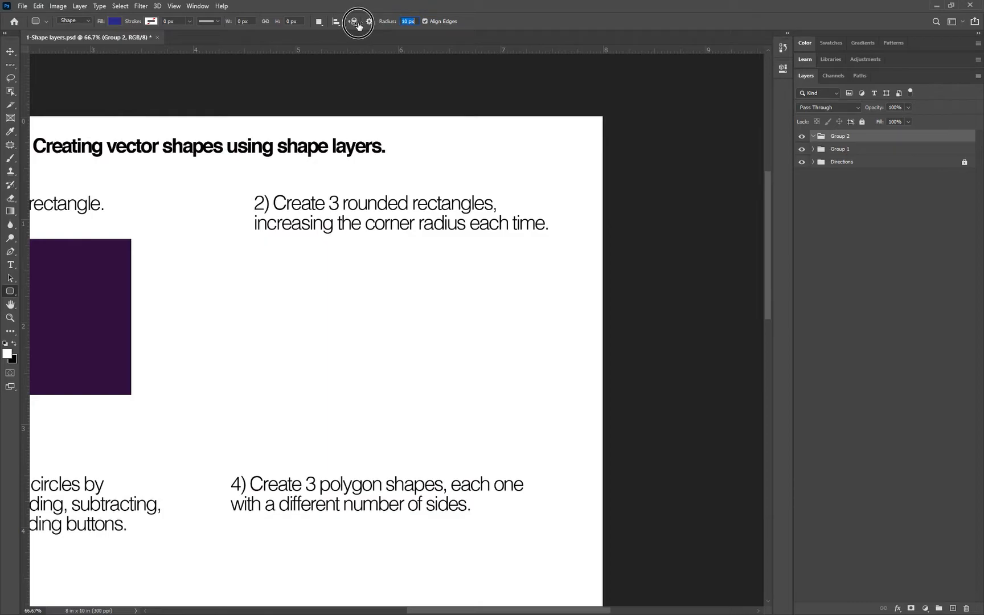
{"action": "left_click_drag", "start_coordinate": [234, 254], "coordinate": [515, 400]}
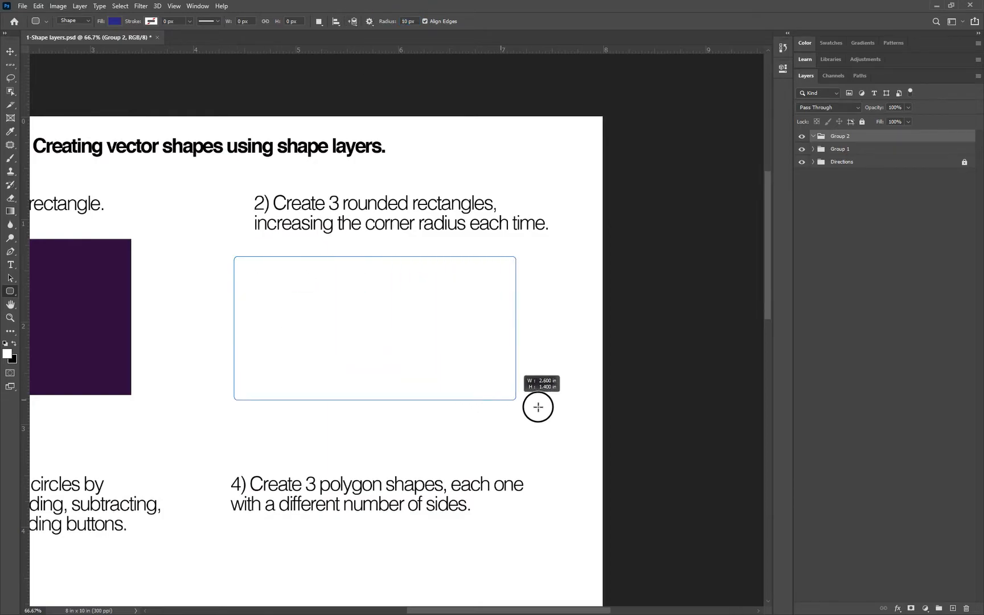
{"action": "left_click_drag", "start_coordinate": [234, 256], "coordinate": [550, 427]}
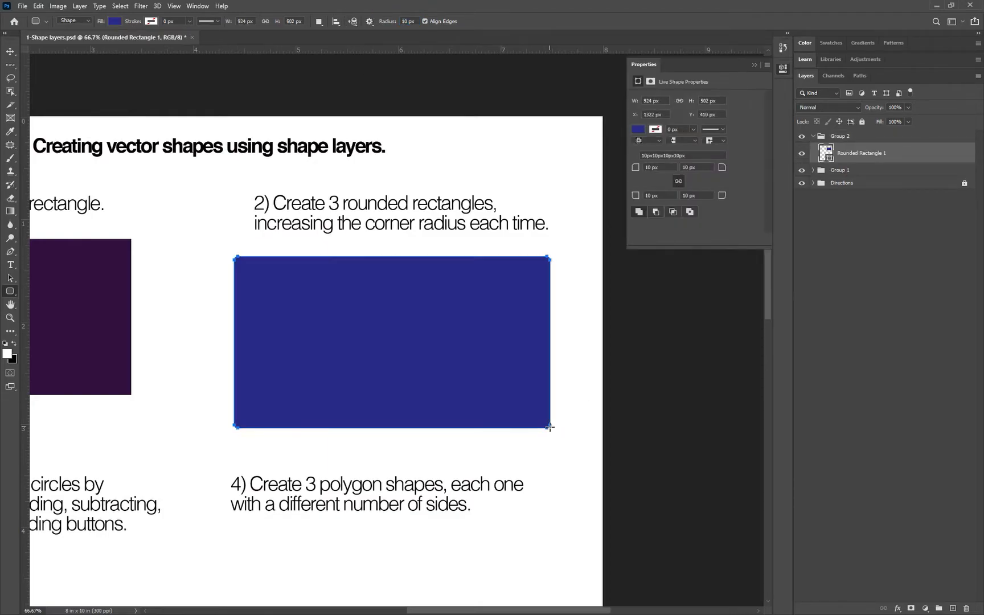
{"action": "mouse_move", "coordinate": [360, 280]}
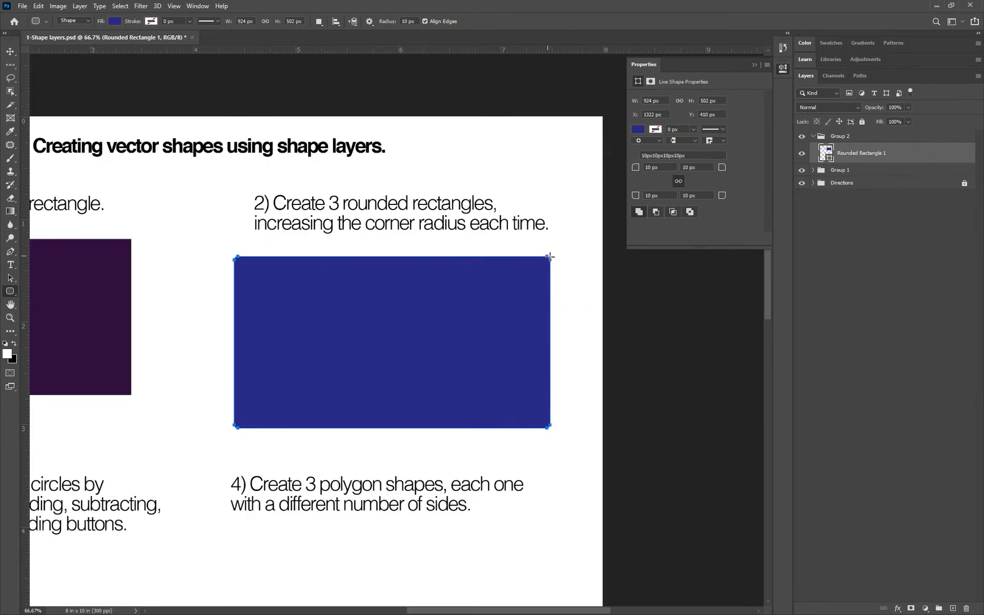
{"action": "mouse_move", "coordinate": [551, 260]}
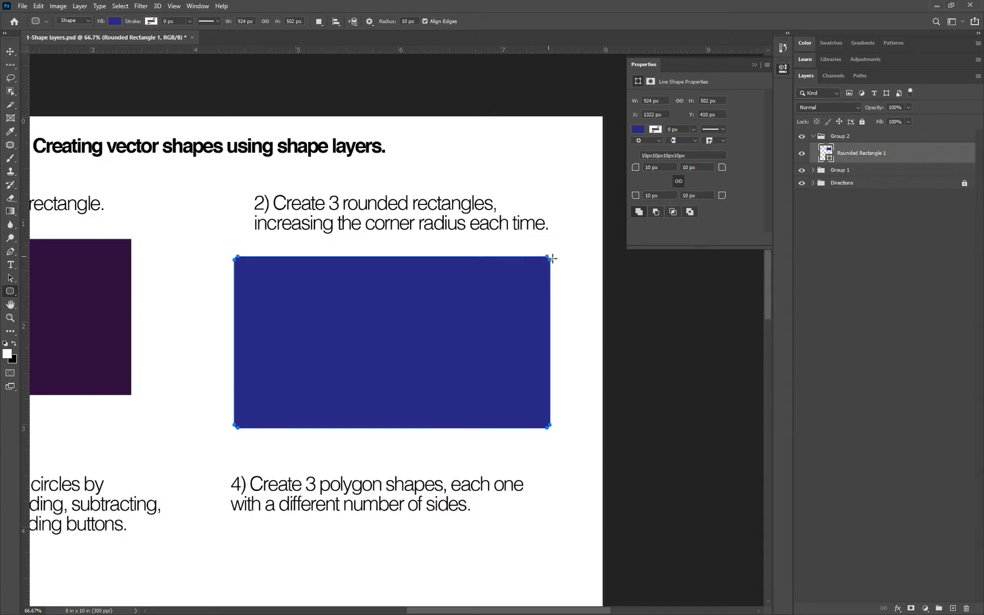
{"action": "mouse_move", "coordinate": [552, 261]}
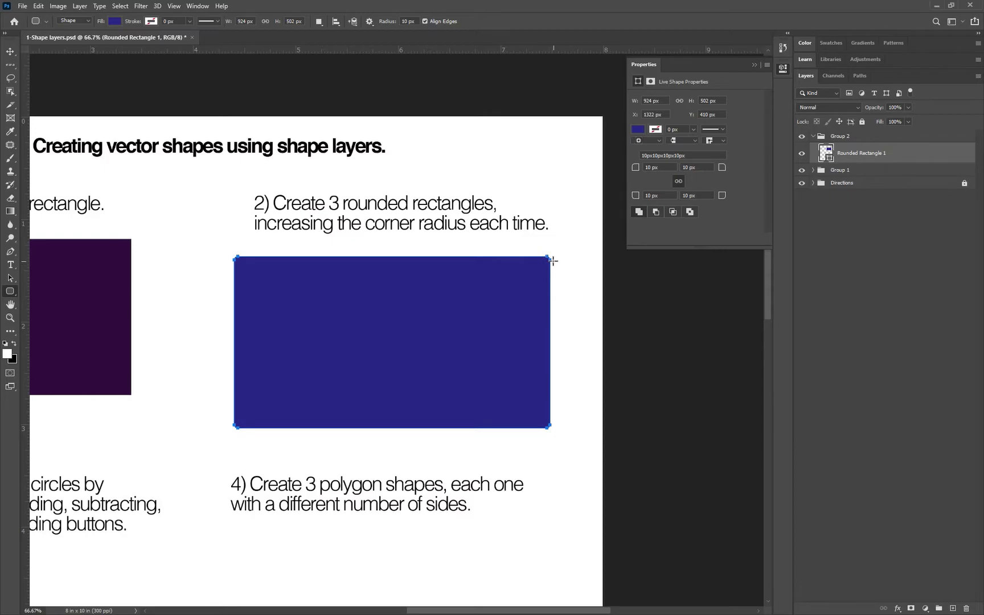
{"action": "mouse_move", "coordinate": [740, 116]}
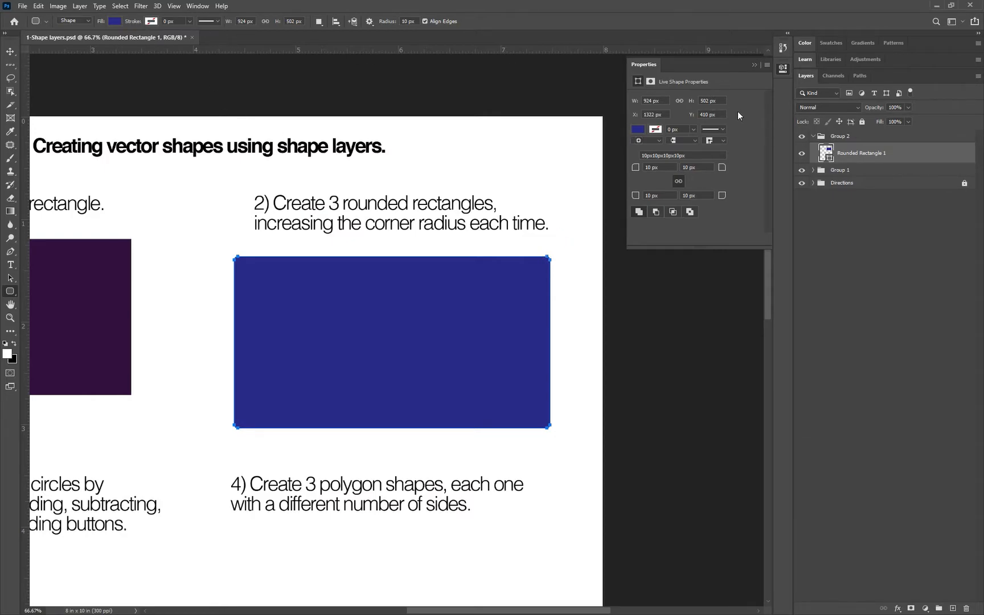
{"action": "left_click", "coordinate": [840, 136]}
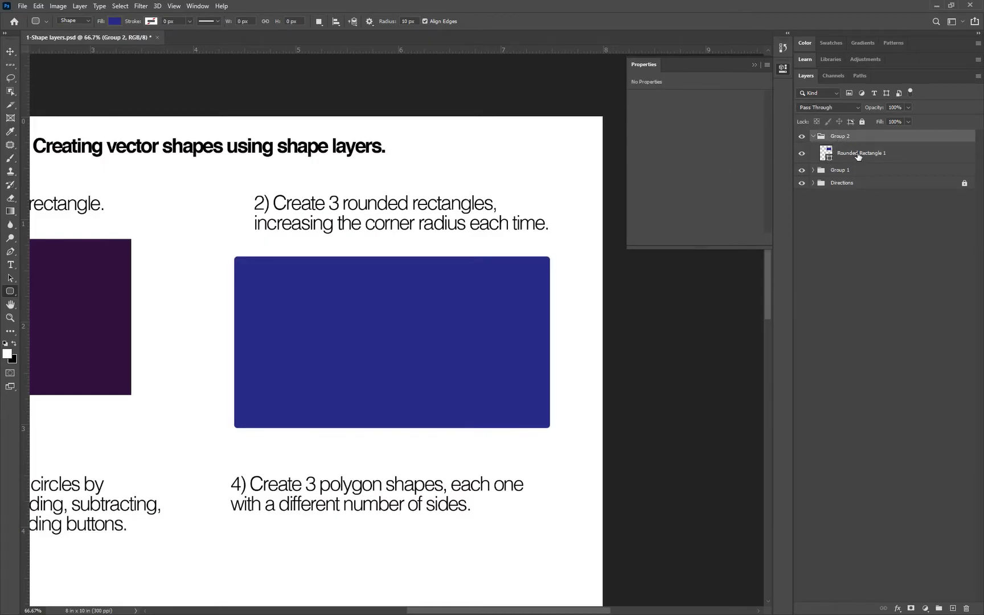
{"action": "left_click", "coordinate": [120, 5]}
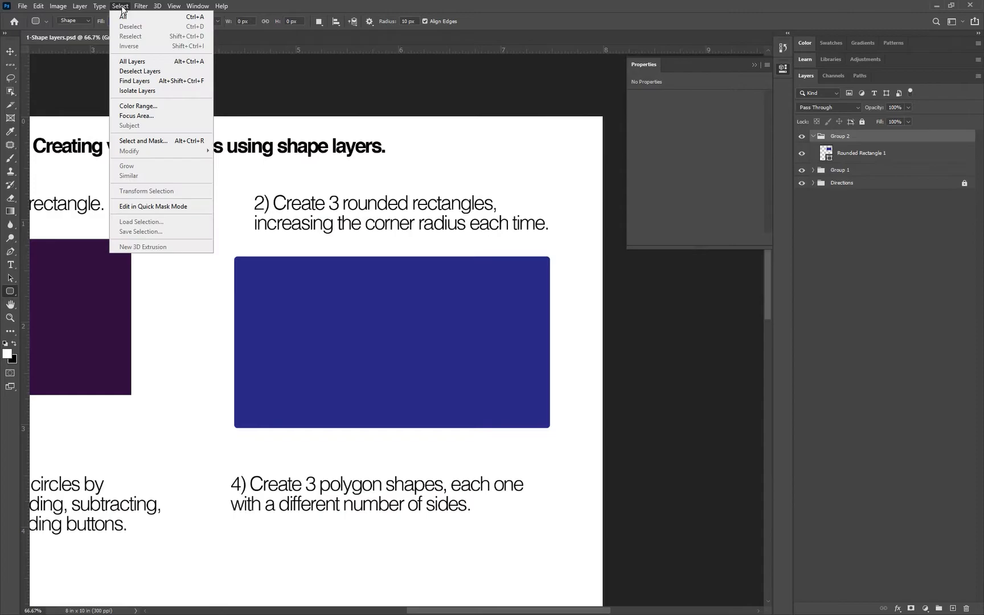
{"action": "mouse_move", "coordinate": [143, 70]}
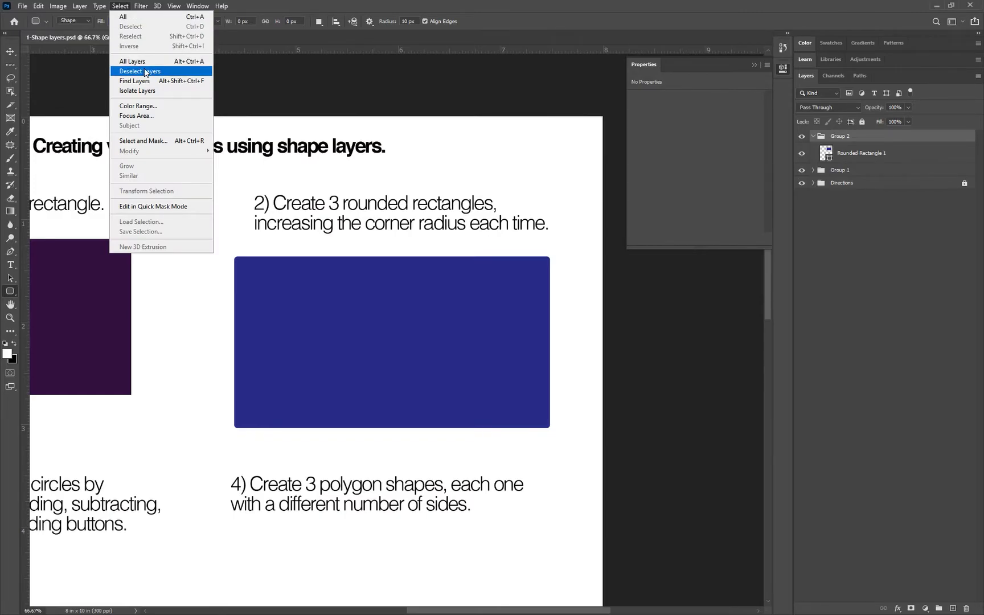
{"action": "left_click", "coordinate": [139, 71]}
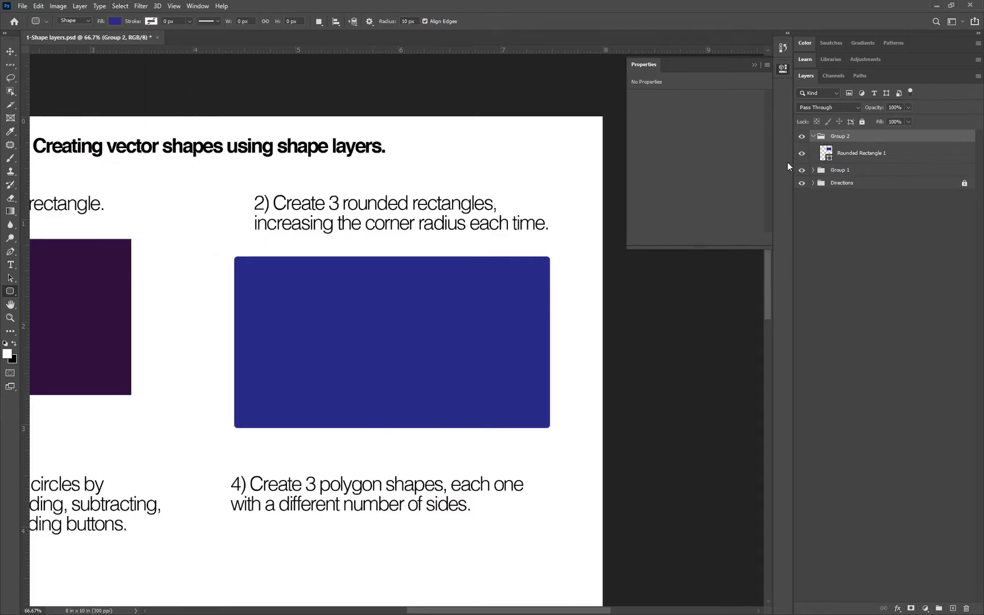
{"action": "left_click", "coordinate": [862, 153]}
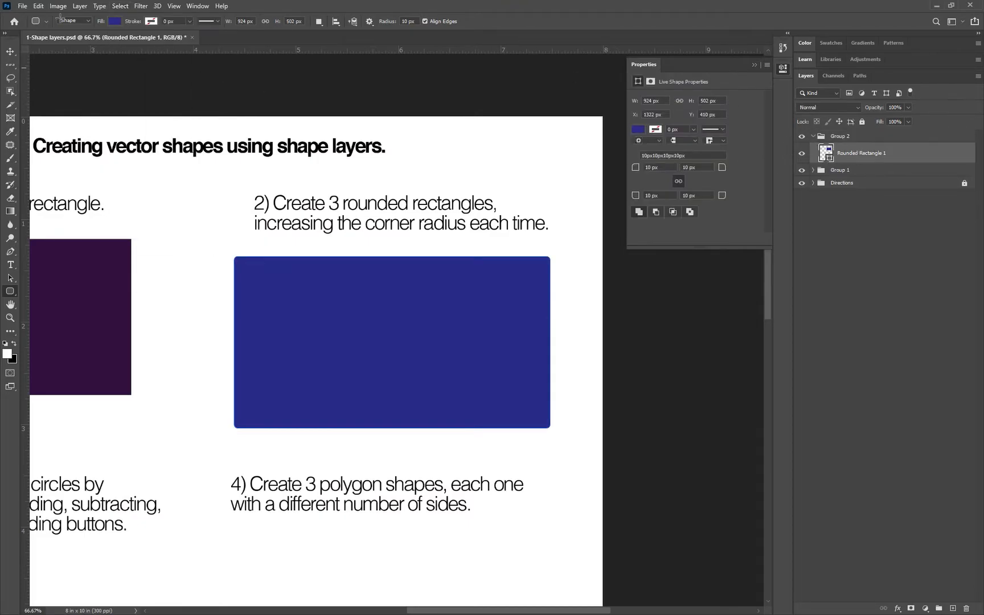
{"action": "left_click", "coordinate": [115, 22]}
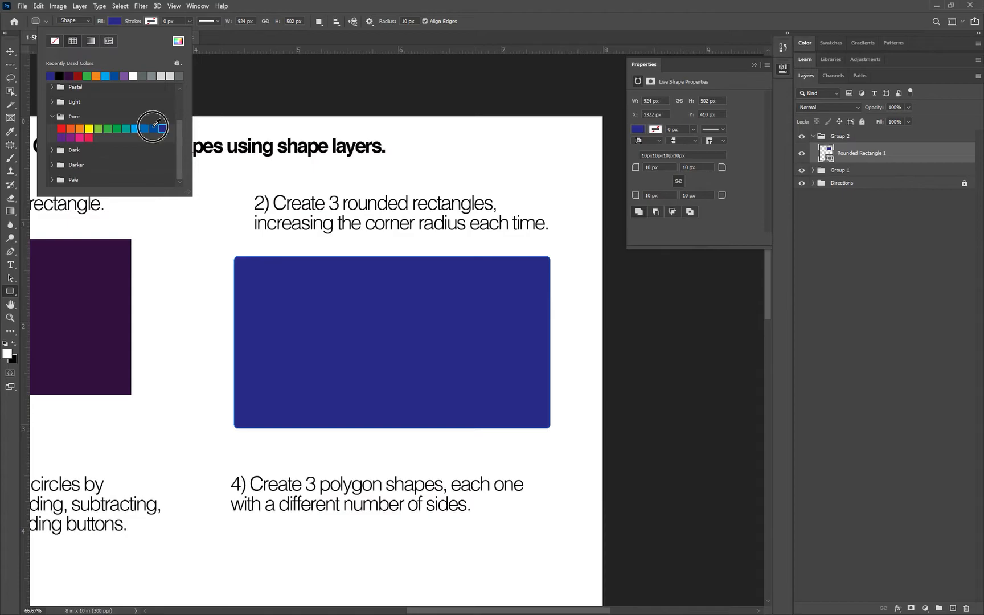
{"action": "left_click", "coordinate": [147, 129]}
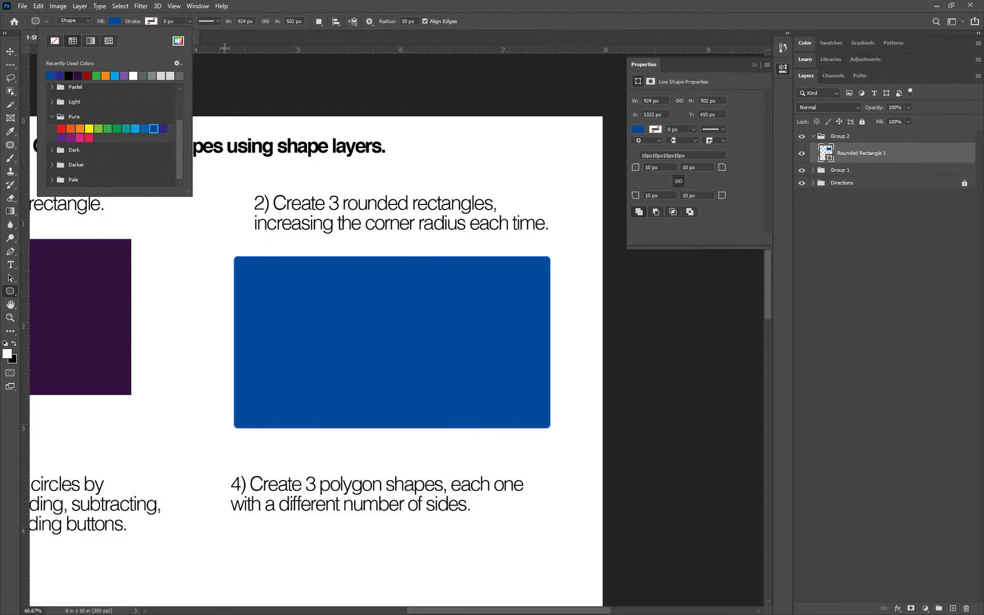
{"action": "mouse_move", "coordinate": [933, 189]}
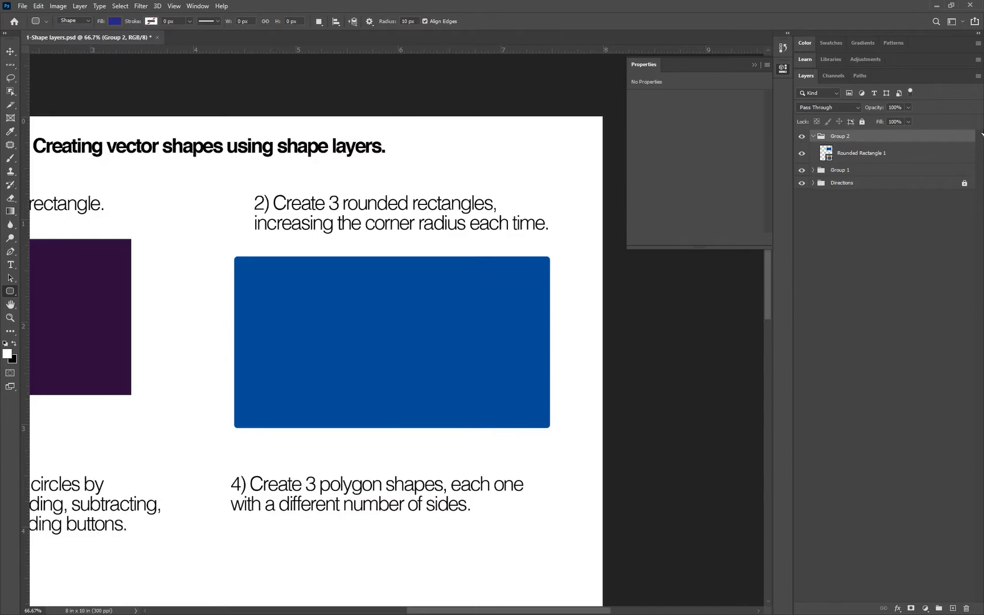
{"action": "left_click", "coordinate": [119, 7]}
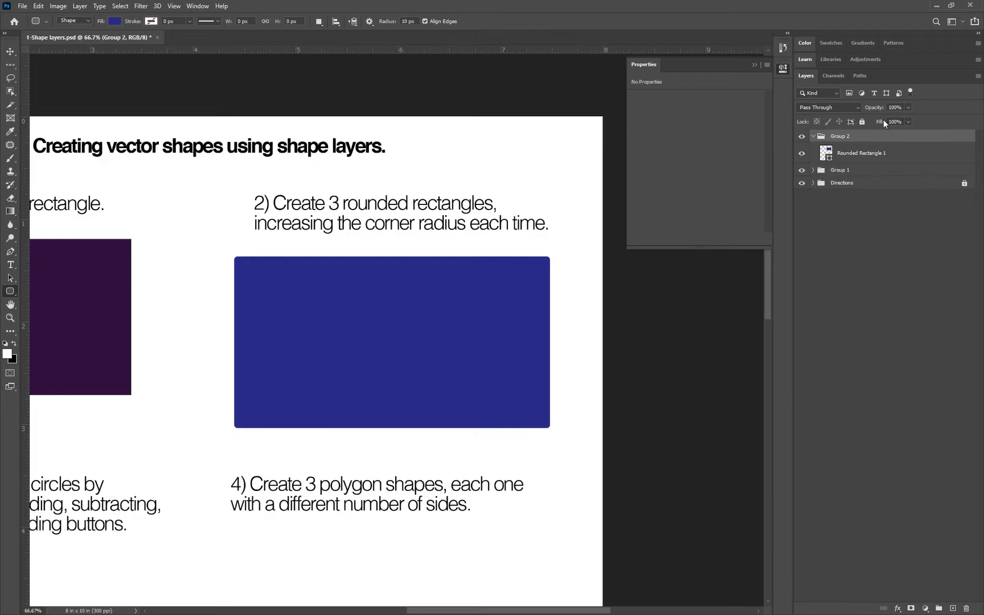
Draw a medium-blue rounded rectangle with 35 px corners inside the first one
{"action": "left_click", "coordinate": [115, 21]}
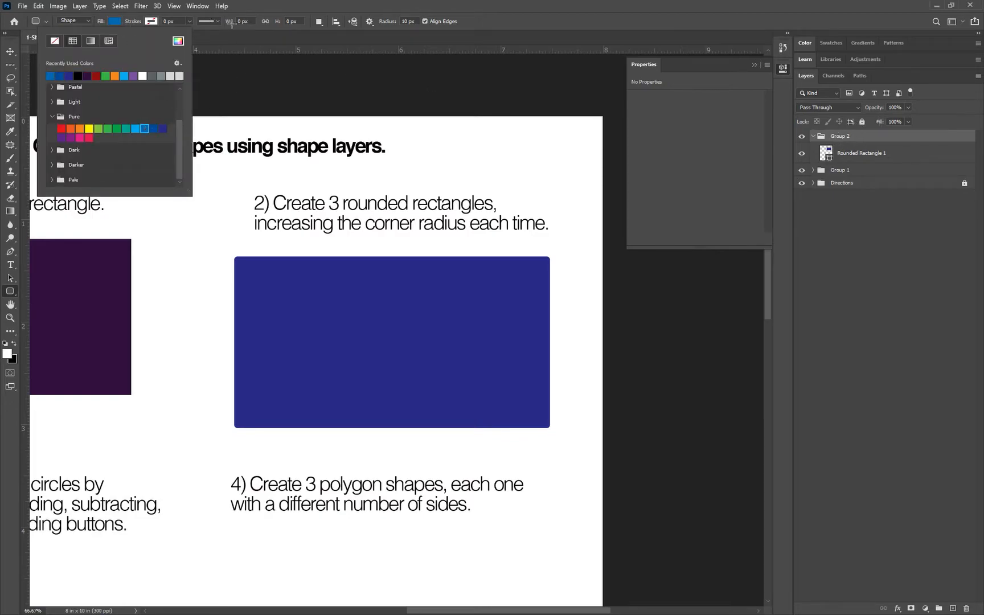
{"action": "left_click", "coordinate": [405, 21]}
{"action": "type", "text": "34"}
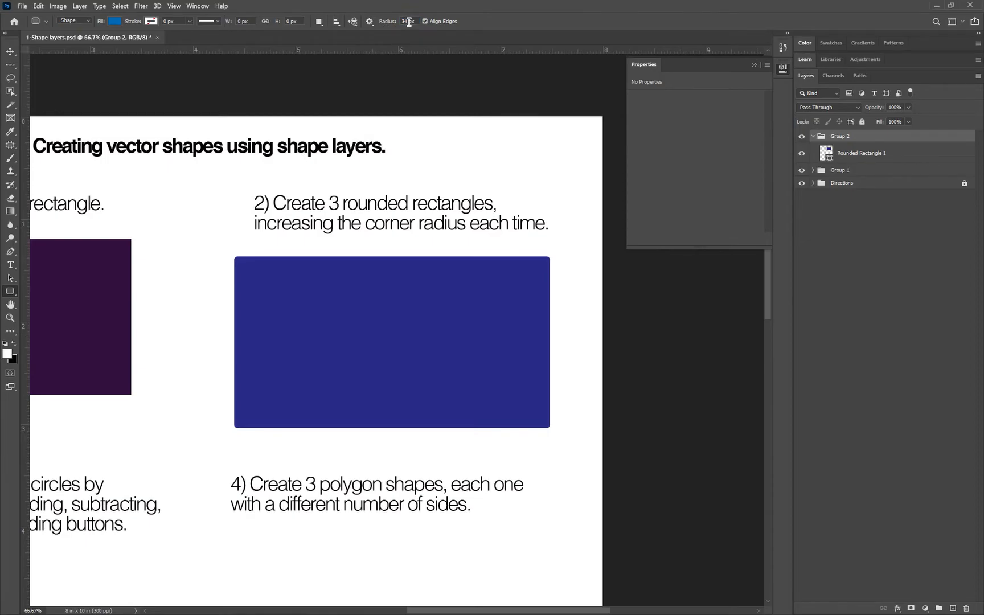
{"action": "left_click", "coordinate": [407, 21]}
{"action": "type", "text": "35"}
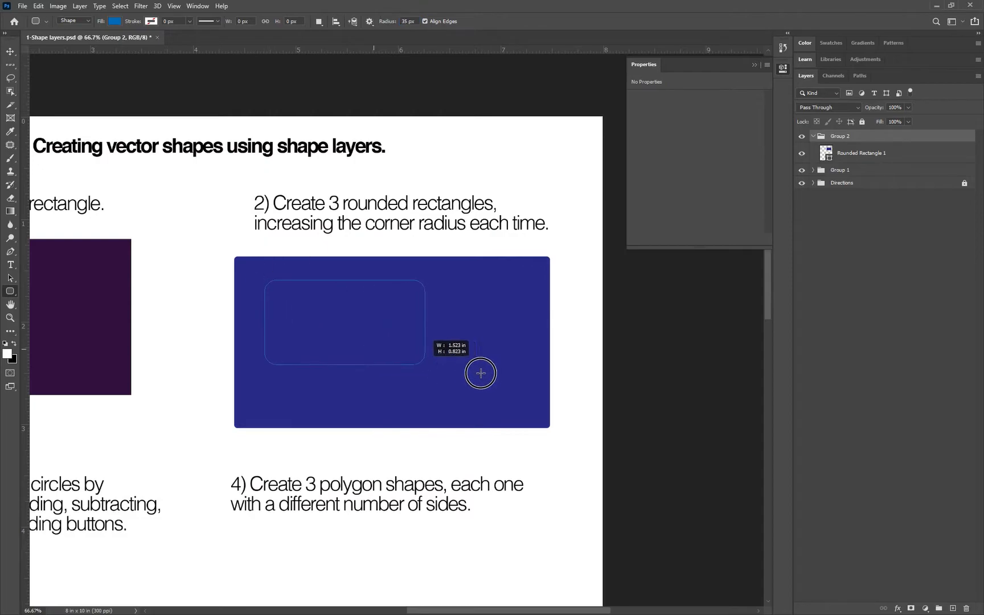
{"action": "left_click_drag", "start_coordinate": [480, 374], "coordinate": [524, 403]}
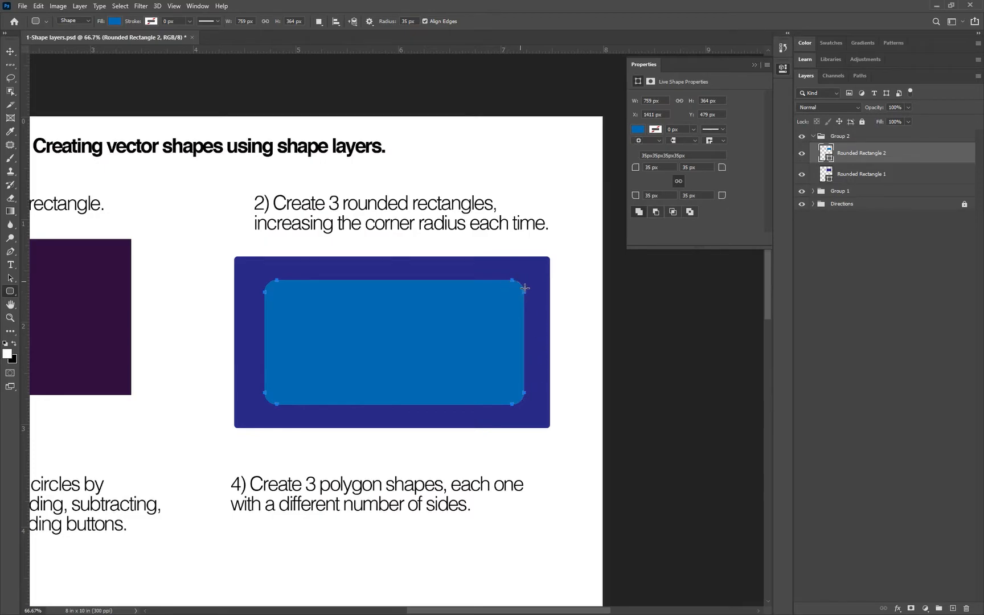
{"action": "mouse_move", "coordinate": [878, 140]}
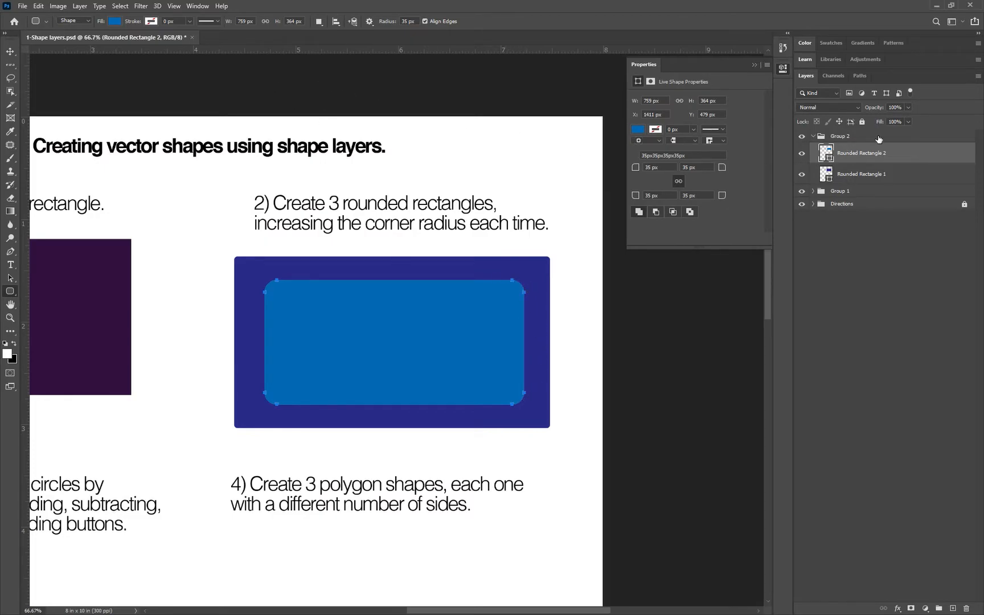
Deselect the second rectangle and choose a lighter blue fill for the next shape
{"action": "left_click", "coordinate": [840, 136]}
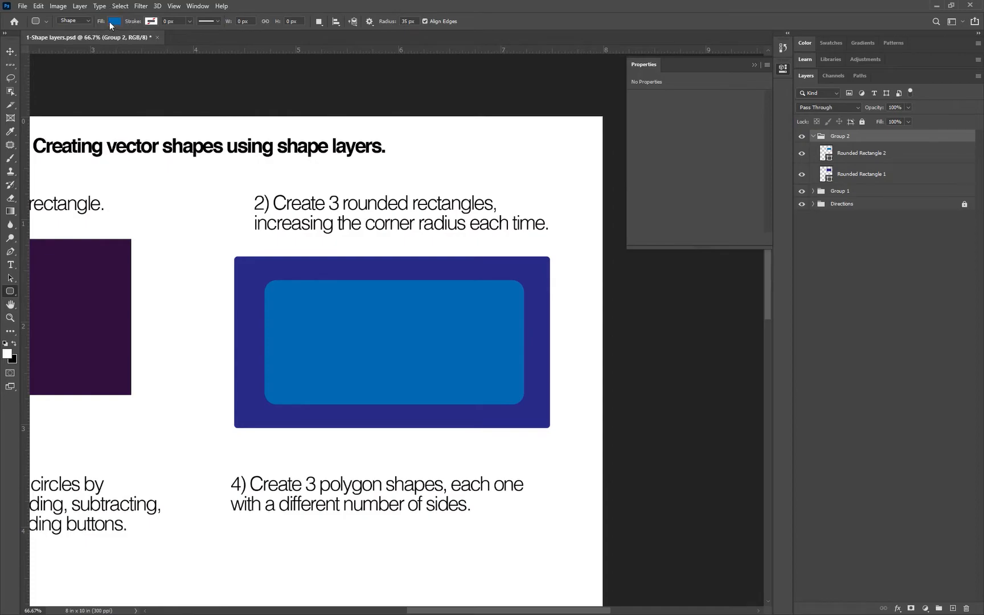
{"action": "left_click", "coordinate": [112, 21]}
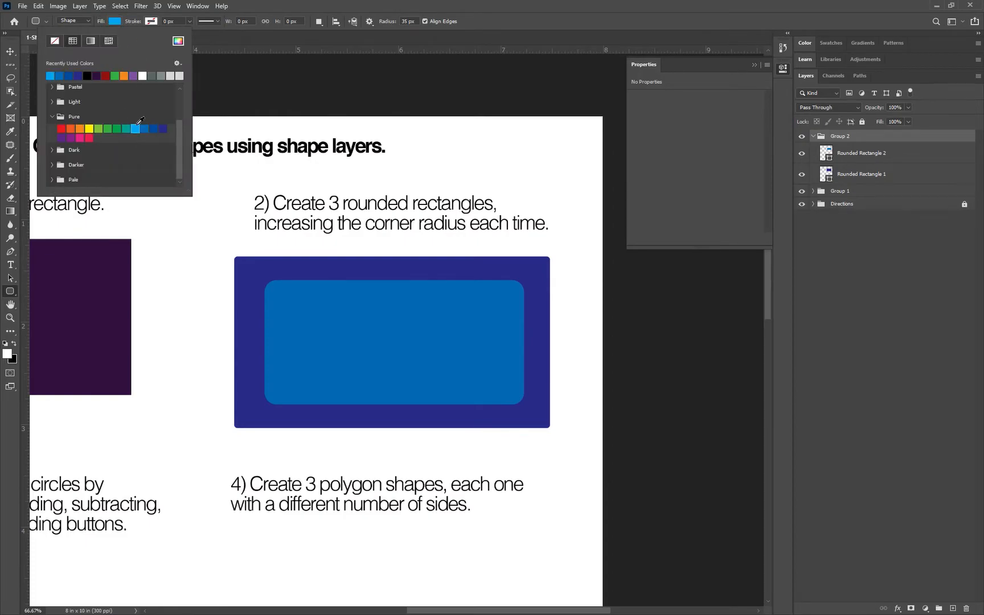
{"action": "left_click", "coordinate": [408, 21]}
{"action": "type", "text": "60"}
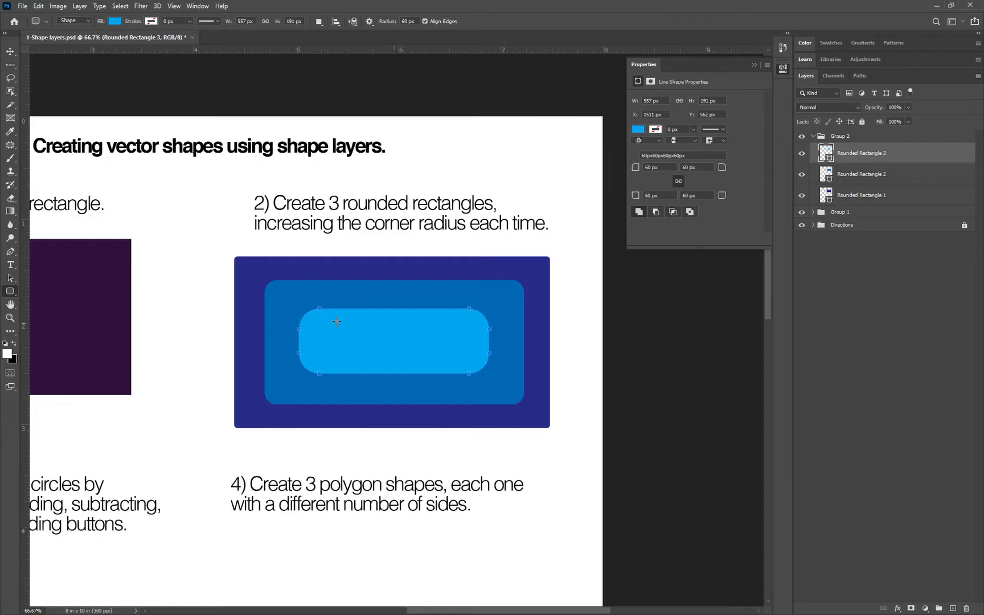
{"action": "mouse_move", "coordinate": [412, 387]}
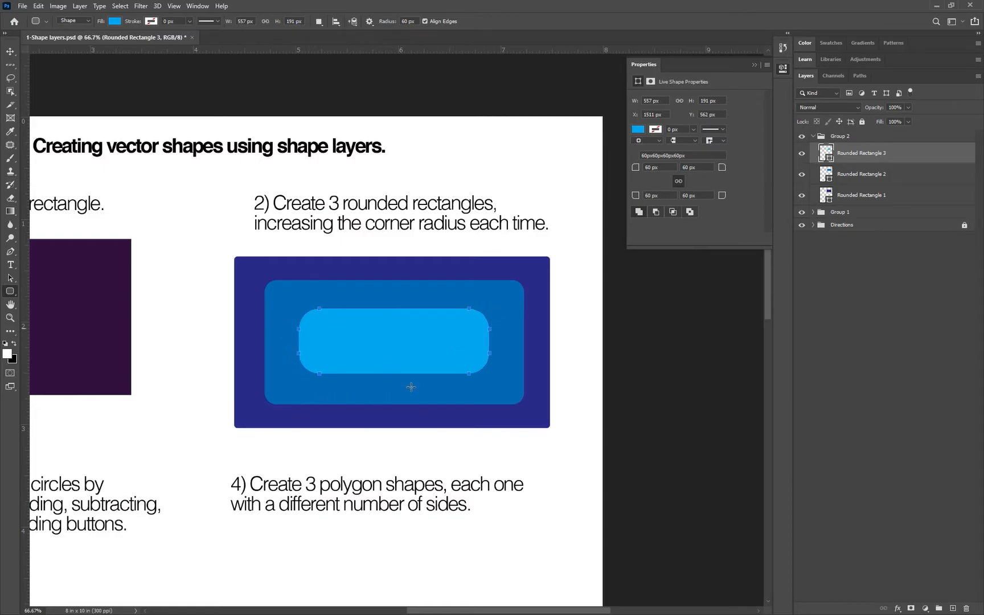
{"action": "mouse_move", "coordinate": [417, 270]}
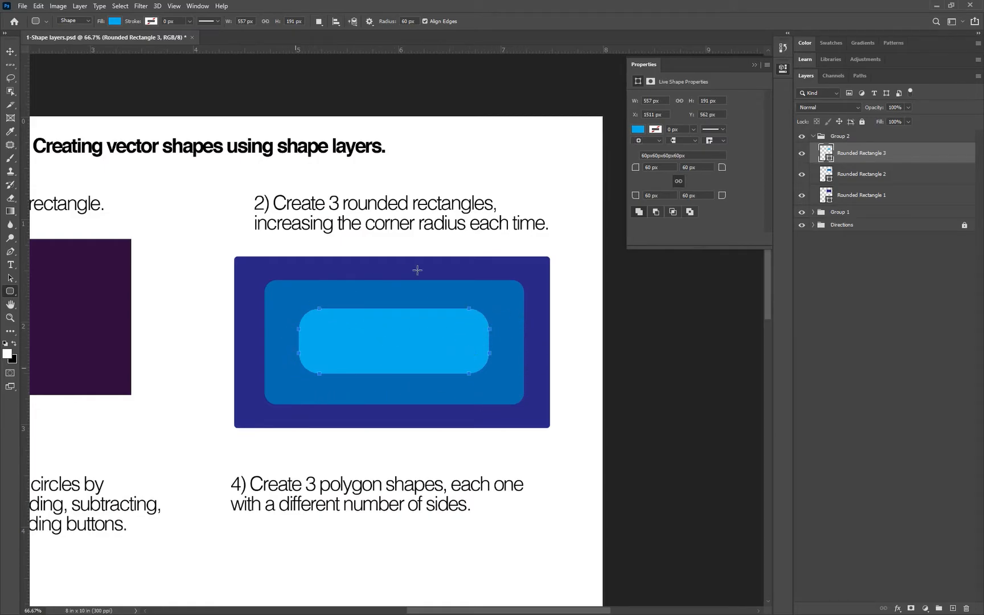
{"action": "mouse_move", "coordinate": [395, 410]}
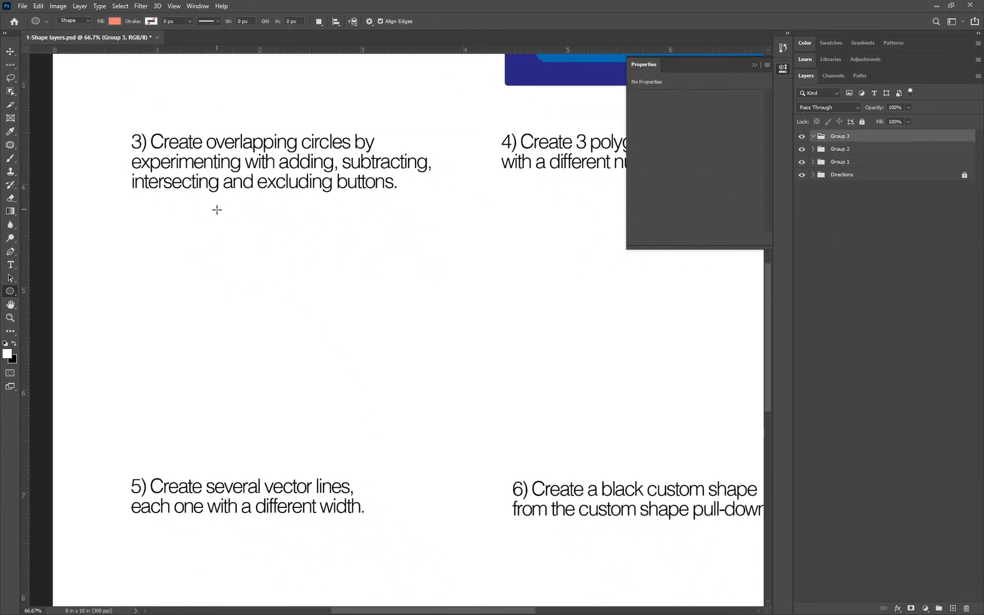
{"action": "mouse_move", "coordinate": [54, 304]}
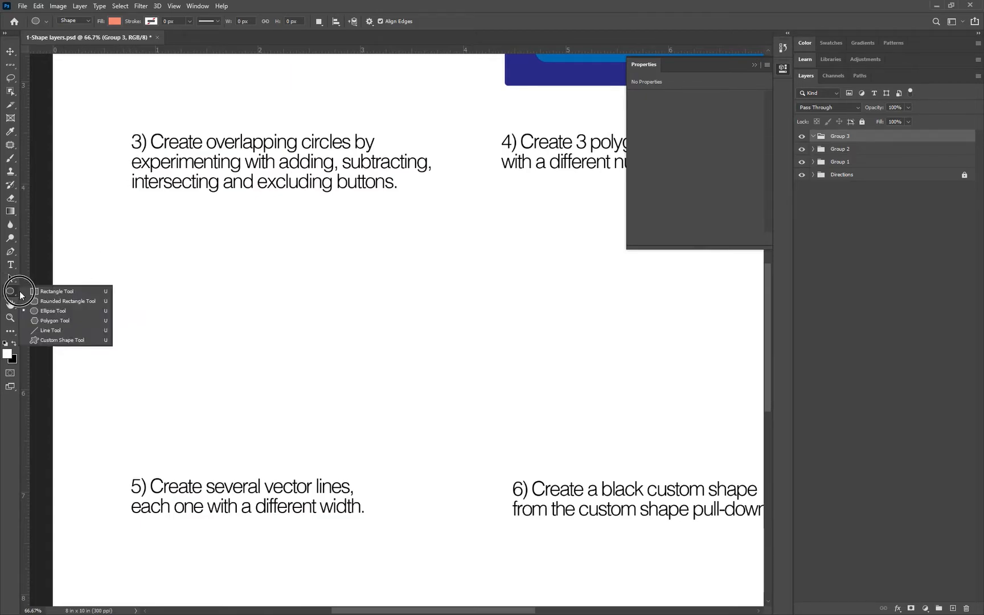
{"action": "mouse_move", "coordinate": [50, 311]}
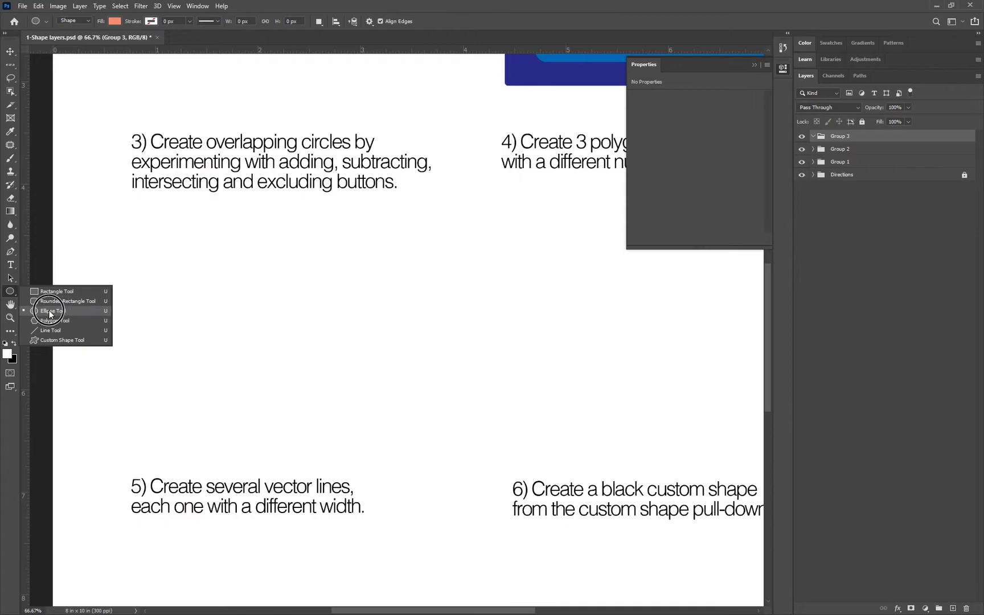
Switch to the Ellipse Tool and draw a salmon circle below the third instruction
{"action": "left_click", "coordinate": [51, 311]}
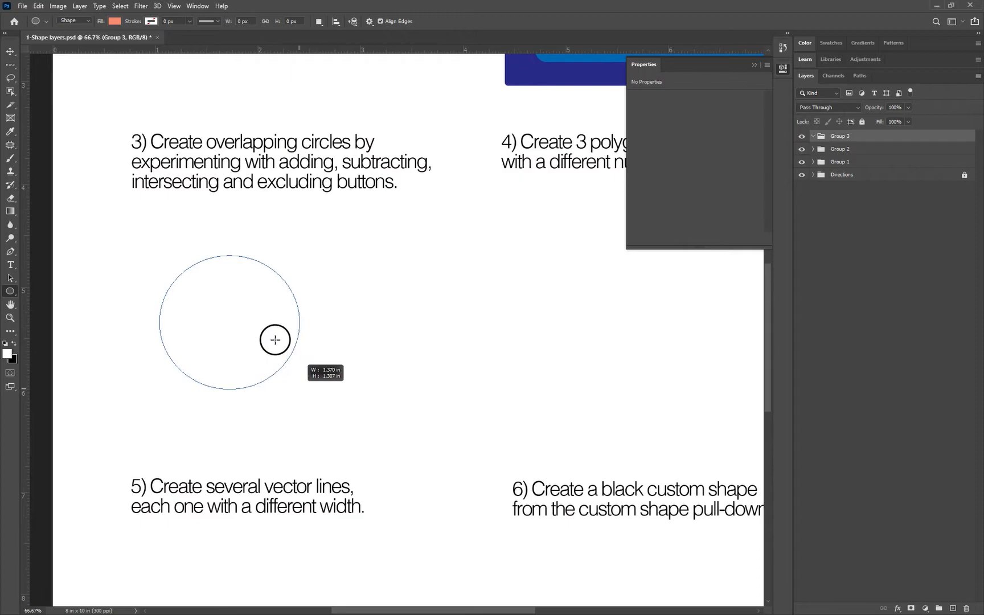
{"action": "left_click_drag", "start_coordinate": [275, 340], "coordinate": [318, 399]}
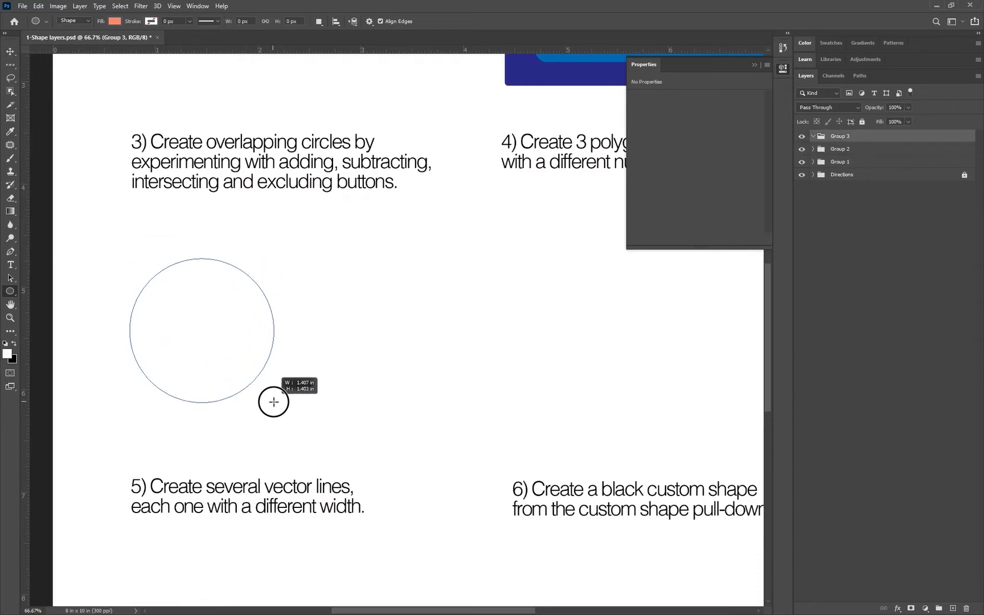
{"action": "left_click_drag", "start_coordinate": [130, 259], "coordinate": [273, 401]}
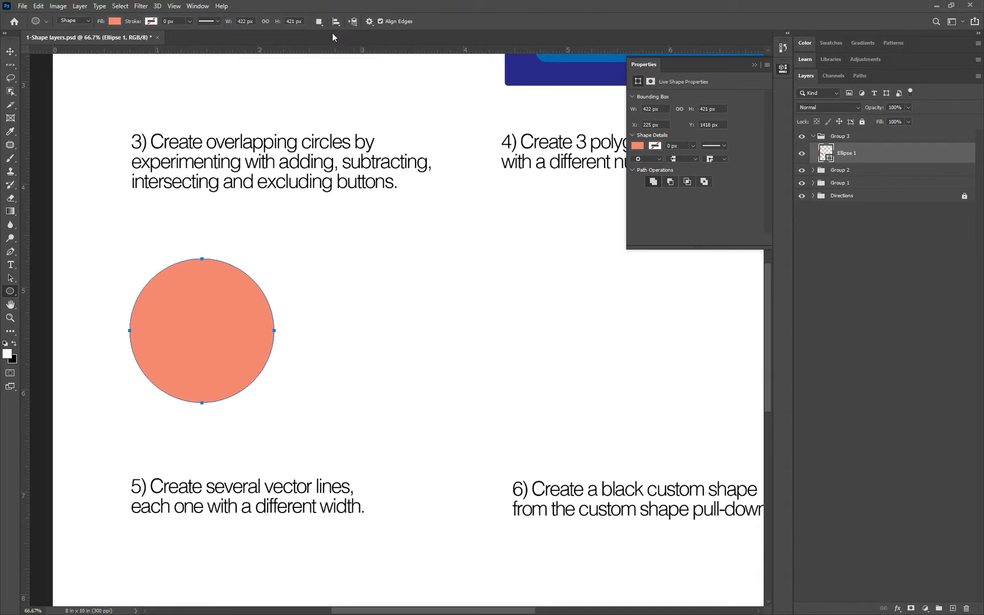
{"action": "left_click", "coordinate": [318, 21]}
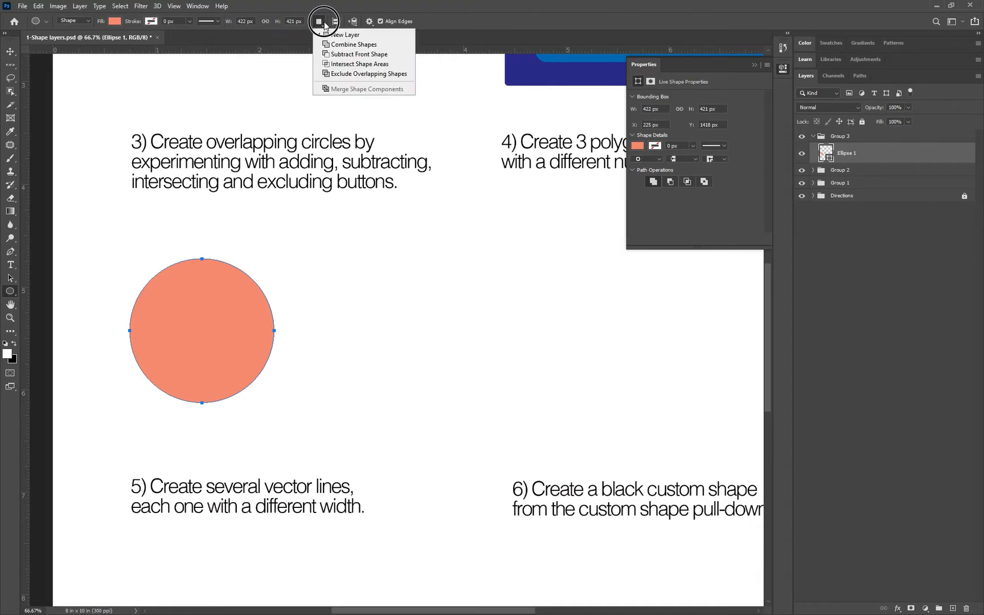
{"action": "left_click", "coordinate": [319, 22]}
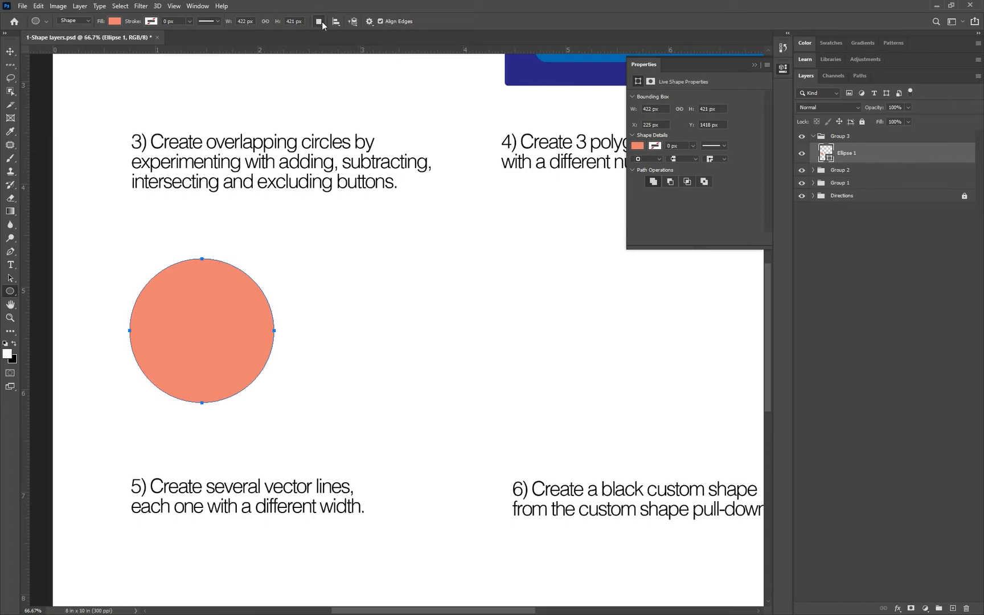
{"action": "mouse_move", "coordinate": [321, 23]}
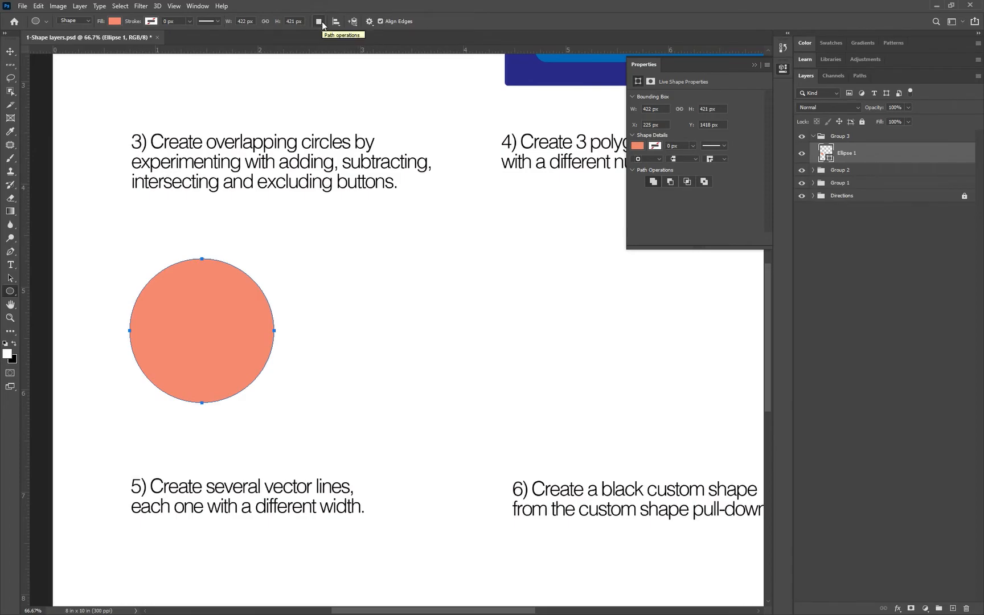
{"action": "mouse_move", "coordinate": [669, 181]}
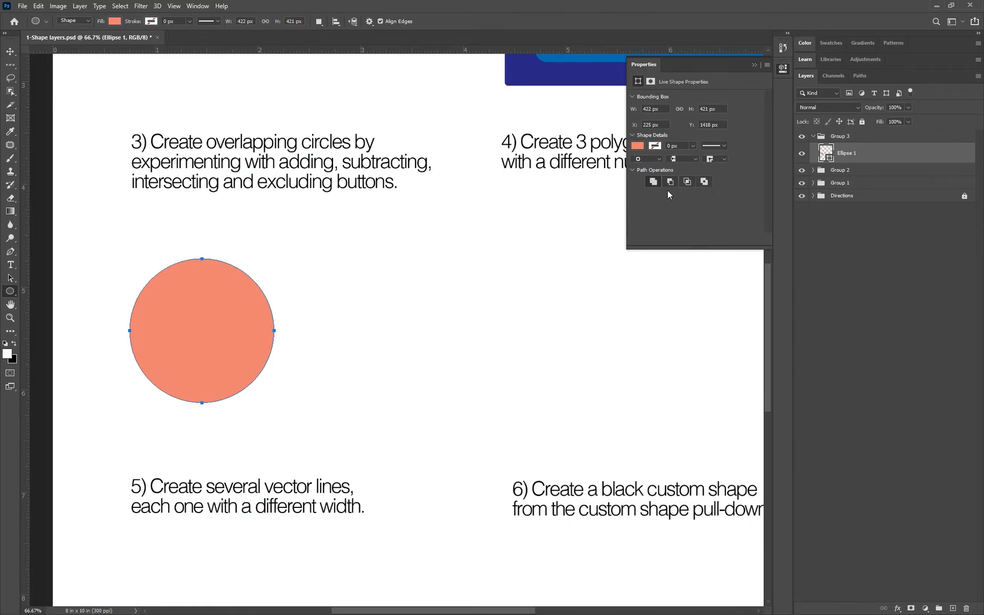
{"action": "left_click", "coordinate": [198, 6]}
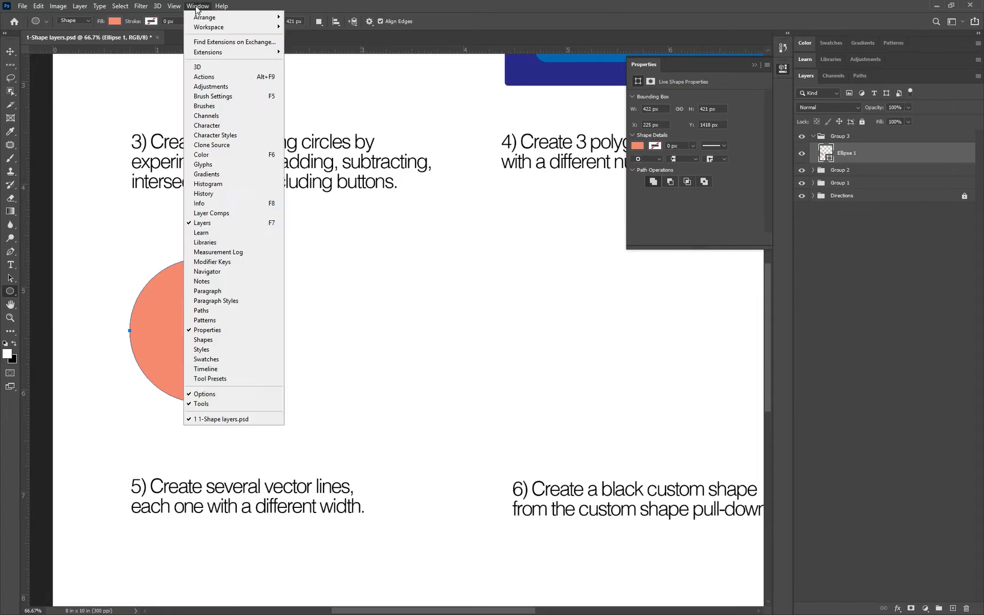
{"action": "mouse_move", "coordinate": [230, 333]}
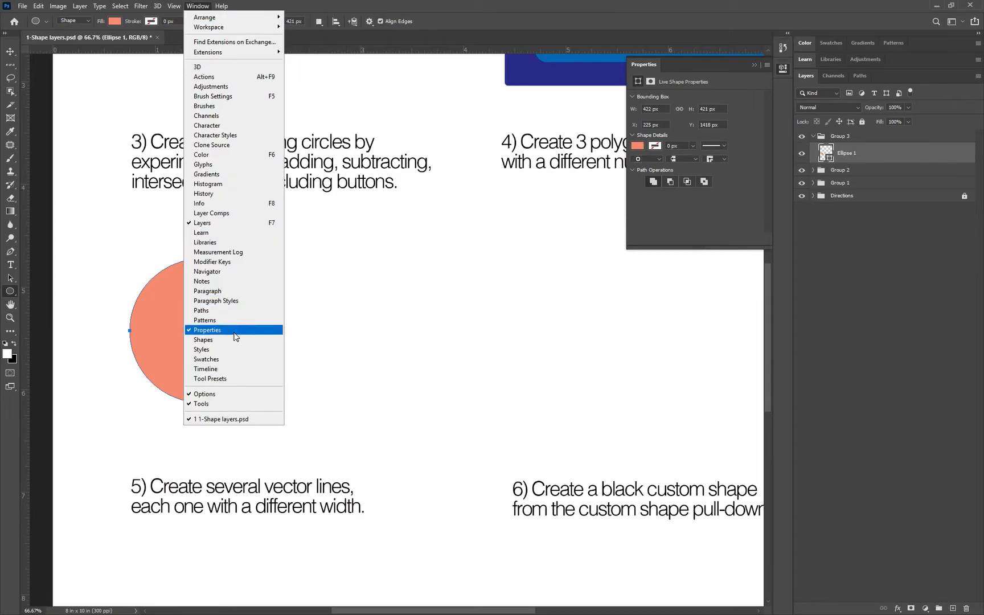
{"action": "left_click", "coordinate": [207, 330]}
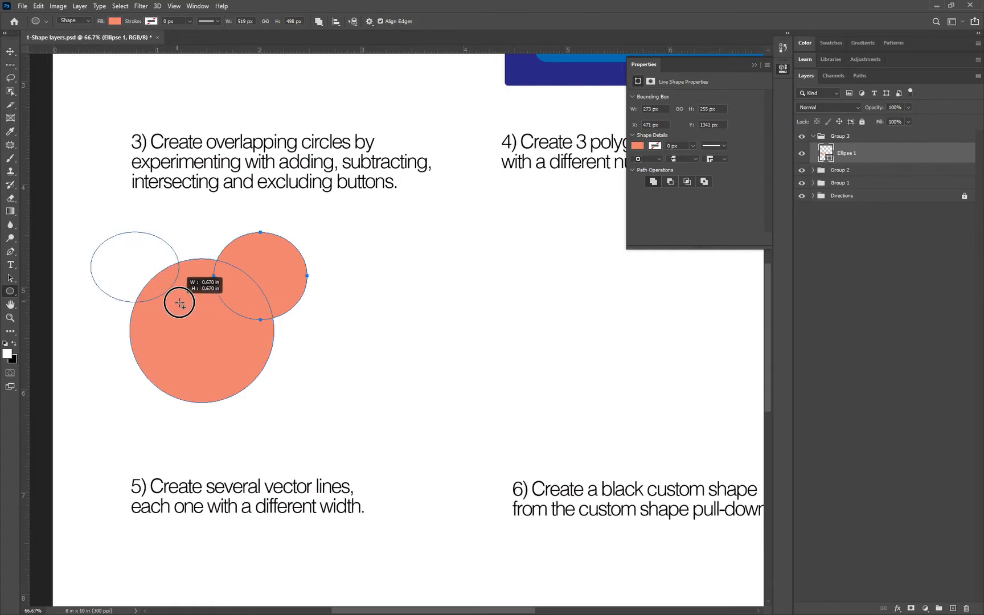
Draw a combined ear circle overlapping the big circle's upper left, resizing and repositioning it
{"action": "left_click_drag", "start_coordinate": [179, 302], "coordinate": [184, 318]}
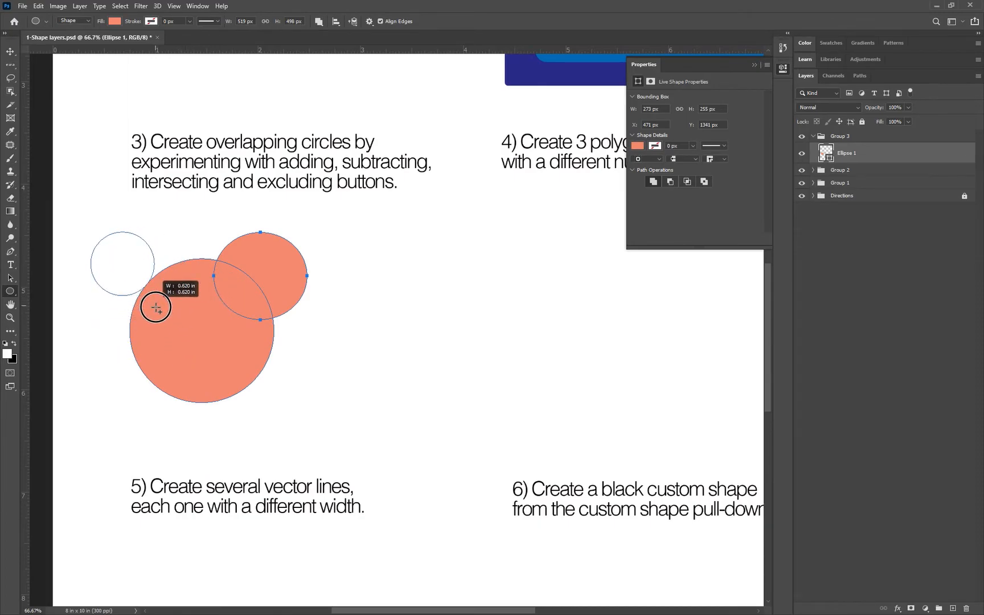
{"action": "left_click_drag", "start_coordinate": [155, 307], "coordinate": [181, 314]}
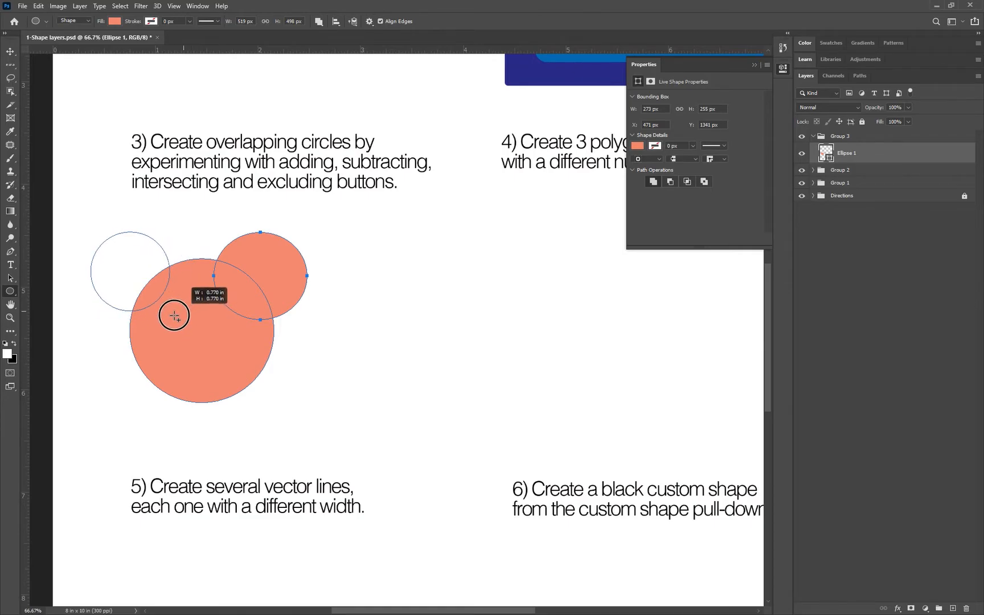
{"action": "left_click_drag", "start_coordinate": [175, 315], "coordinate": [162, 333]}
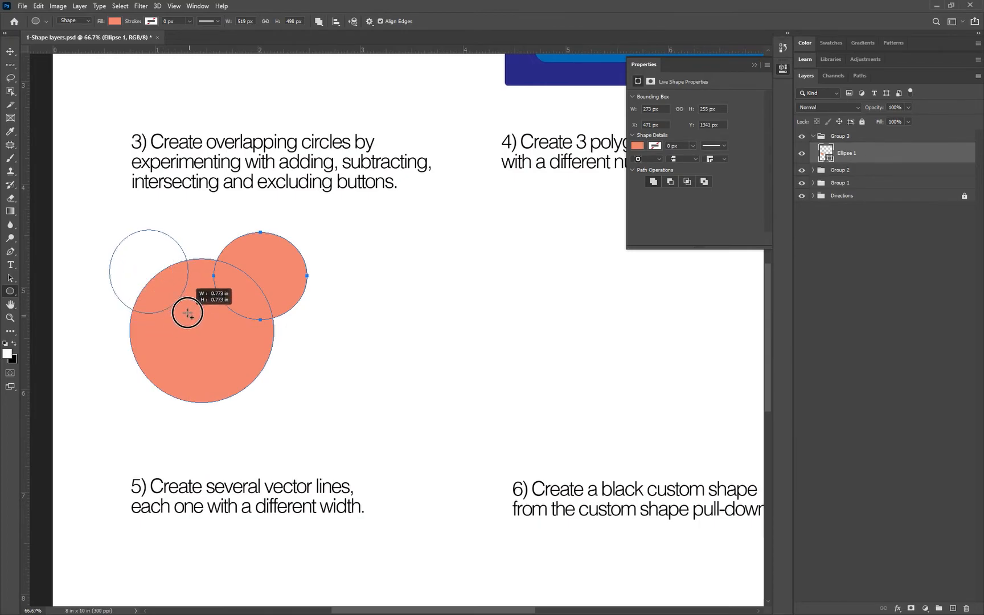
{"action": "left_click_drag", "start_coordinate": [187, 313], "coordinate": [255, 303]}
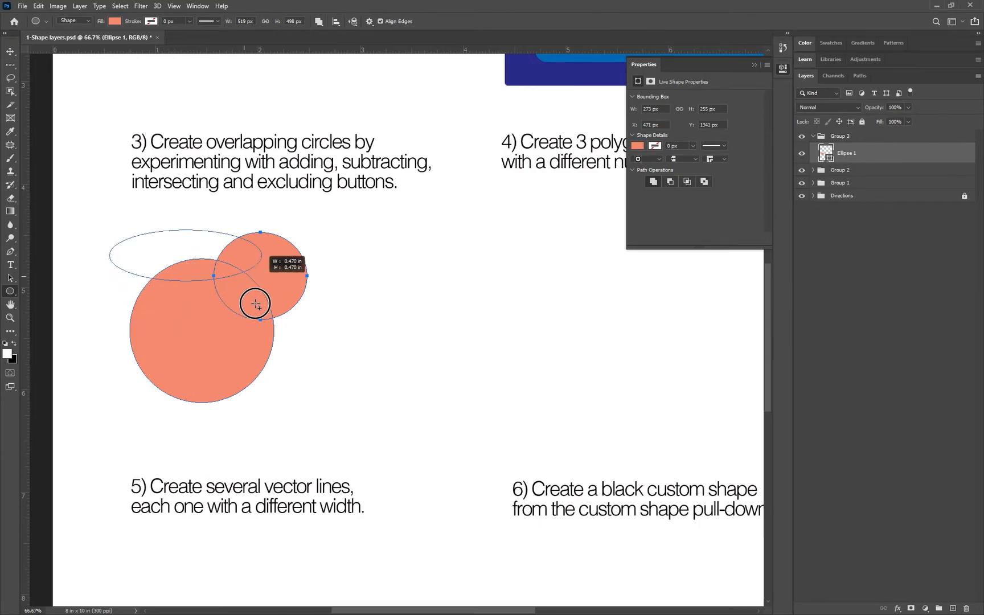
{"action": "left_click_drag", "start_coordinate": [258, 301], "coordinate": [173, 309]}
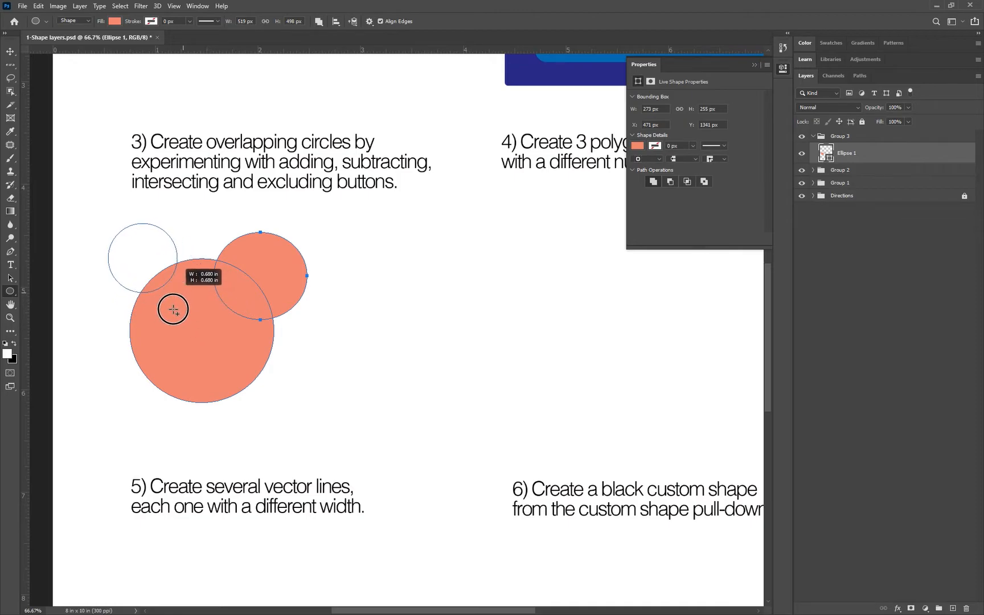
{"action": "left_click_drag", "start_coordinate": [172, 309], "coordinate": [184, 309]}
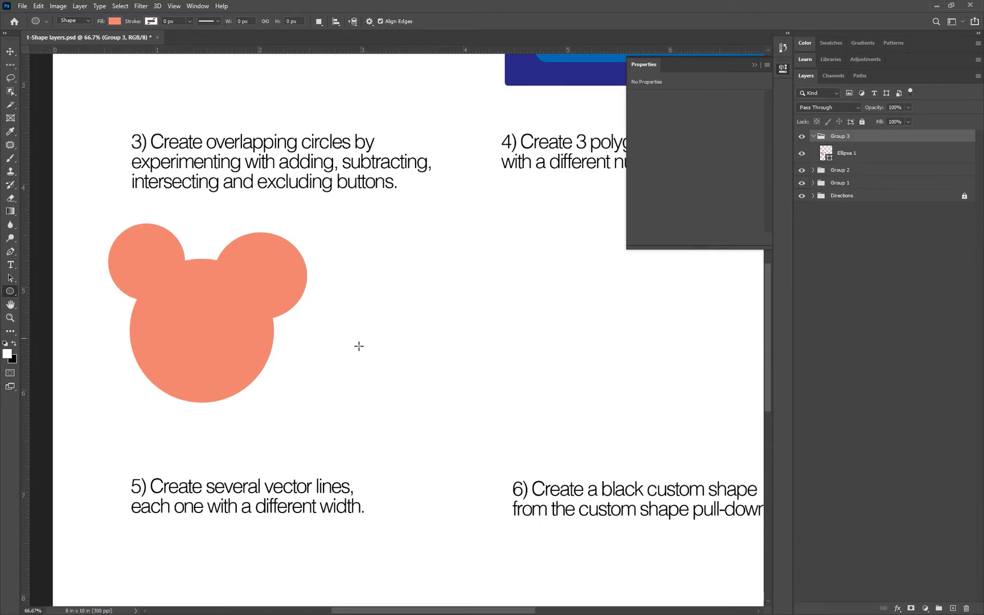
Draw a separate salmon circle and set the path operation to Subtract Front Shape
{"action": "left_click_drag", "start_coordinate": [359, 346], "coordinate": [420, 425]}
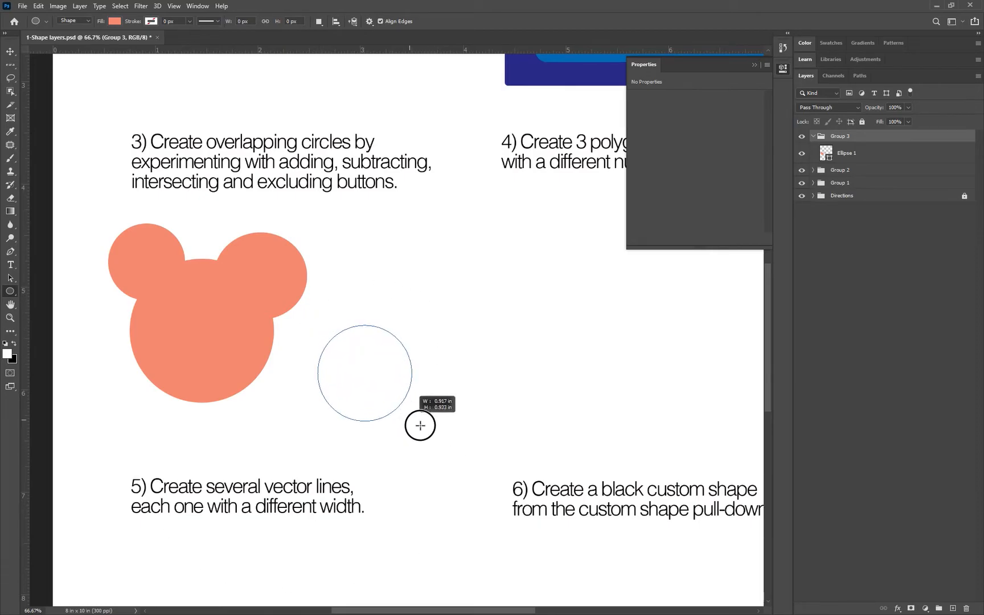
{"action": "left_click_drag", "start_coordinate": [327, 323], "coordinate": [420, 427]}
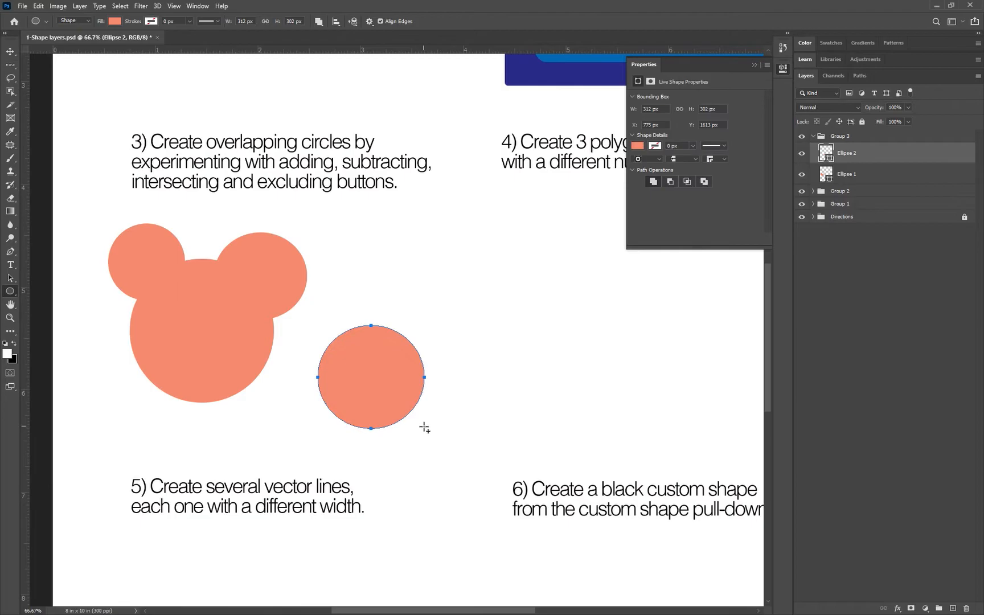
{"action": "mouse_move", "coordinate": [318, 21]}
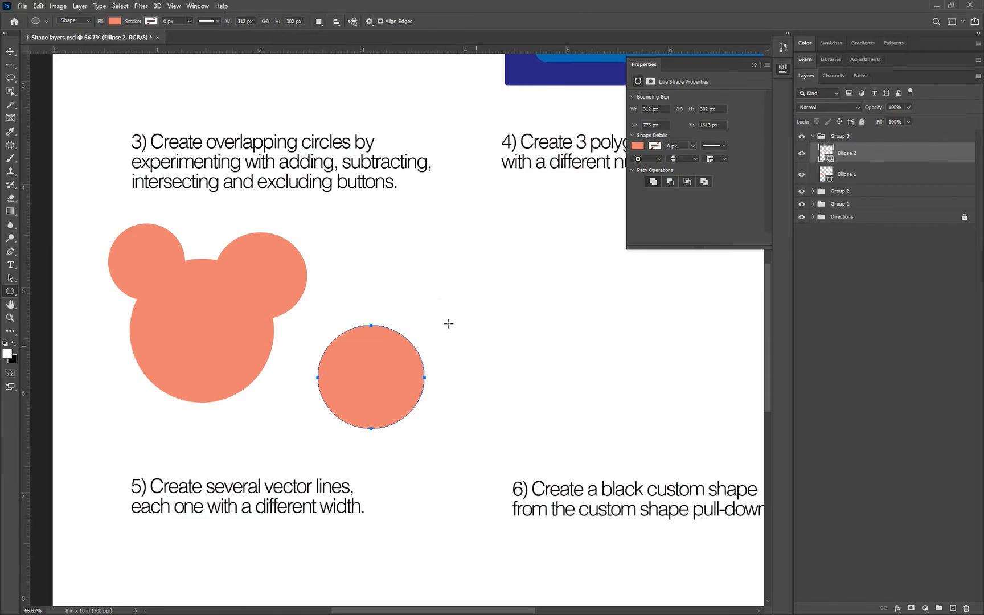
{"action": "left_click", "coordinate": [319, 21]}
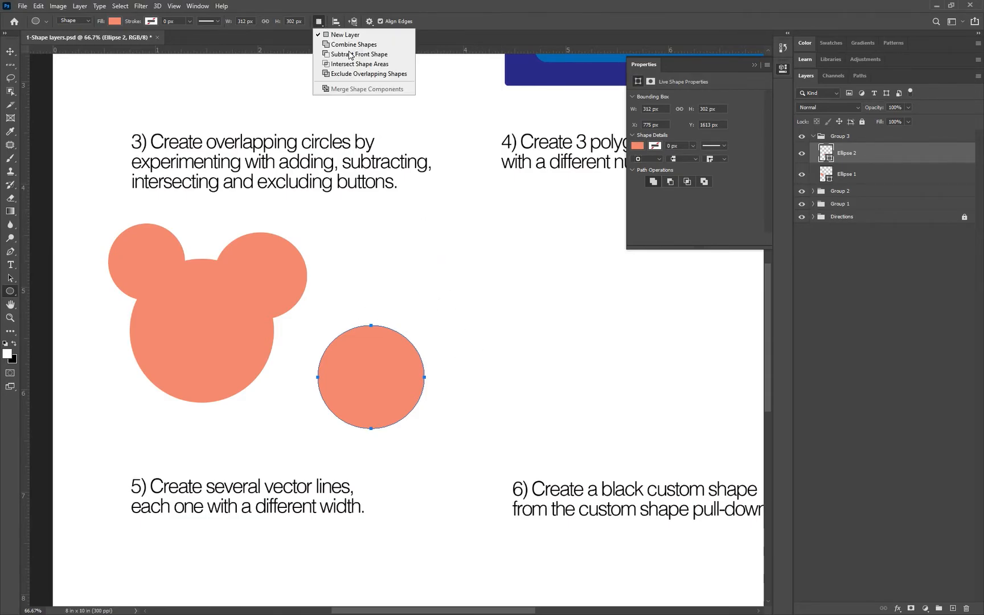
{"action": "mouse_move", "coordinate": [358, 54]}
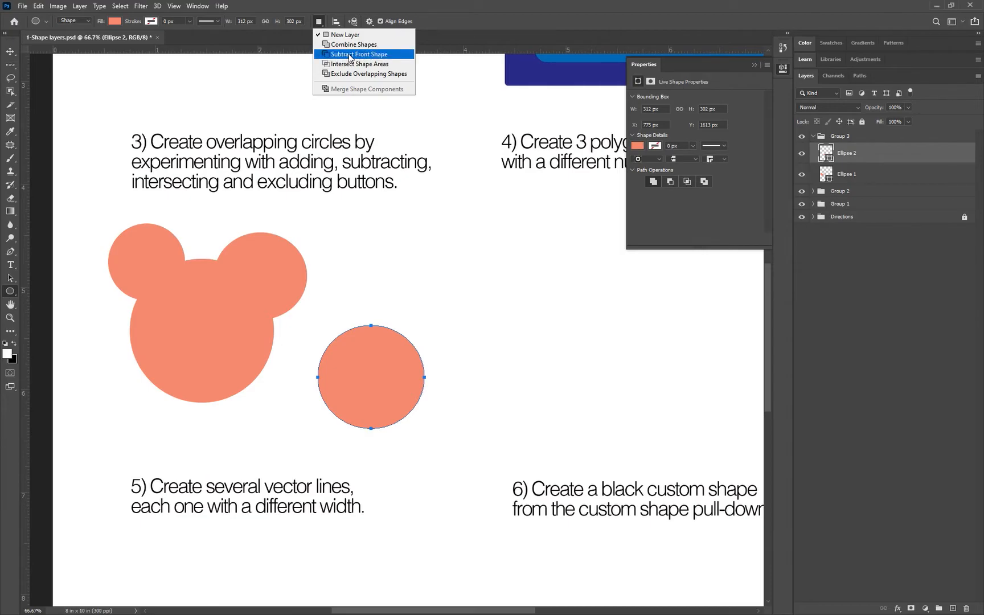
{"action": "left_click", "coordinate": [360, 54]}
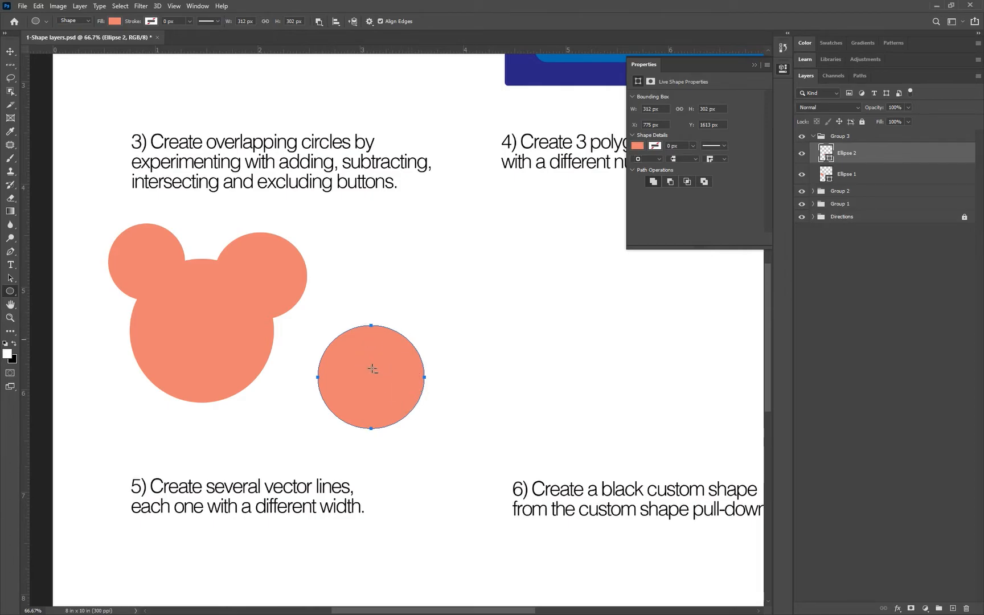
{"action": "mouse_move", "coordinate": [474, 351]}
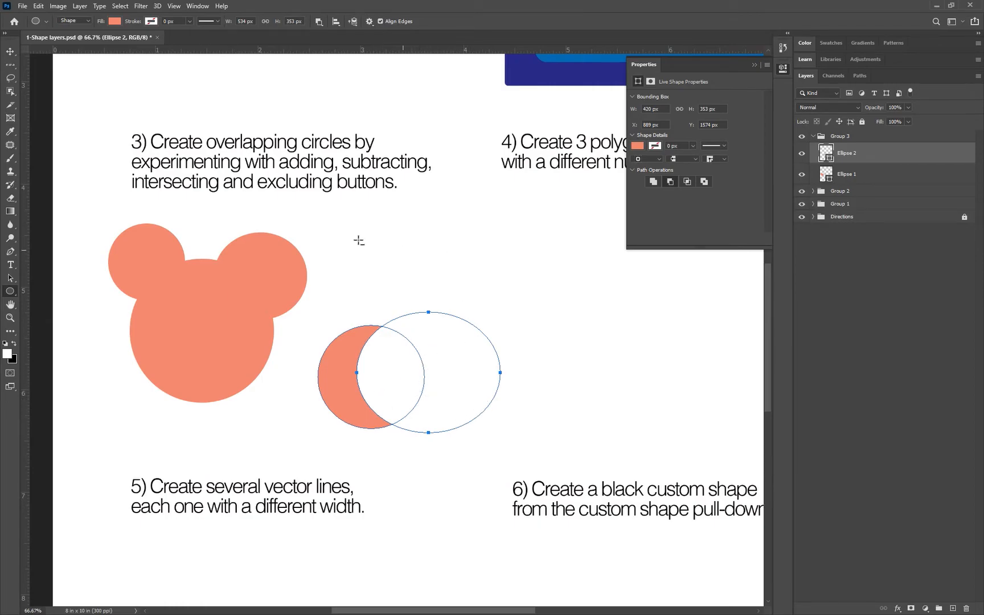
Cancel the Create Ellipse dialog and select Group 3 to finish the crescent
{"action": "left_click", "coordinate": [359, 240]}
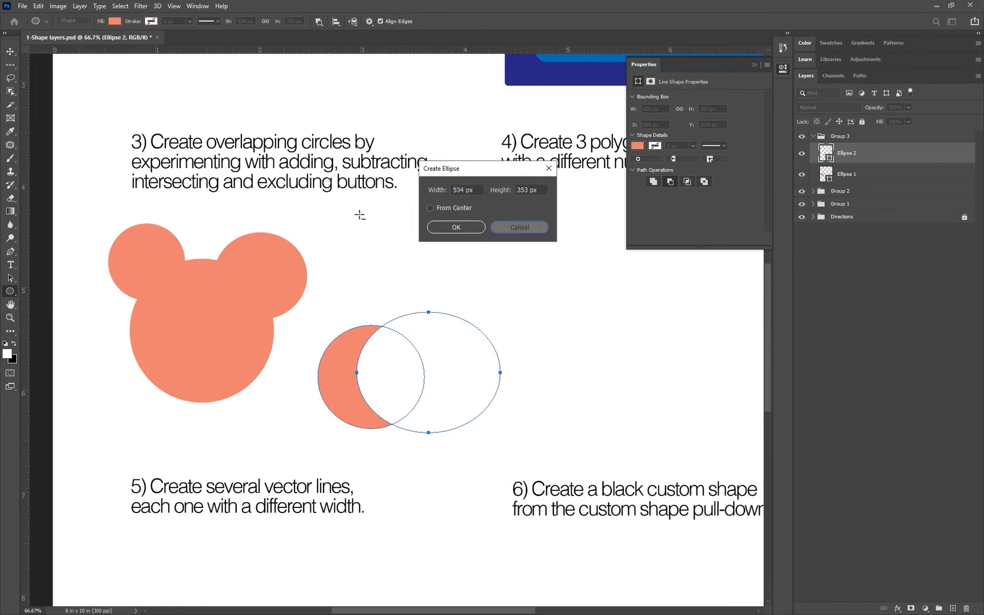
{"action": "left_click", "coordinate": [455, 228]}
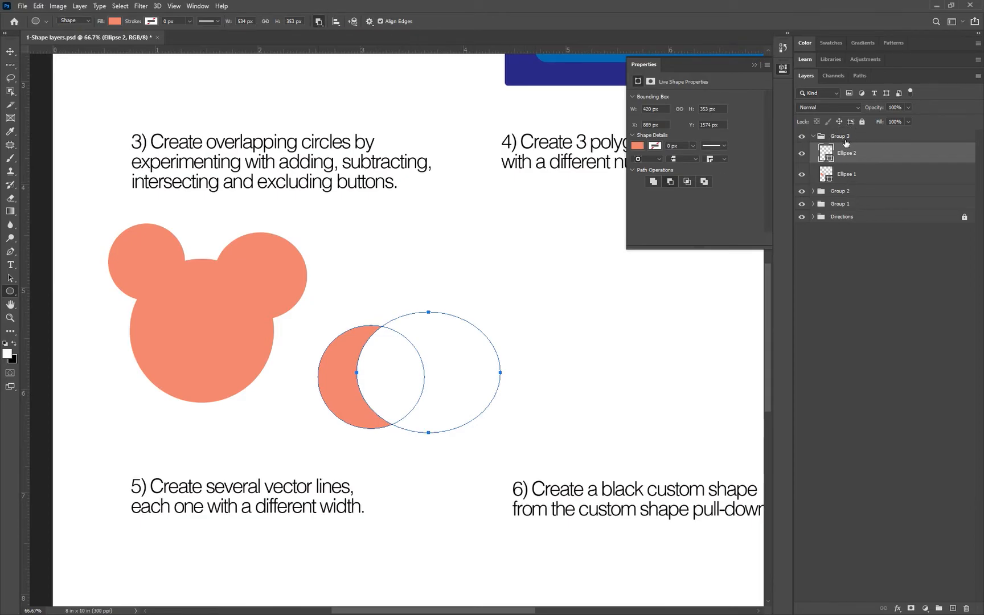
{"action": "left_click", "coordinate": [319, 21]}
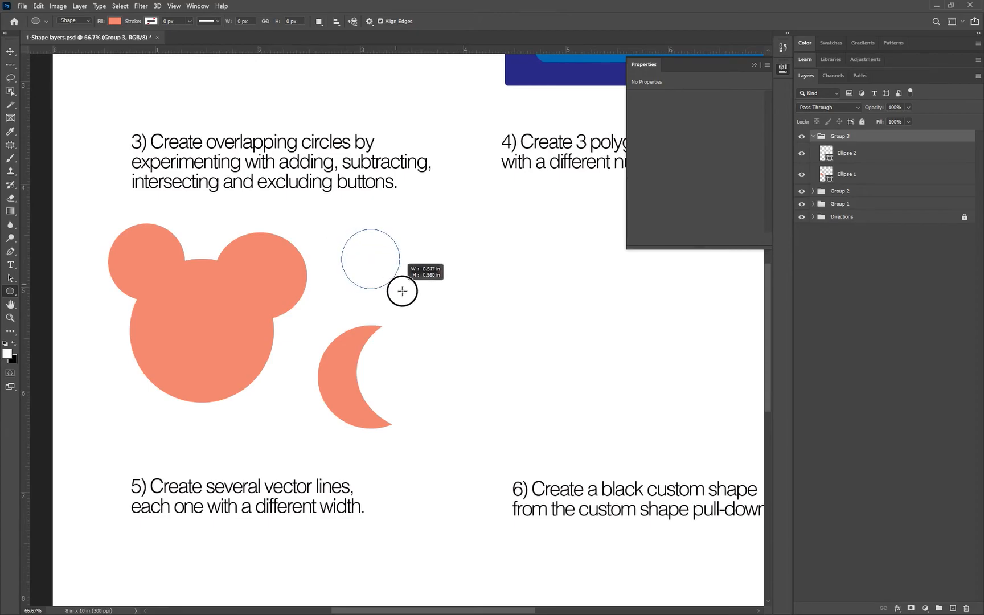
Draw a new circle, switch to Intersect Shape Areas, and drag a wide overlapping ellipse
{"action": "left_click_drag", "start_coordinate": [346, 235], "coordinate": [411, 306]}
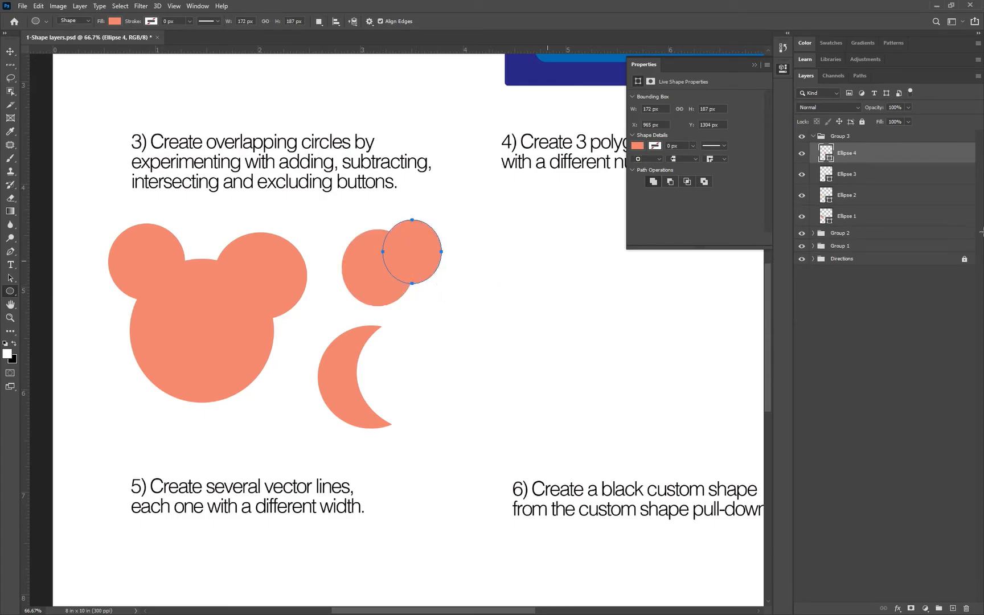
{"action": "mouse_move", "coordinate": [848, 156]}
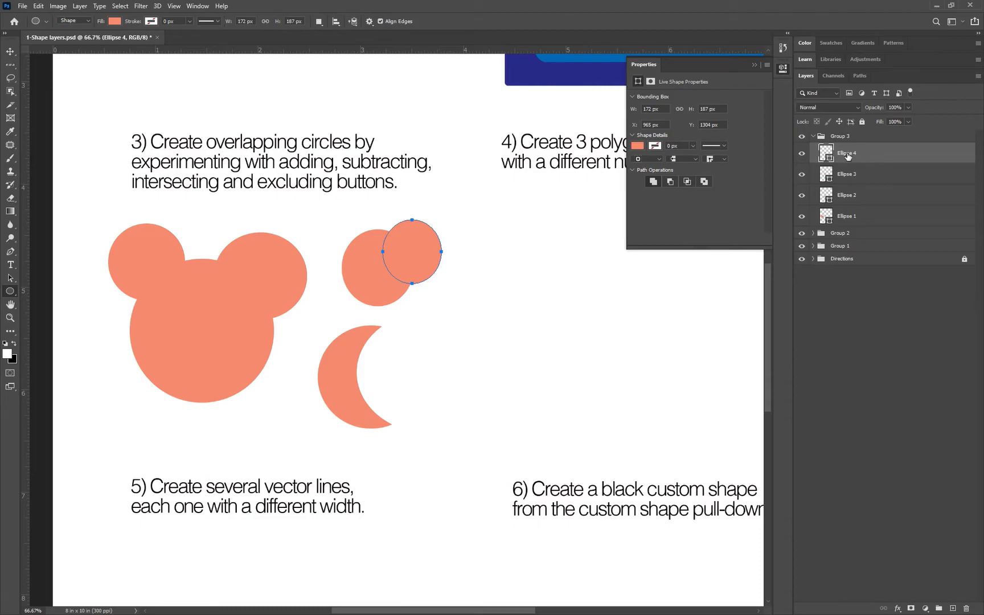
{"action": "left_click", "coordinate": [319, 21]}
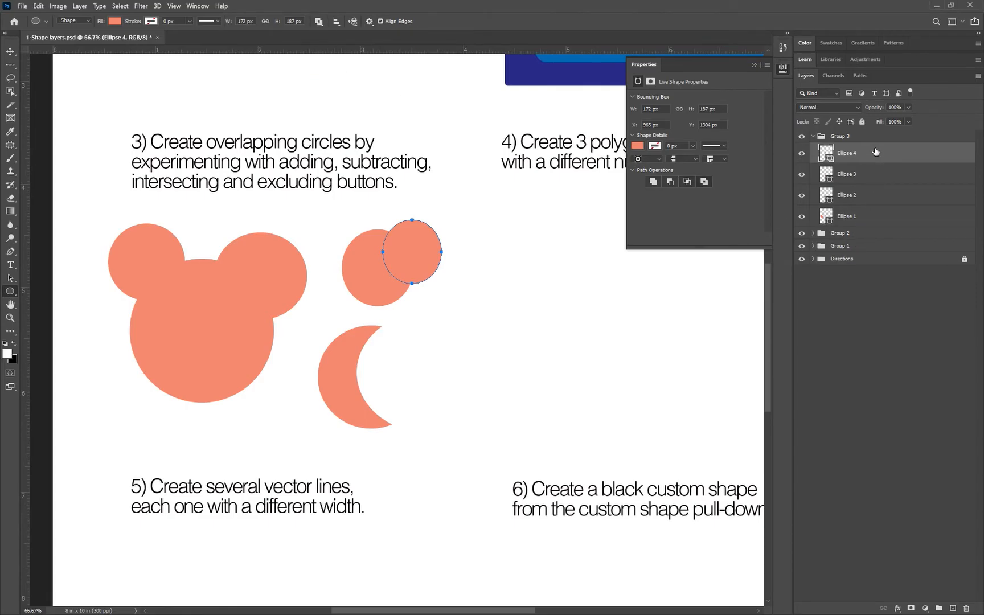
{"action": "mouse_move", "coordinate": [910, 208]}
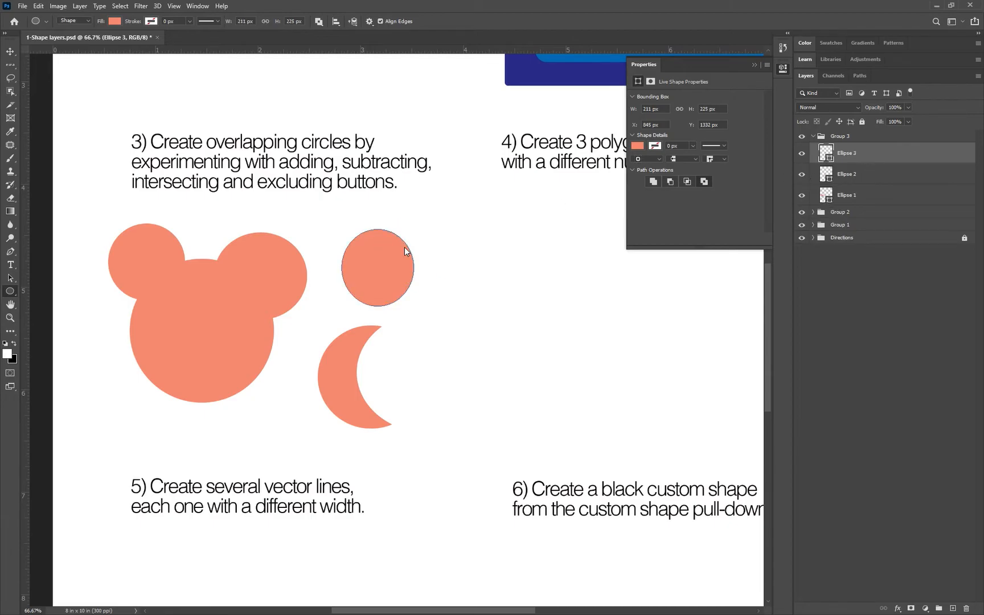
{"action": "mouse_move", "coordinate": [331, 60]}
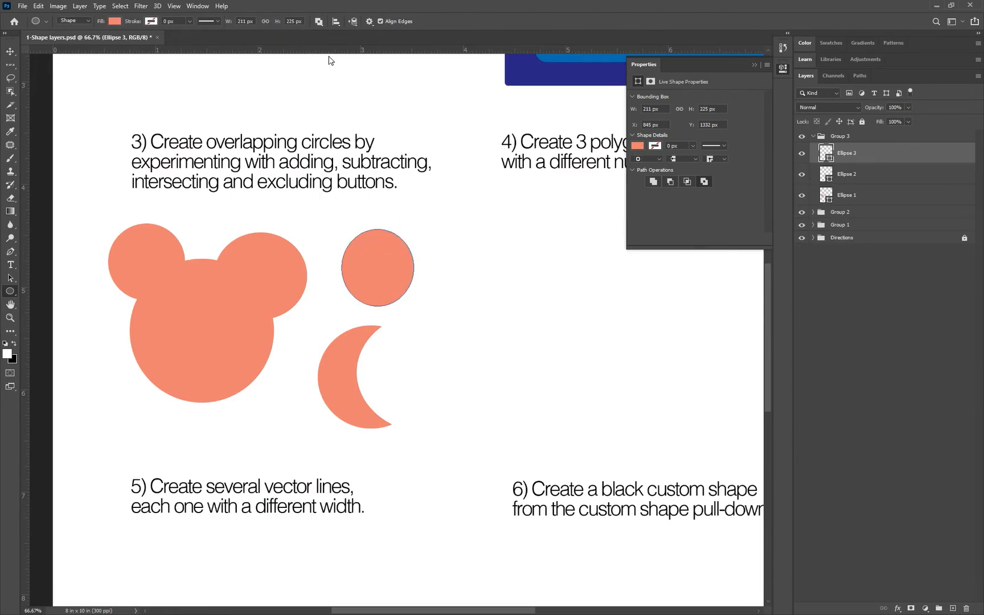
{"action": "left_click", "coordinate": [320, 21]}
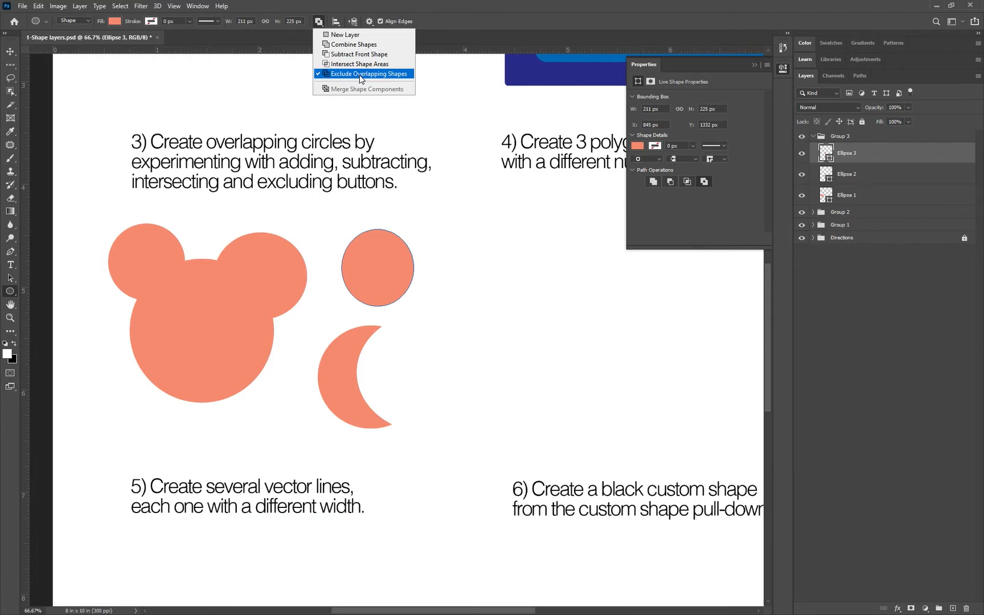
{"action": "left_click", "coordinate": [364, 73]}
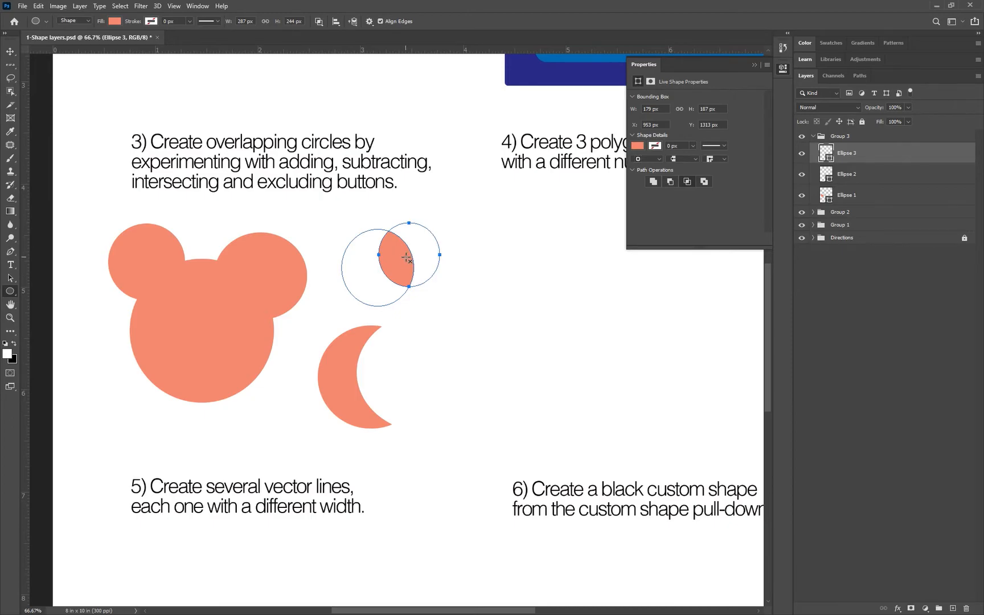
{"action": "mouse_move", "coordinate": [390, 269]}
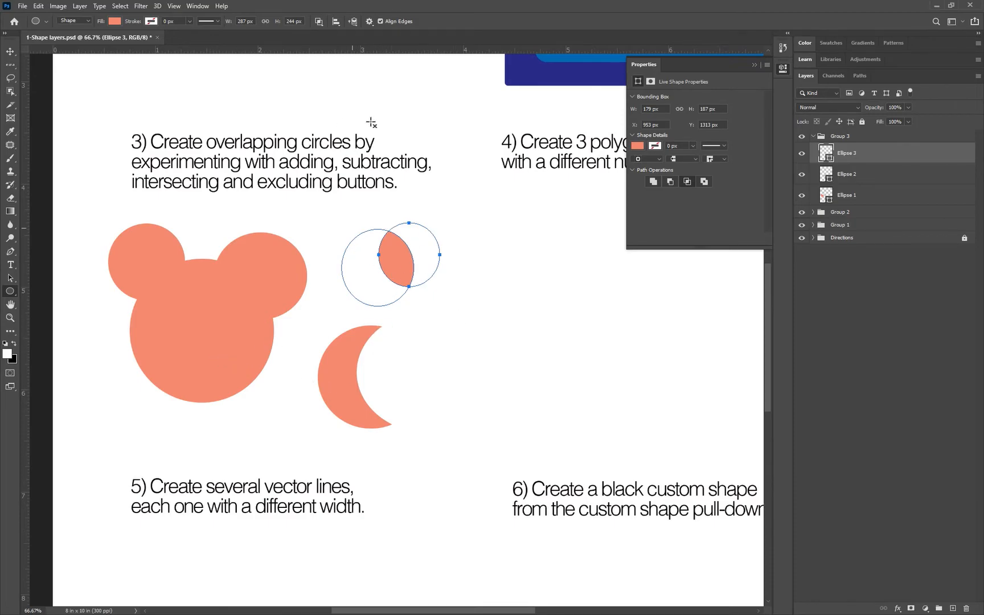
{"action": "left_click_drag", "start_coordinate": [41, 406], "coordinate": [580, 404]}
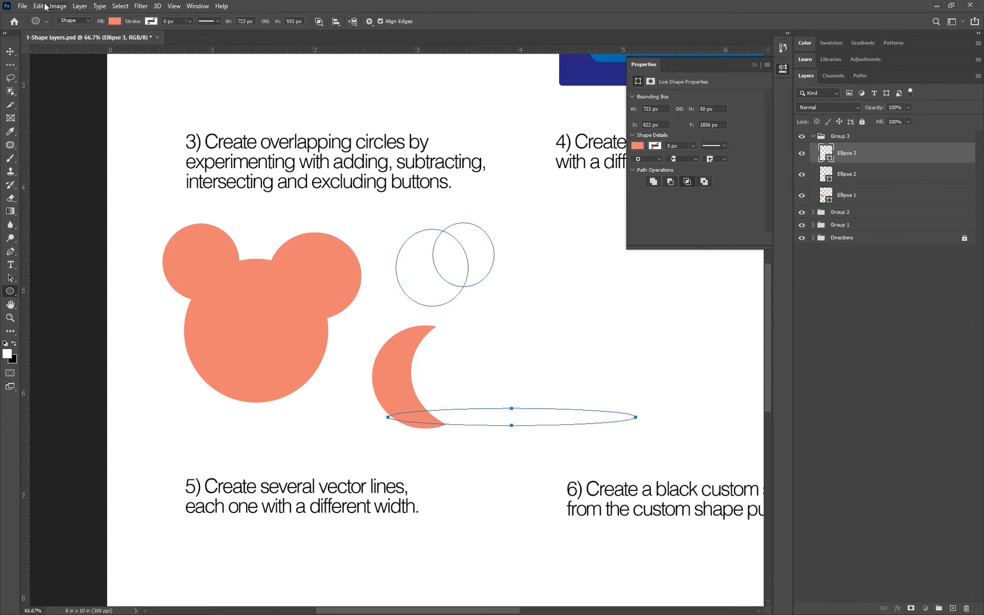
{"action": "left_click", "coordinate": [38, 6]}
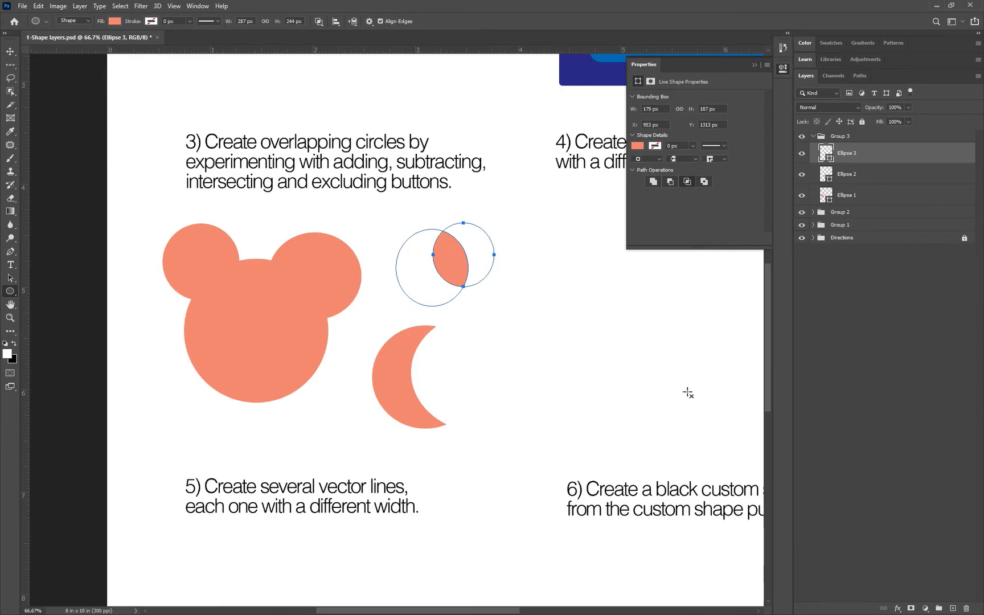
{"action": "mouse_move", "coordinate": [17, 55]}
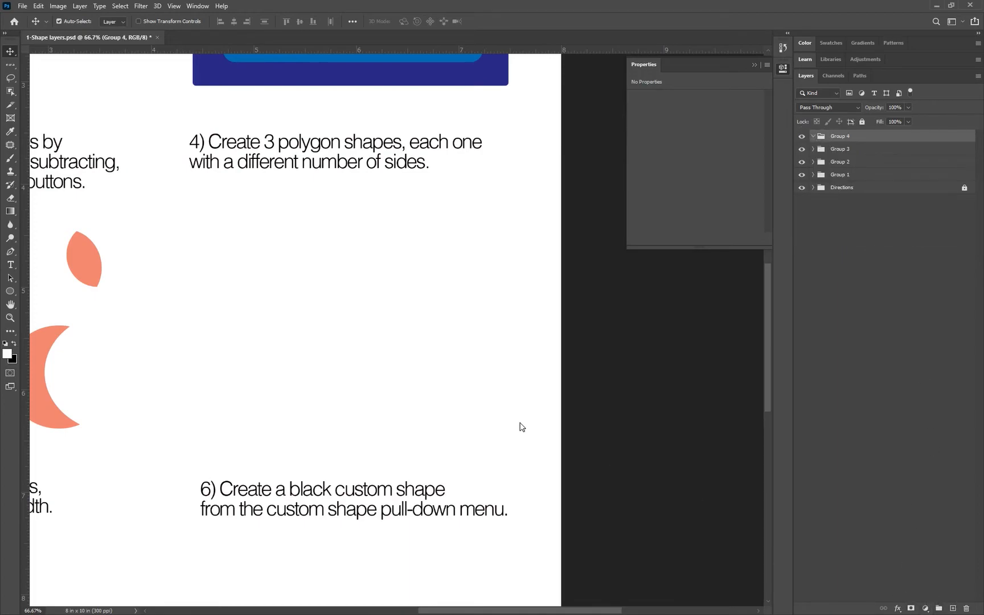
Select the Polygon Tool from the shape tool flyout
{"action": "left_click", "coordinate": [9, 291]}
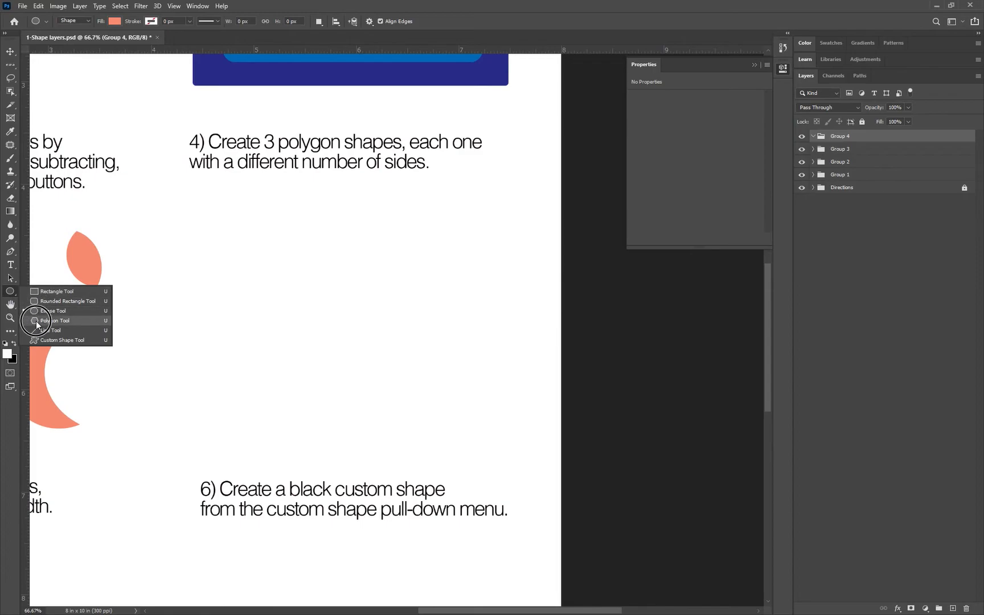
{"action": "left_click", "coordinate": [54, 321]}
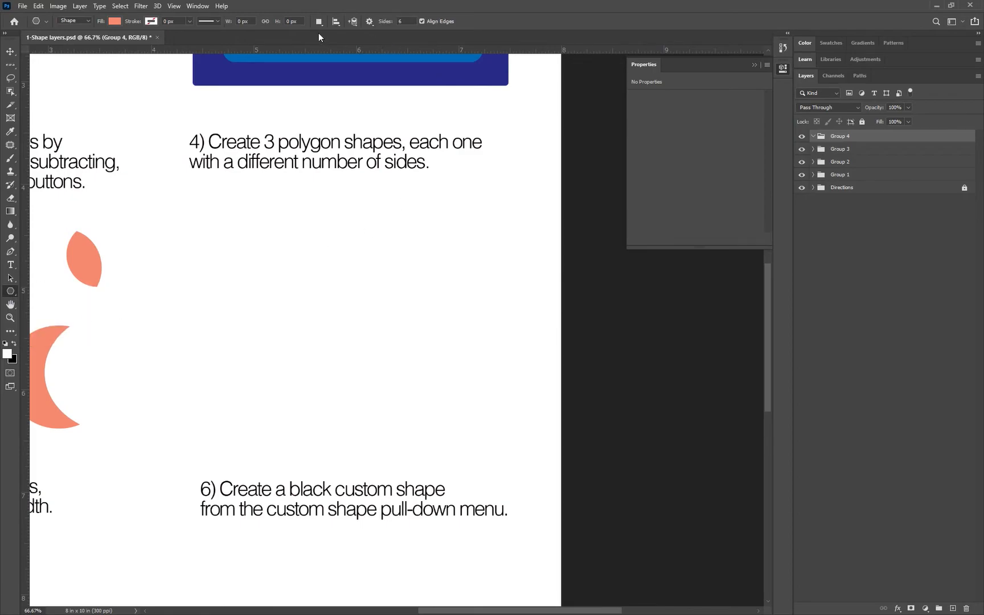
Set the fill to green and draw a four-sided square right of the triangle
{"action": "left_click", "coordinate": [117, 21]}
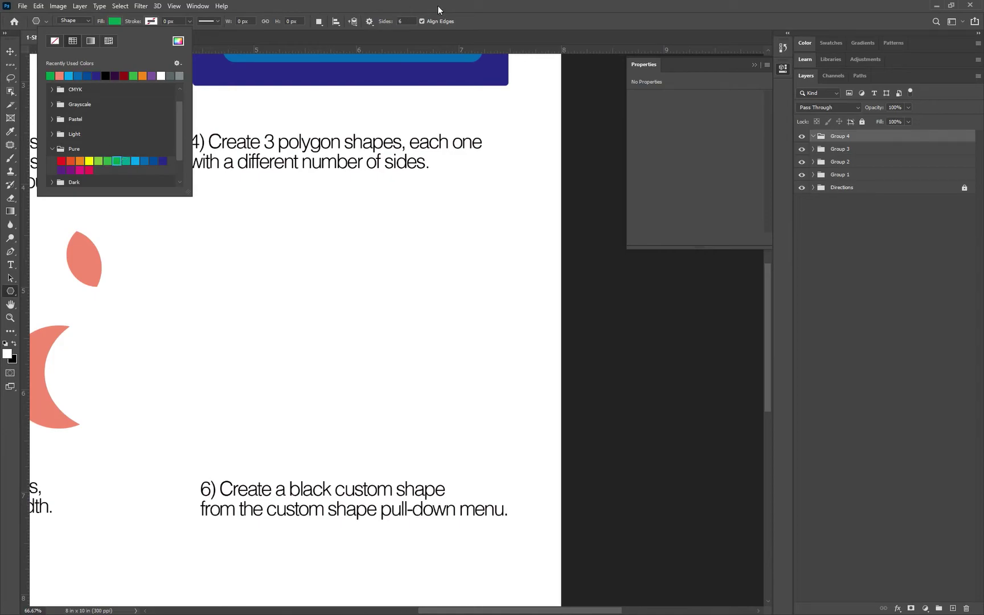
{"action": "left_click", "coordinate": [405, 21]}
{"action": "type", "text": "3"}
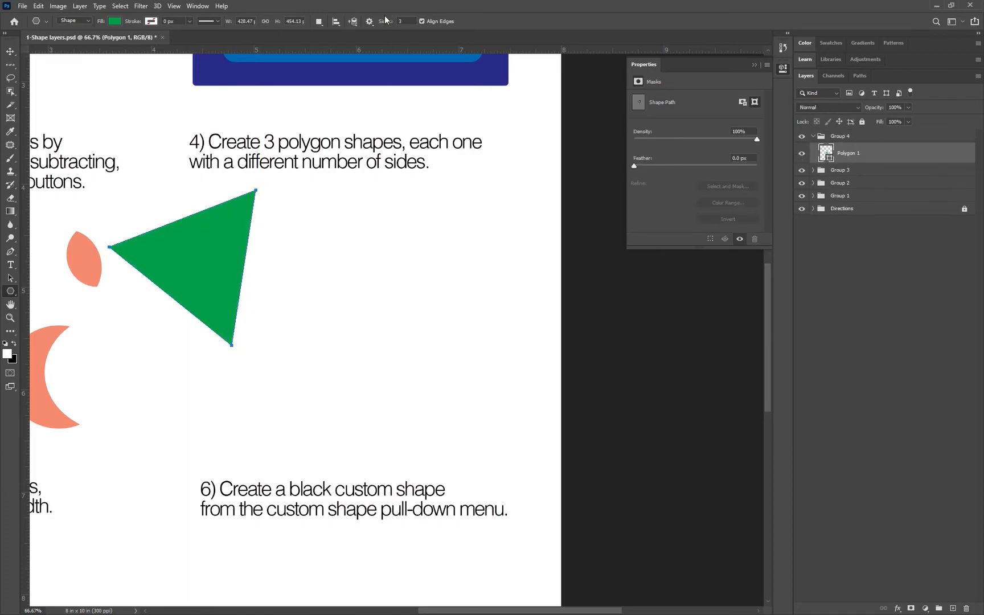
{"action": "left_click", "coordinate": [386, 21]}
{"action": "type", "text": "4"}
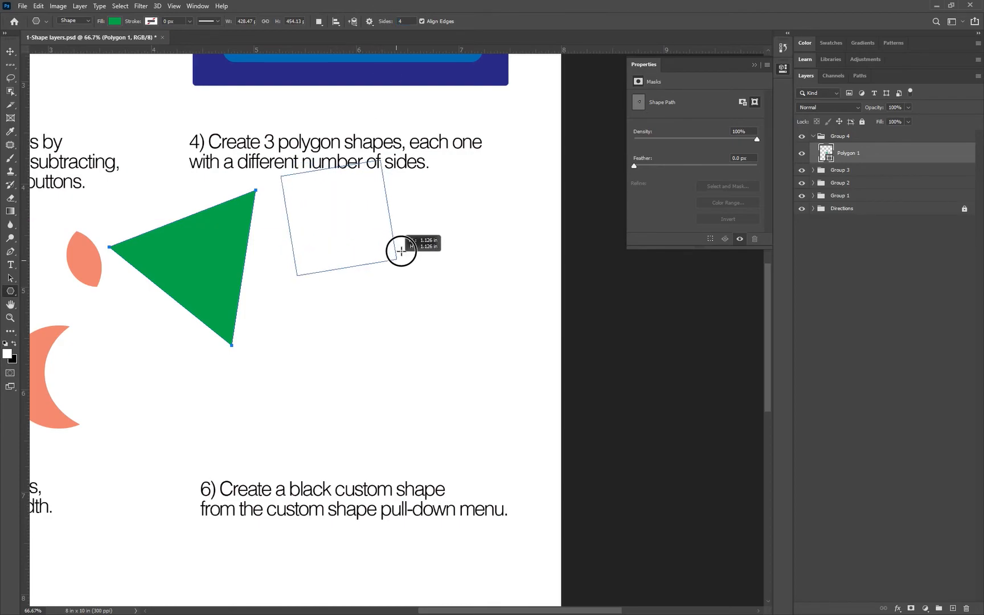
{"action": "left_click_drag", "start_coordinate": [400, 251], "coordinate": [385, 264]}
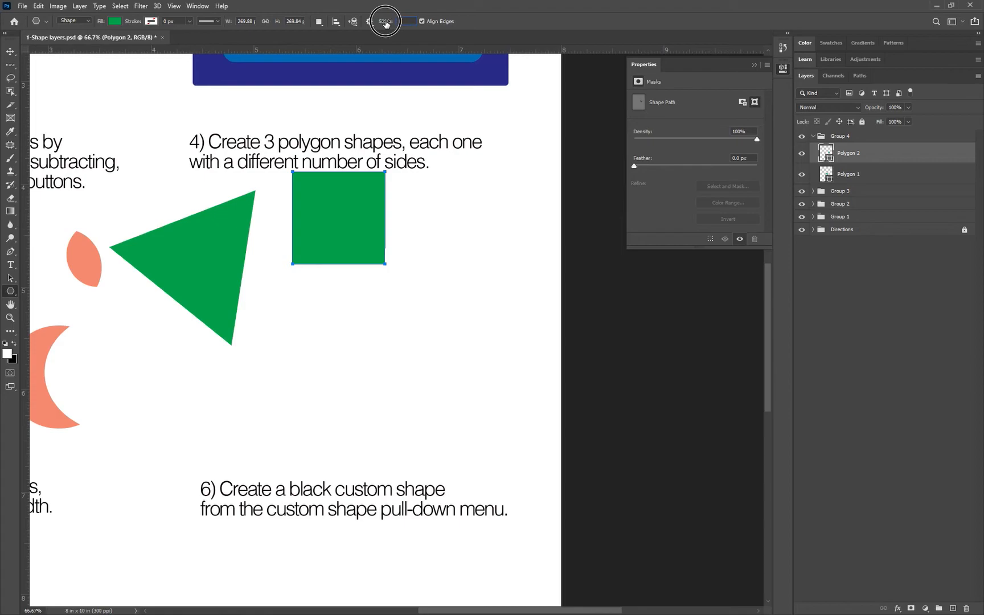
Set Sides to 8 and draw a green octagon below the square
{"action": "left_click", "coordinate": [386, 21]}
{"action": "type", "text": "8"}
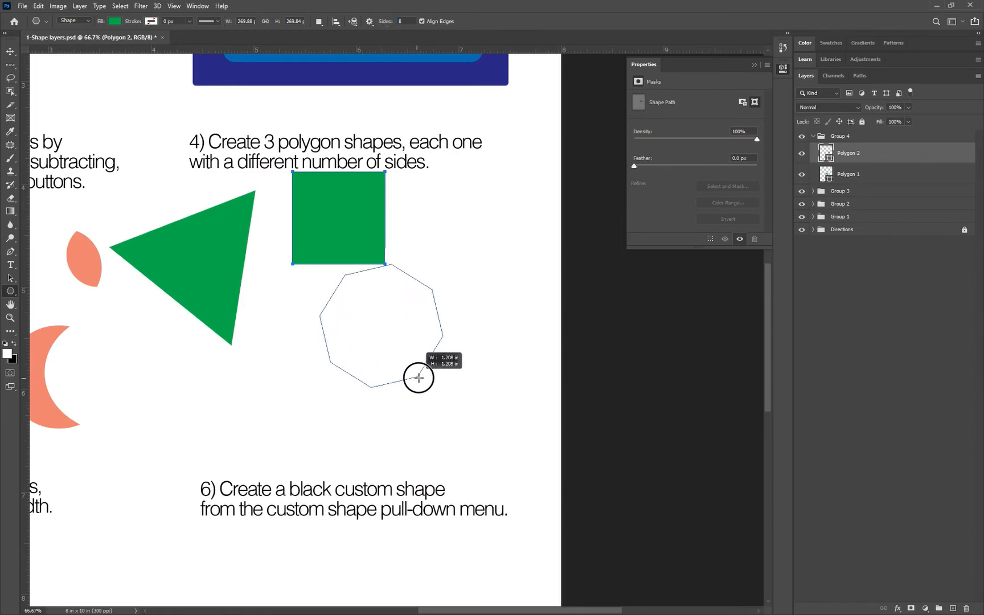
{"action": "left_click_drag", "start_coordinate": [419, 377], "coordinate": [412, 382]}
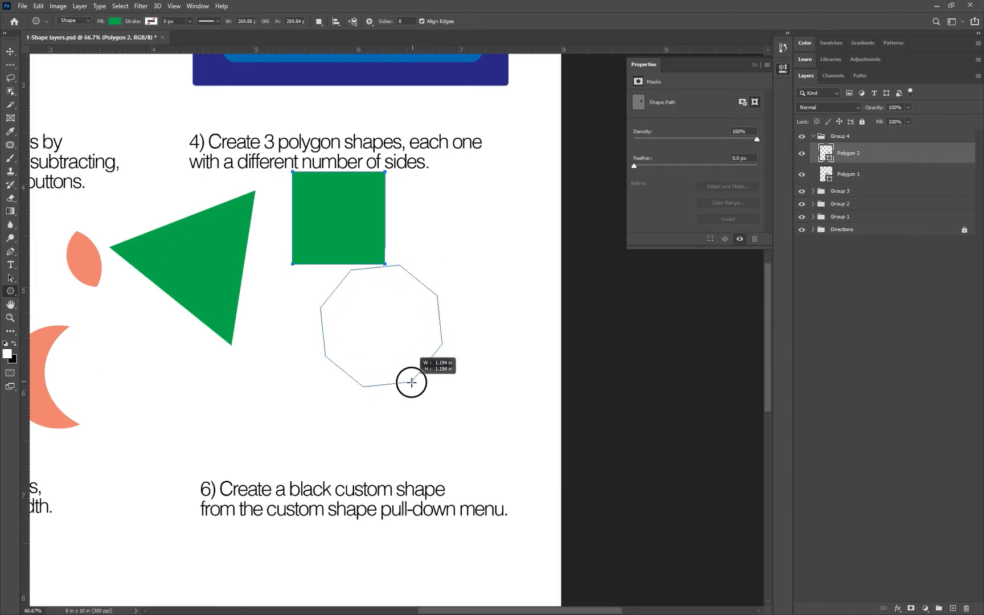
{"action": "left_click_drag", "start_coordinate": [411, 381], "coordinate": [417, 381]}
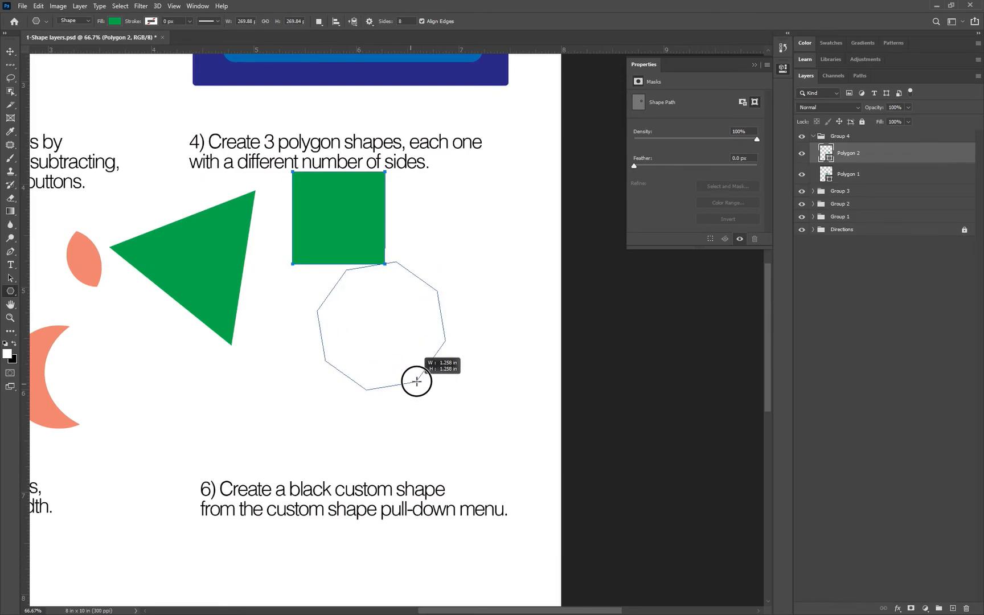
{"action": "left_click_drag", "start_coordinate": [416, 381], "coordinate": [407, 395]}
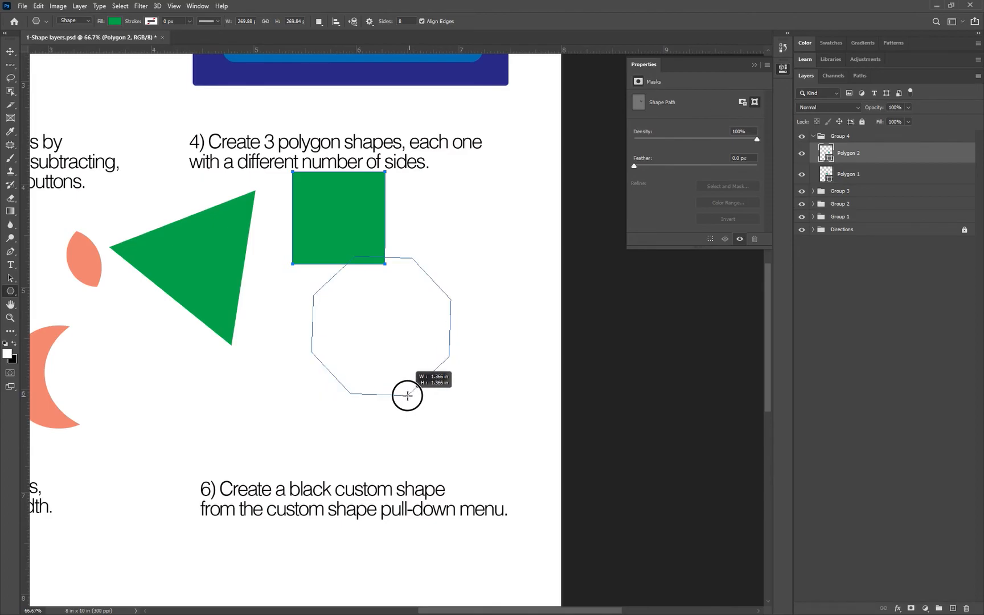
{"action": "left_click_drag", "start_coordinate": [407, 396], "coordinate": [405, 386]}
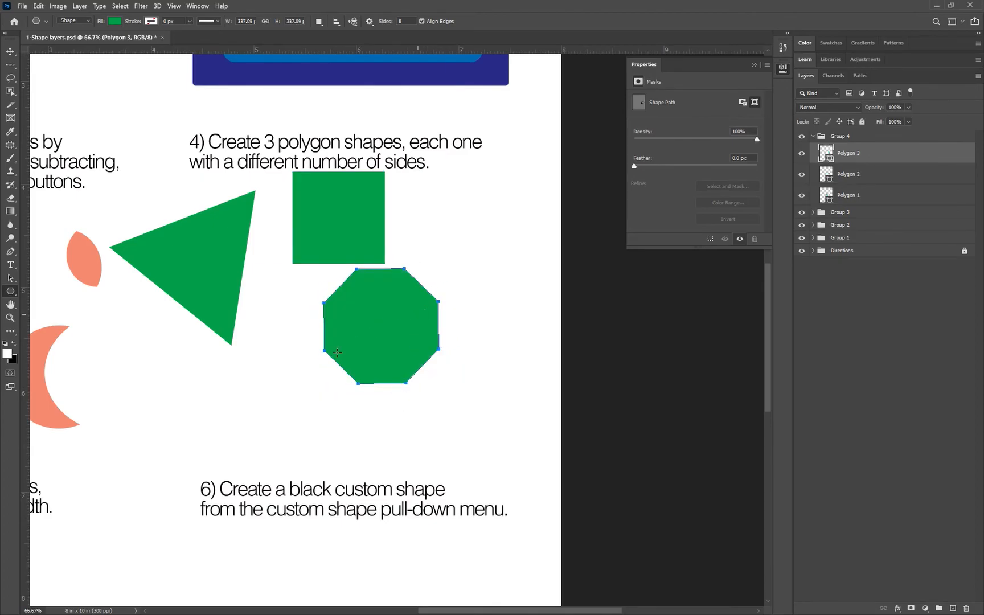
{"action": "left_click_drag", "start_coordinate": [338, 352], "coordinate": [446, 290]}
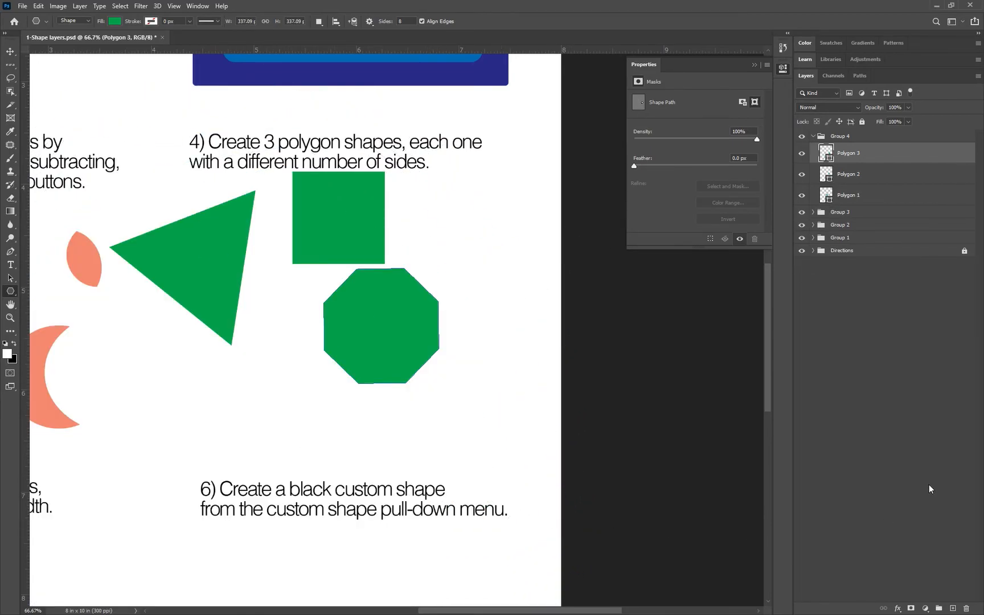
Scroll to section 5 and create a new layer group for the line exercise
{"action": "scroll", "scroll_direction": "down", "scroll_amount": 3}
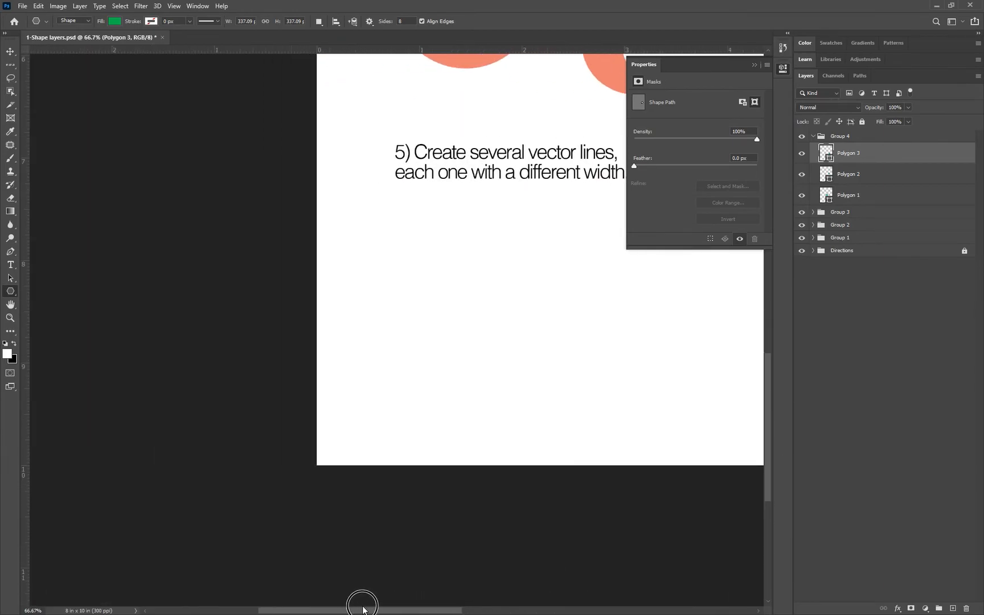
{"action": "left_click_drag", "start_coordinate": [363, 605], "coordinate": [415, 604]}
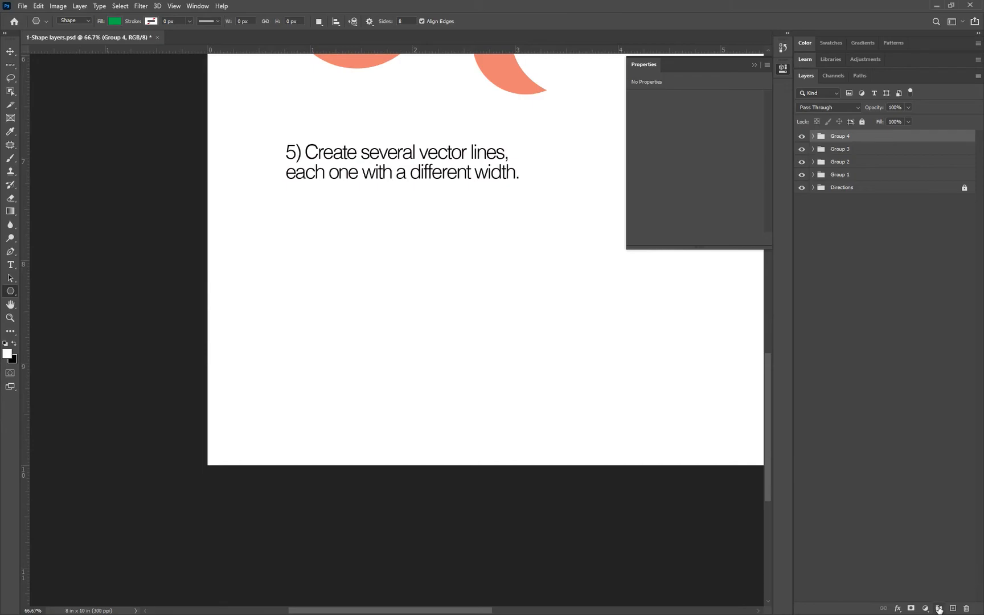
{"action": "left_click", "coordinate": [941, 608]}
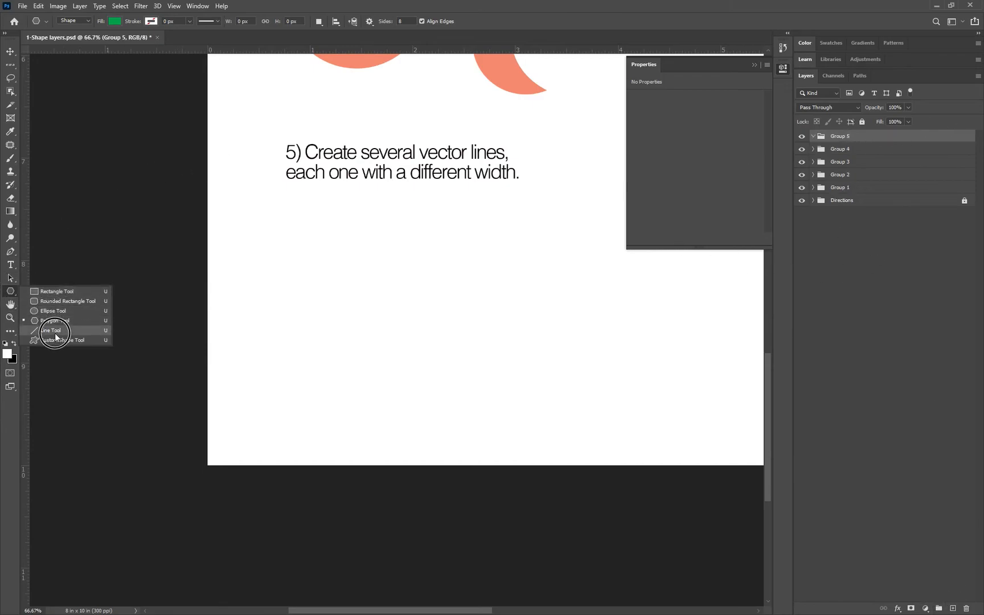
Select the Line Tool with a dark red fill
{"action": "left_click", "coordinate": [51, 330]}
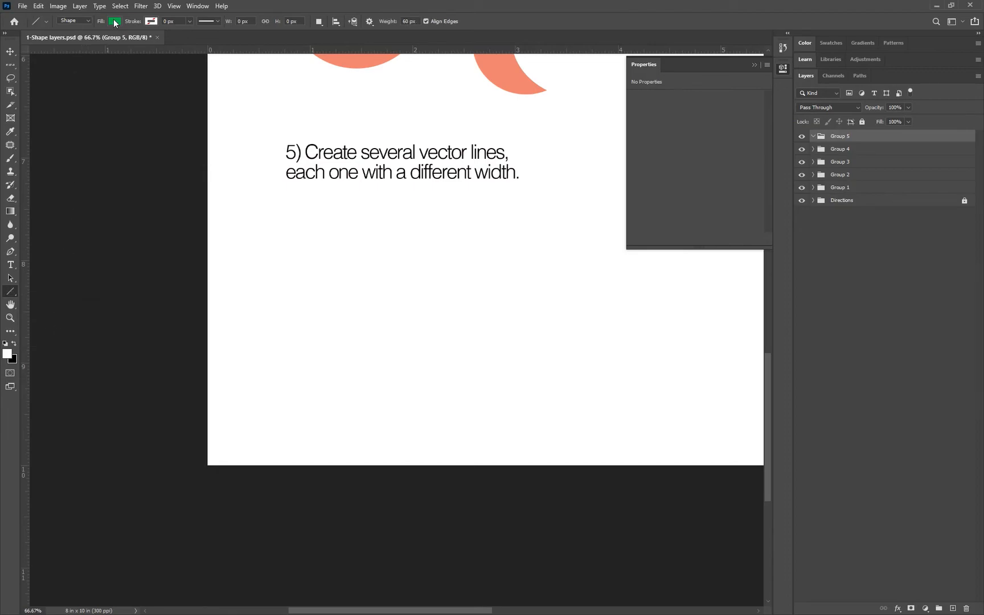
{"action": "left_click", "coordinate": [113, 22]}
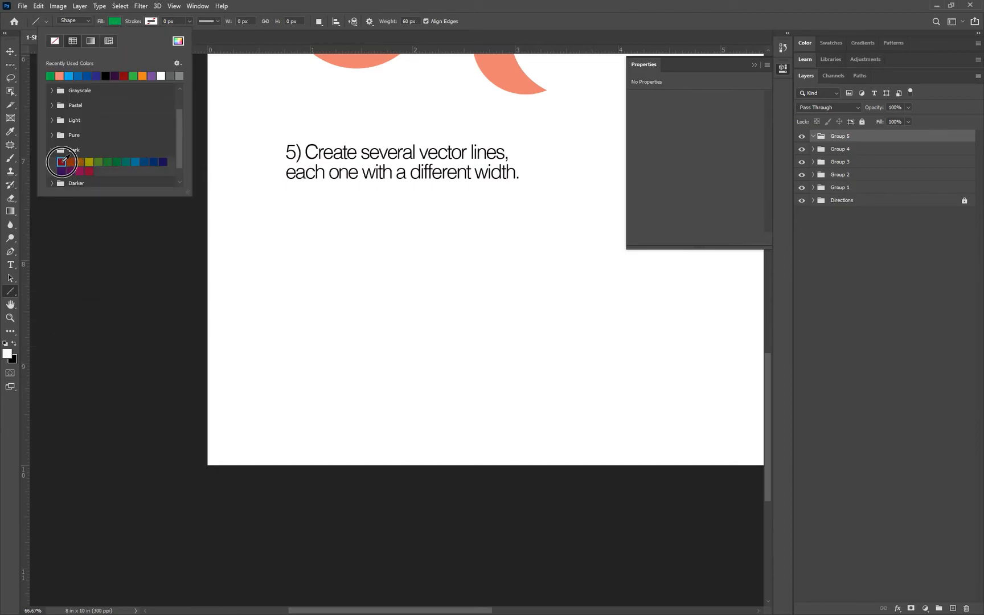
{"action": "left_click", "coordinate": [61, 168]}
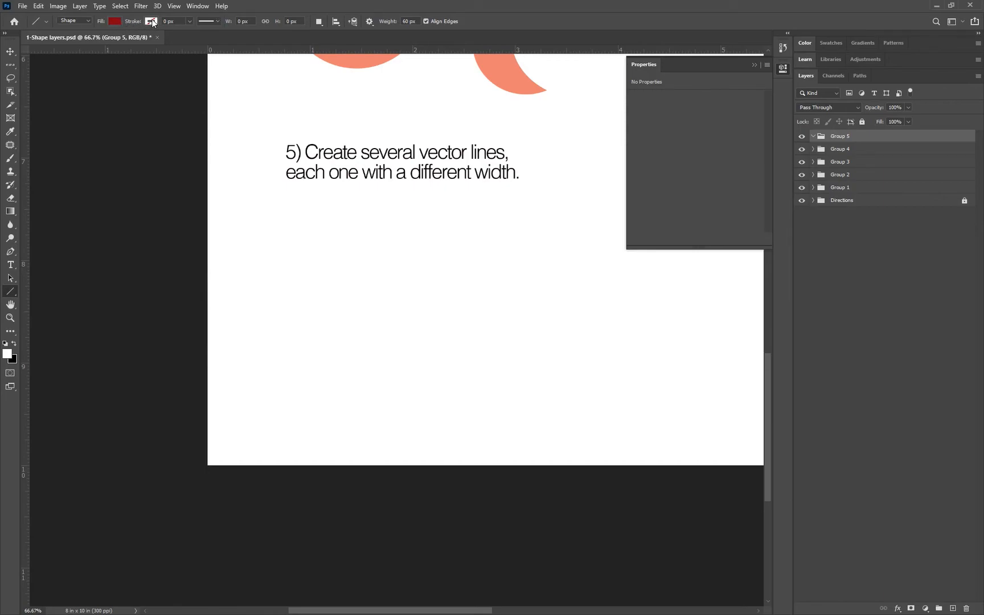
{"action": "mouse_move", "coordinate": [149, 21]}
{"action": "type", "text": "5"}
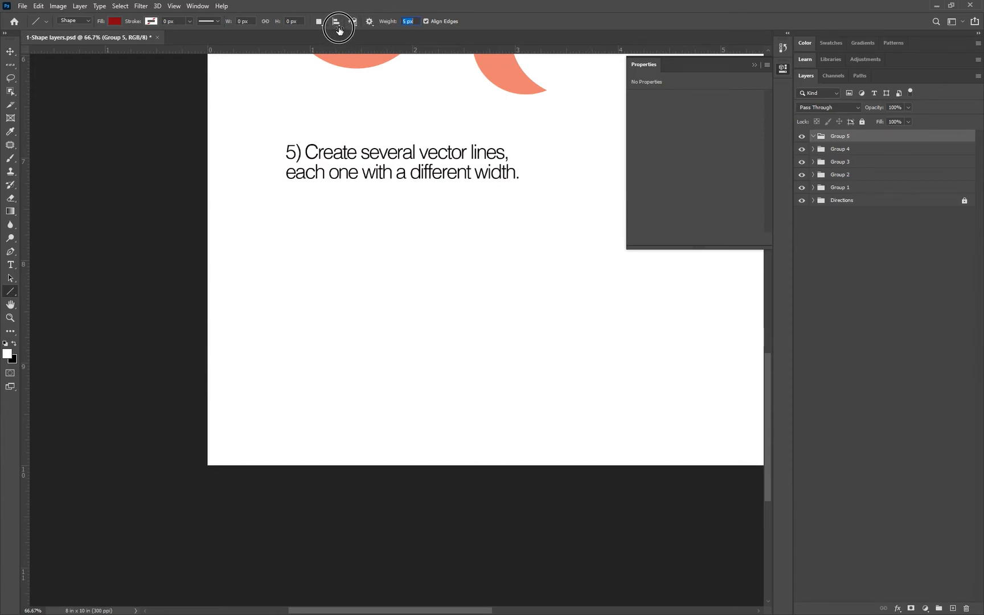
Draw a thin red line across the page, then a heavier line crossing it
{"action": "left_click_drag", "start_coordinate": [295, 314], "coordinate": [509, 311]}
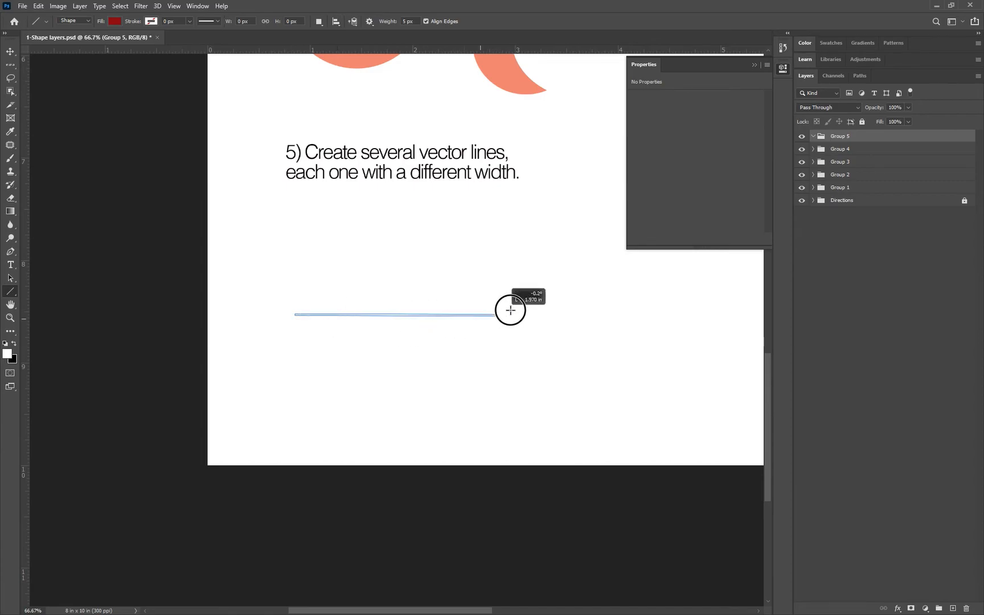
{"action": "left_click_drag", "start_coordinate": [295, 314], "coordinate": [512, 310]}
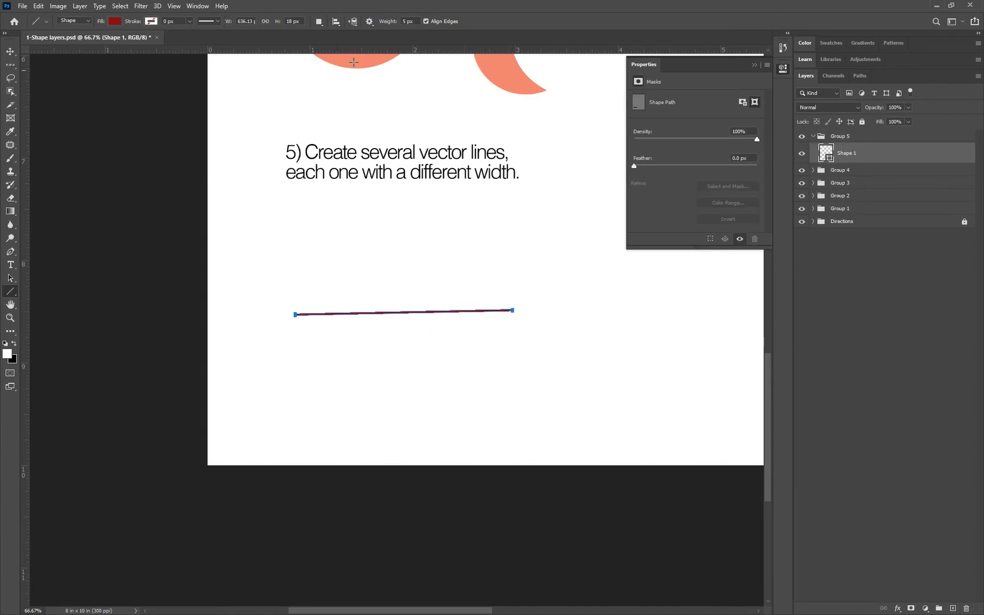
{"action": "left_click", "coordinate": [408, 22]}
{"action": "type", "text": "25"}
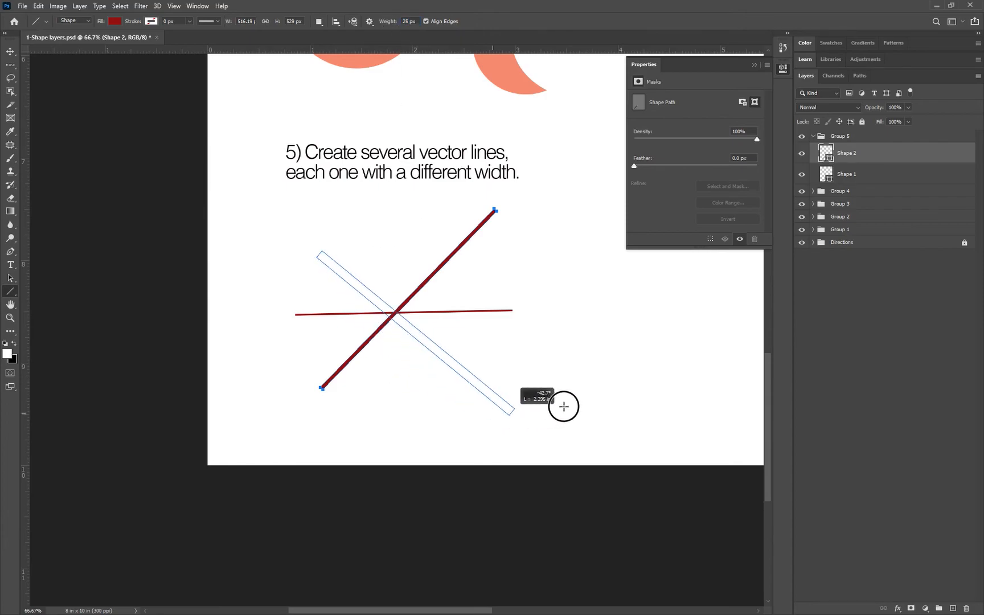
{"action": "left_click_drag", "start_coordinate": [320, 251], "coordinate": [547, 353]}
{"action": "type", "text": "40"}
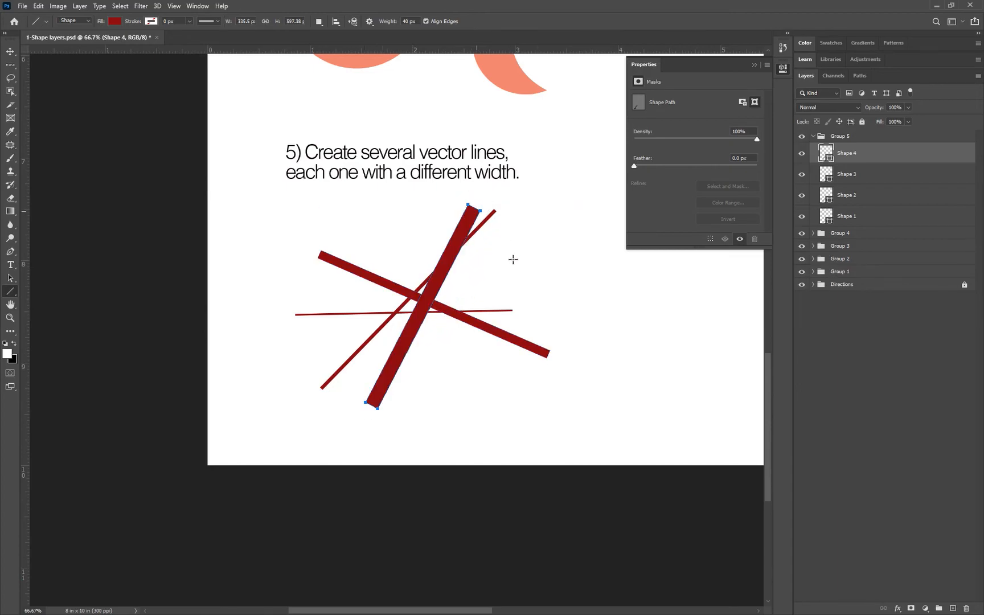
{"action": "mouse_move", "coordinate": [321, 297]}
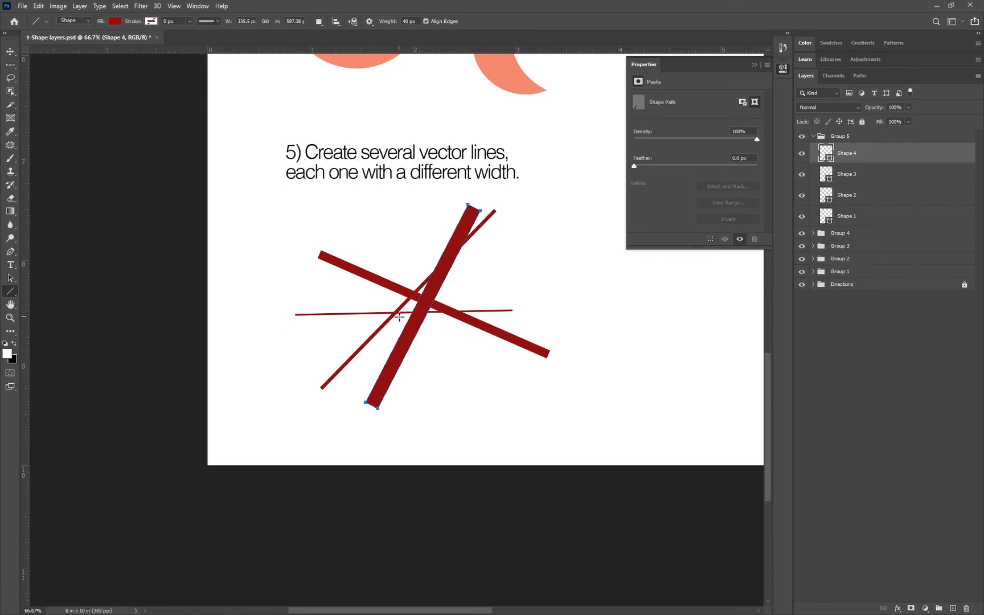
{"action": "mouse_move", "coordinate": [561, 402]}
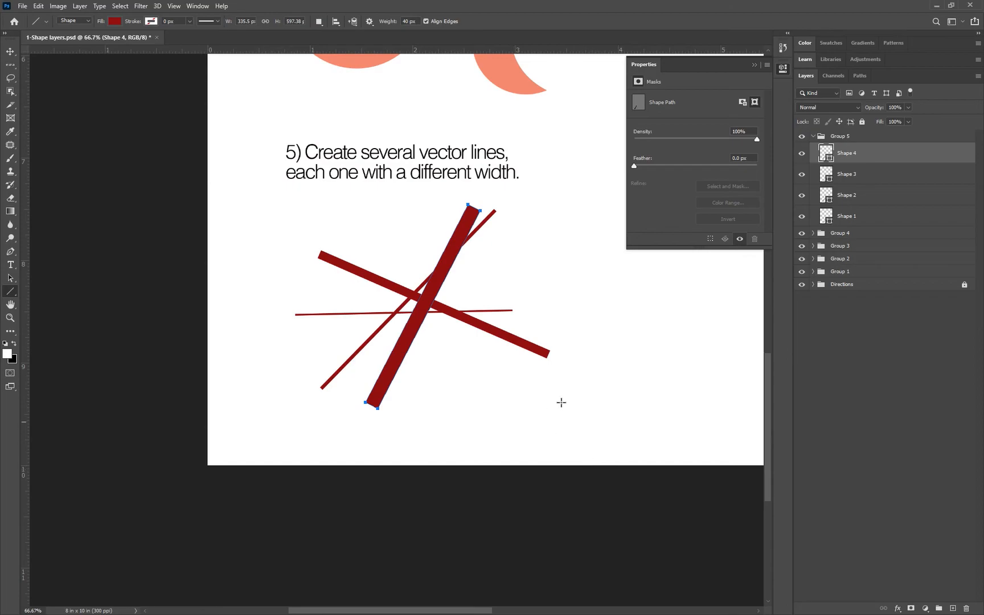
{"action": "mouse_move", "coordinate": [556, 383]}
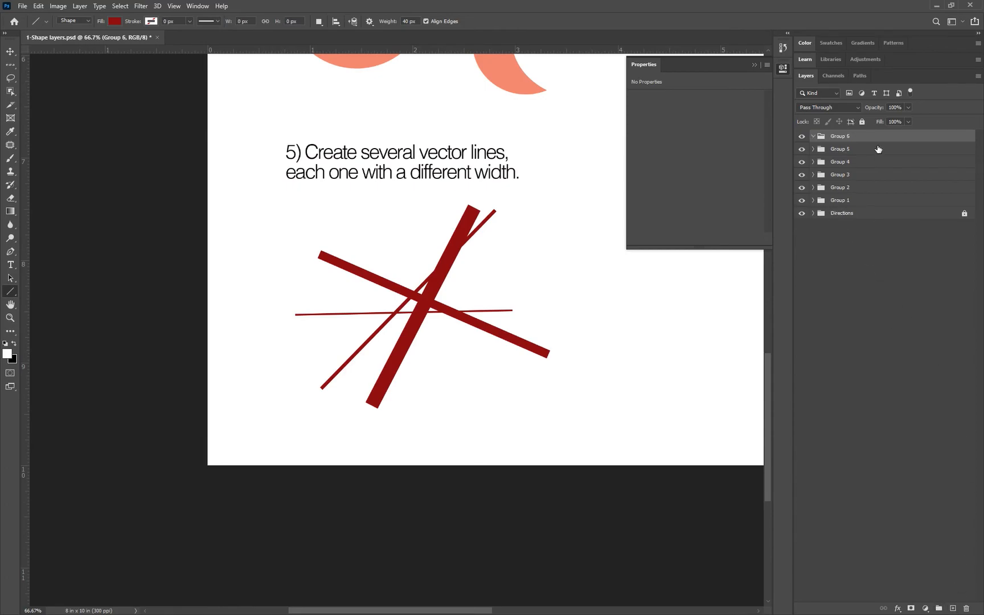
Scroll to step 6 and choose the Custom Shape Tool with black fill and 4.68 px stroke
{"action": "scroll", "scroll_direction": "right", "scroll_amount": 3}
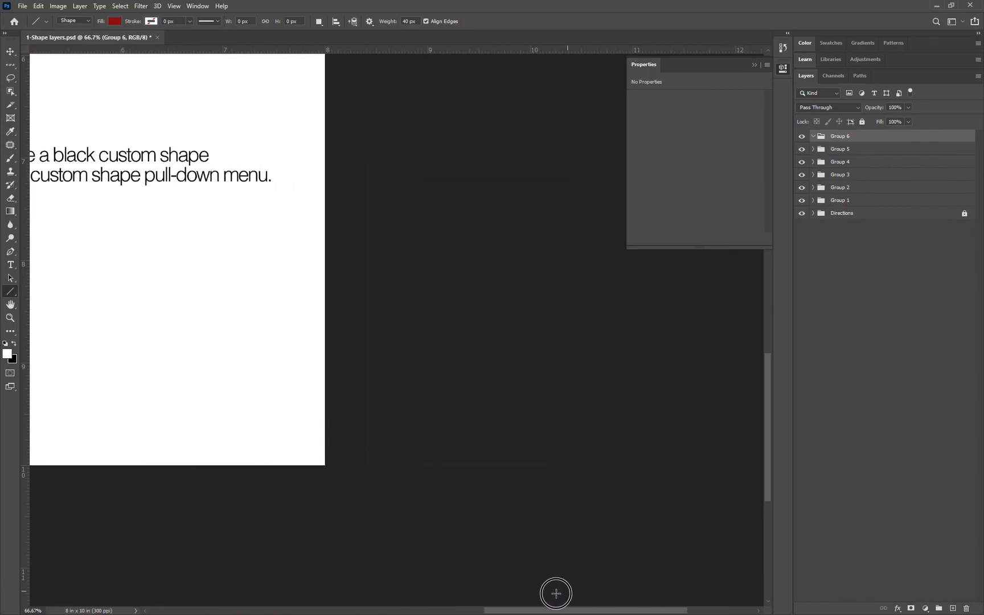
{"action": "scroll", "scroll_direction": "right", "scroll_amount": 3}
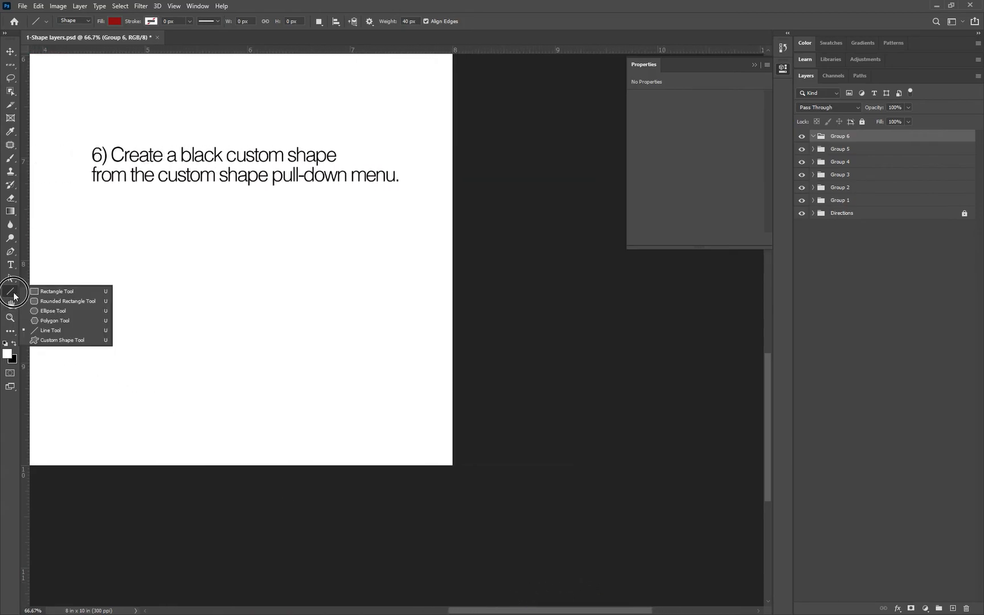
{"action": "mouse_move", "coordinate": [33, 340]}
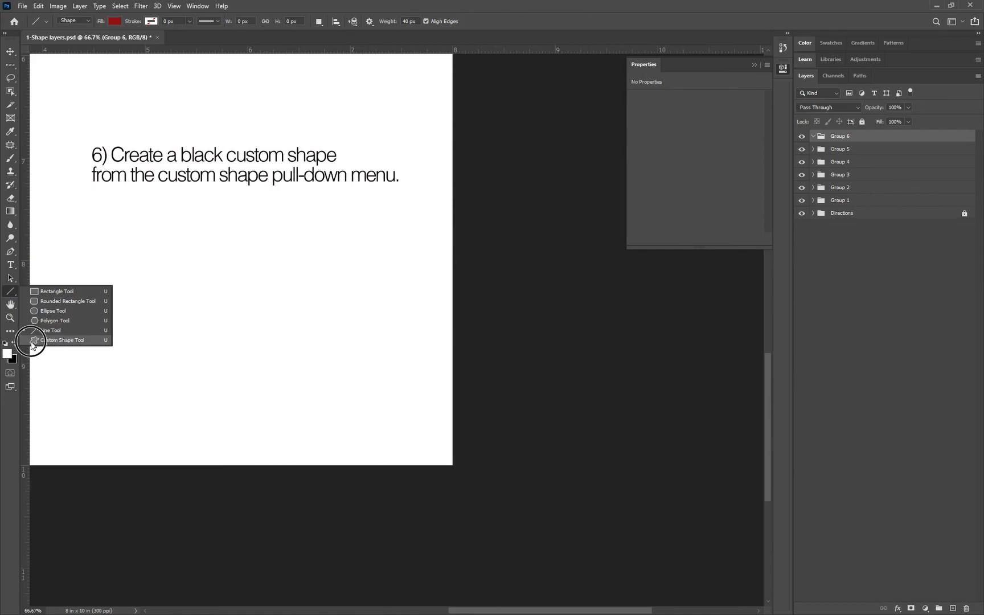
{"action": "left_click", "coordinate": [63, 340]}
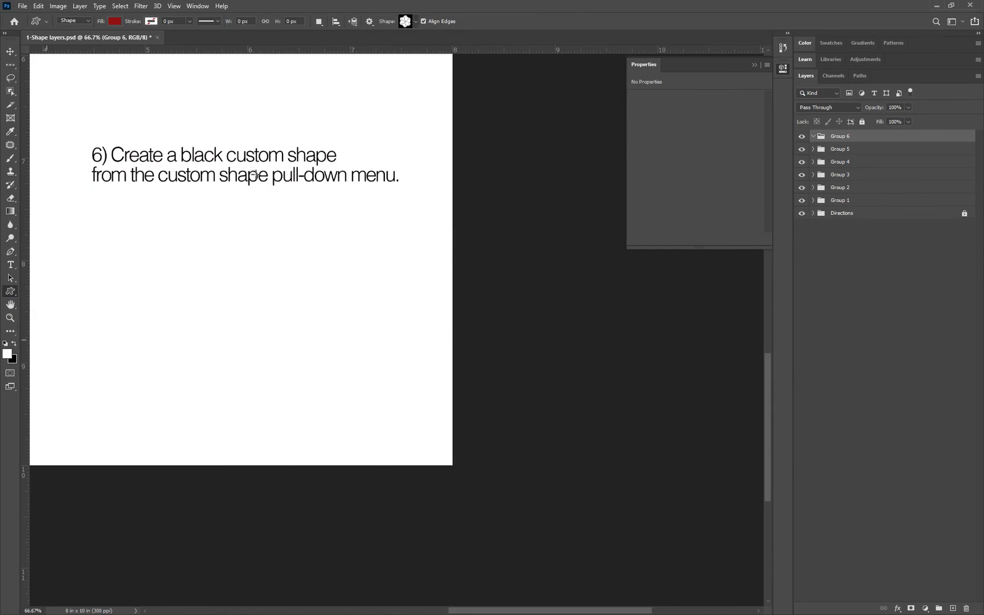
{"action": "left_click", "coordinate": [115, 22]}
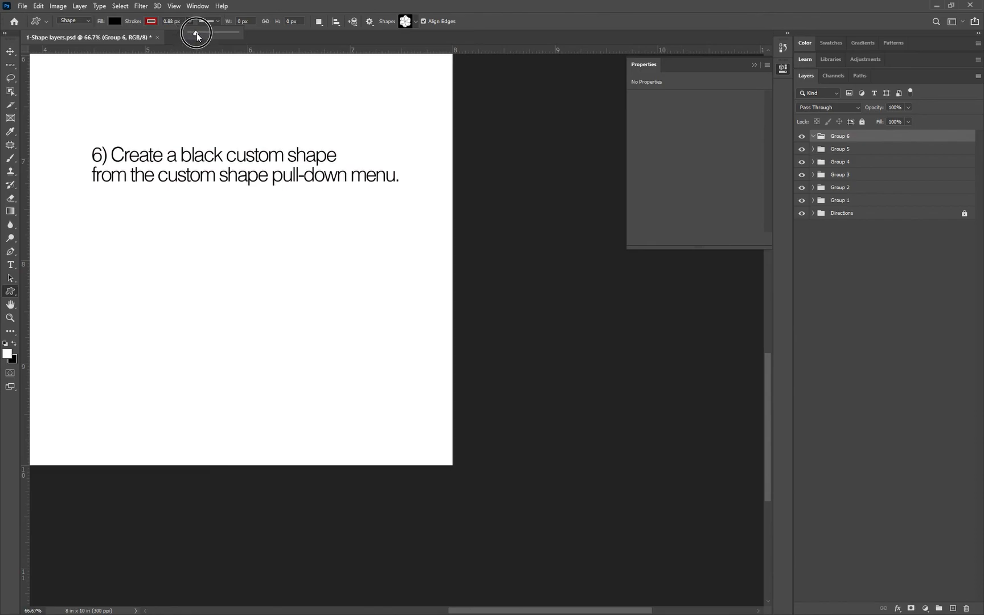
{"action": "left_click_drag", "start_coordinate": [196, 33], "coordinate": [198, 33]}
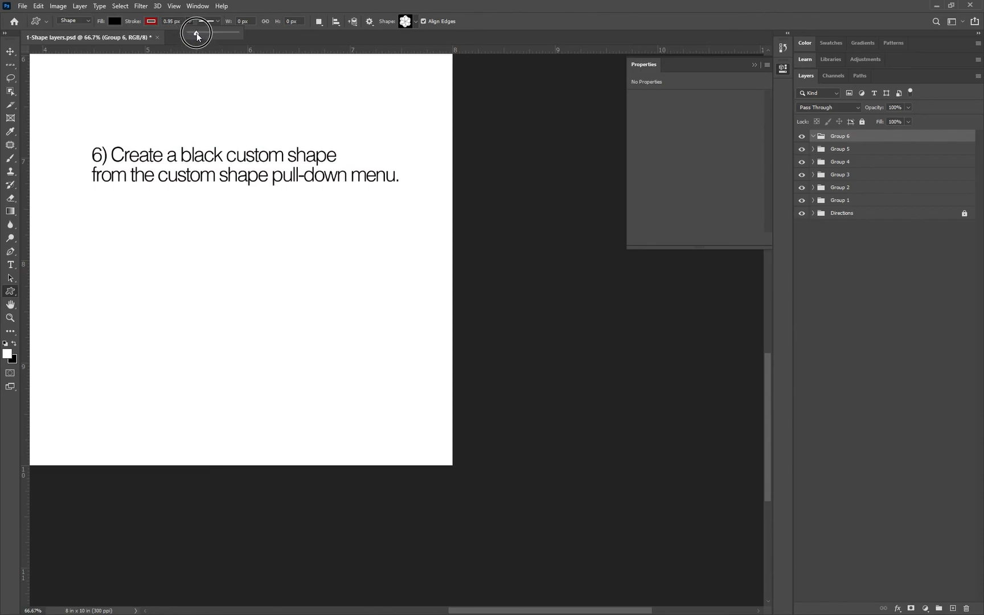
{"action": "left_click_drag", "start_coordinate": [198, 33], "coordinate": [214, 33]}
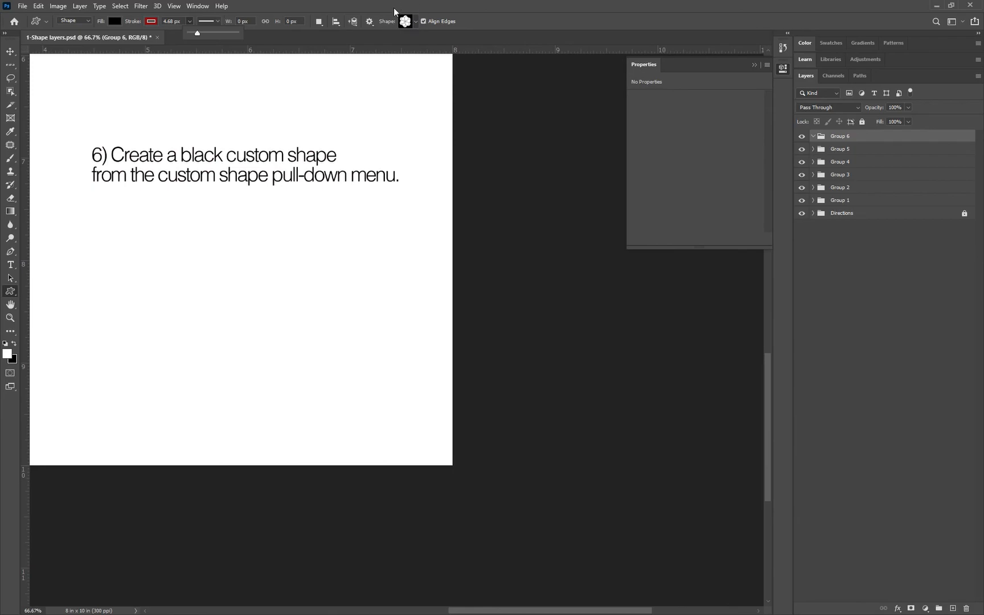
Pick the pointed-petal flower shape, draw it at the lower left, then deselect it
{"action": "left_click", "coordinate": [414, 21]}
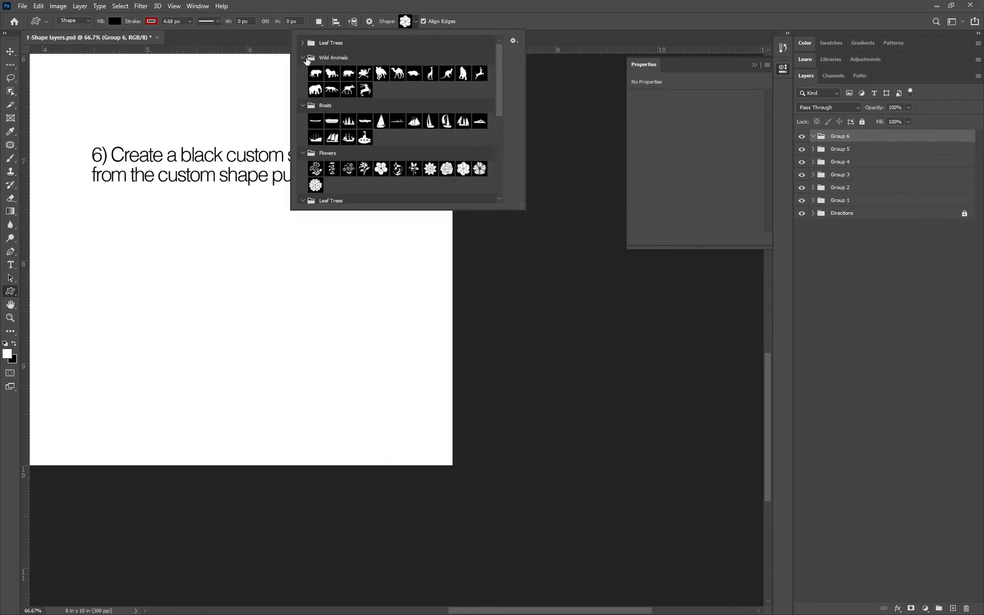
{"action": "left_click", "coordinate": [304, 59]}
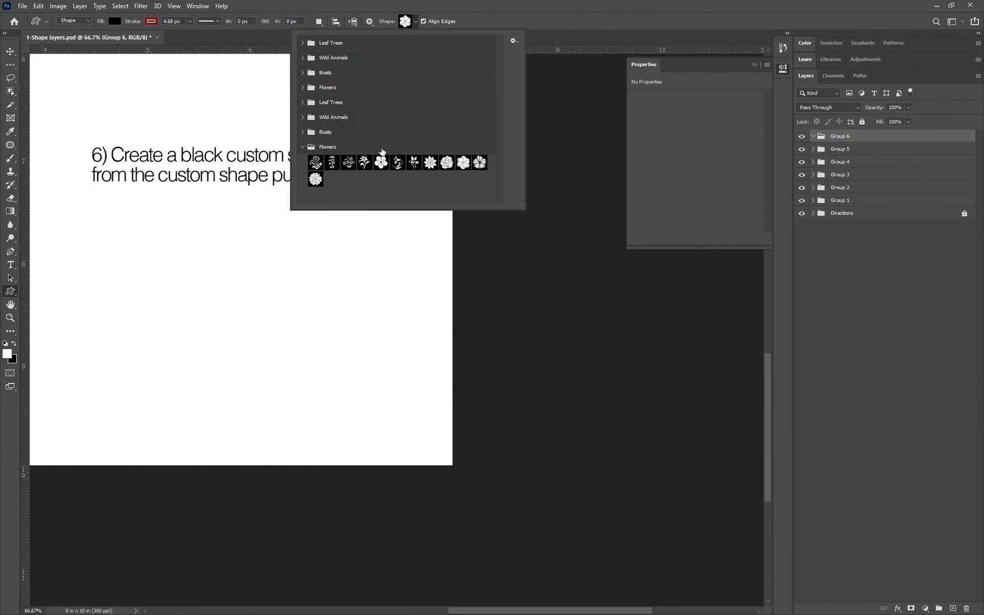
{"action": "mouse_move", "coordinate": [467, 162]}
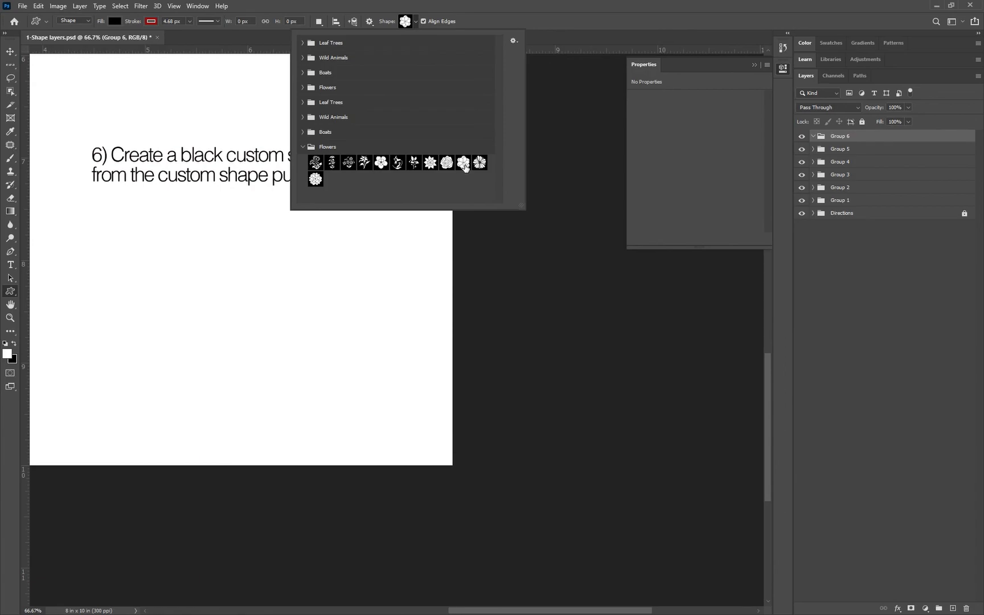
{"action": "left_click", "coordinate": [429, 162]}
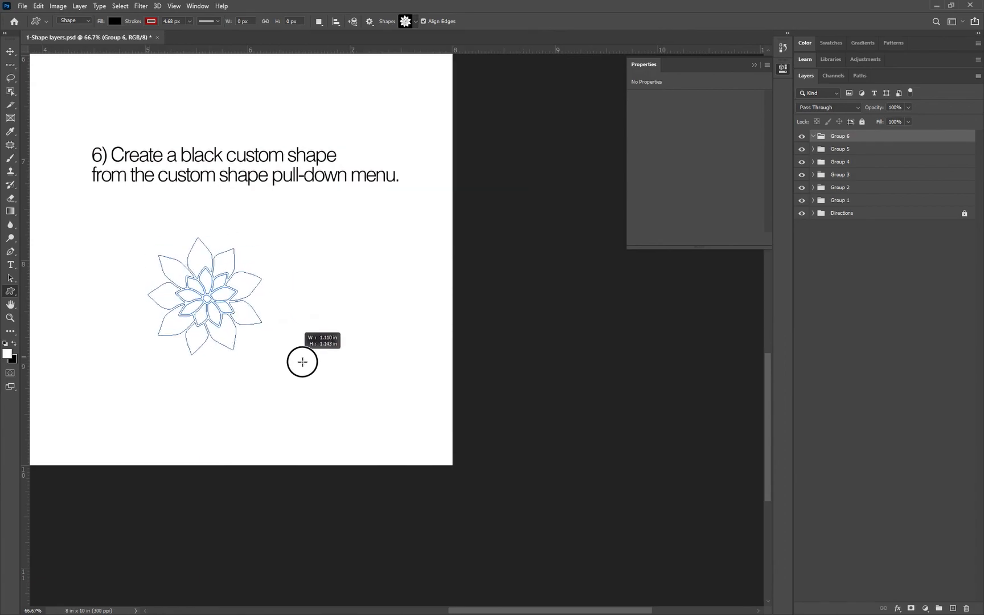
{"action": "left_click_drag", "start_coordinate": [301, 362], "coordinate": [356, 427]}
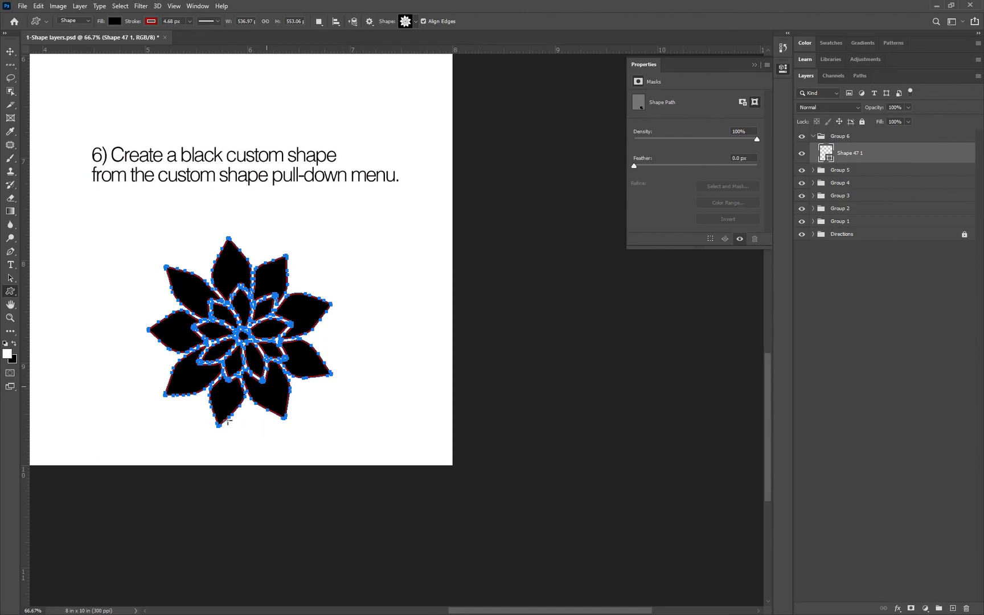
{"action": "mouse_move", "coordinate": [592, 277]}
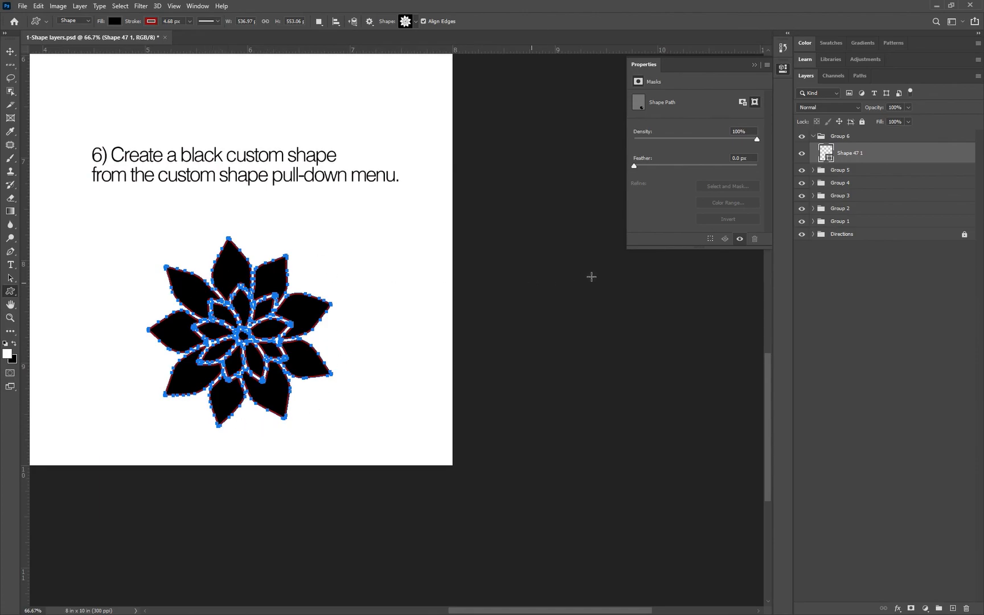
{"action": "mouse_move", "coordinate": [875, 172]}
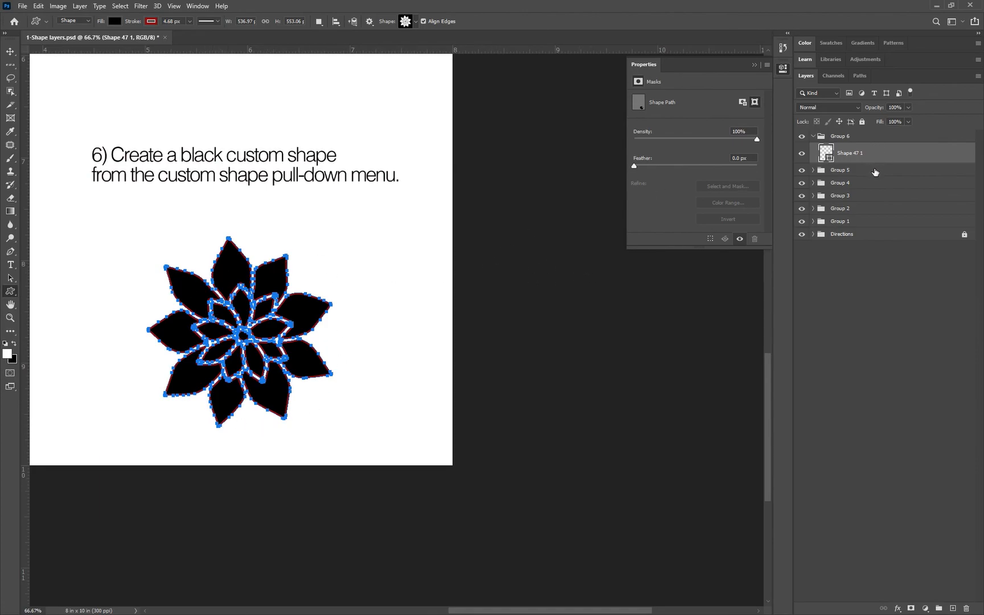
{"action": "left_click", "coordinate": [841, 170]}
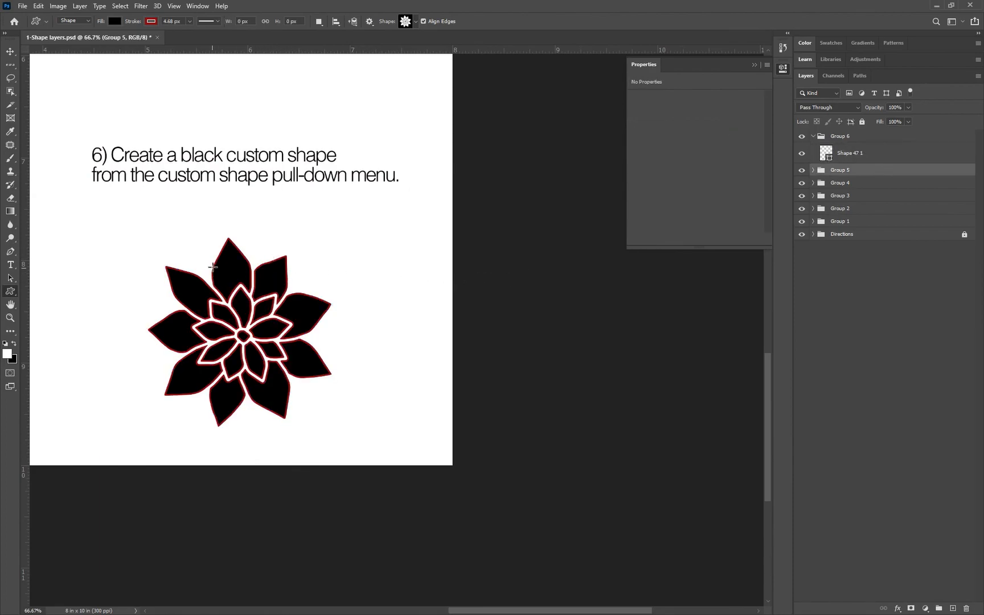
{"action": "mouse_move", "coordinate": [233, 285]}
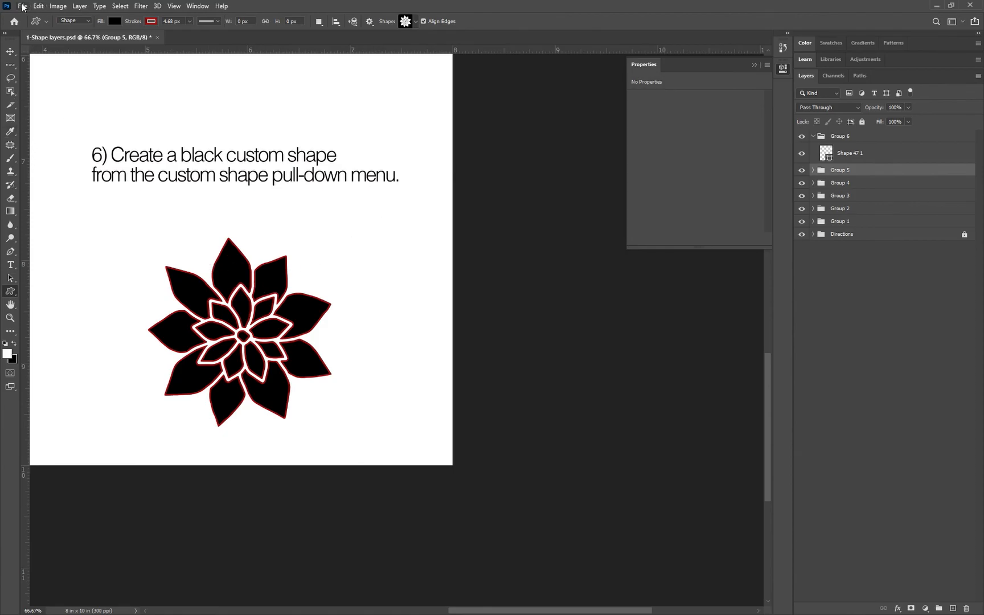
Start File > Save As to the computer and open the My Drive folder
{"action": "left_click", "coordinate": [24, 6]}
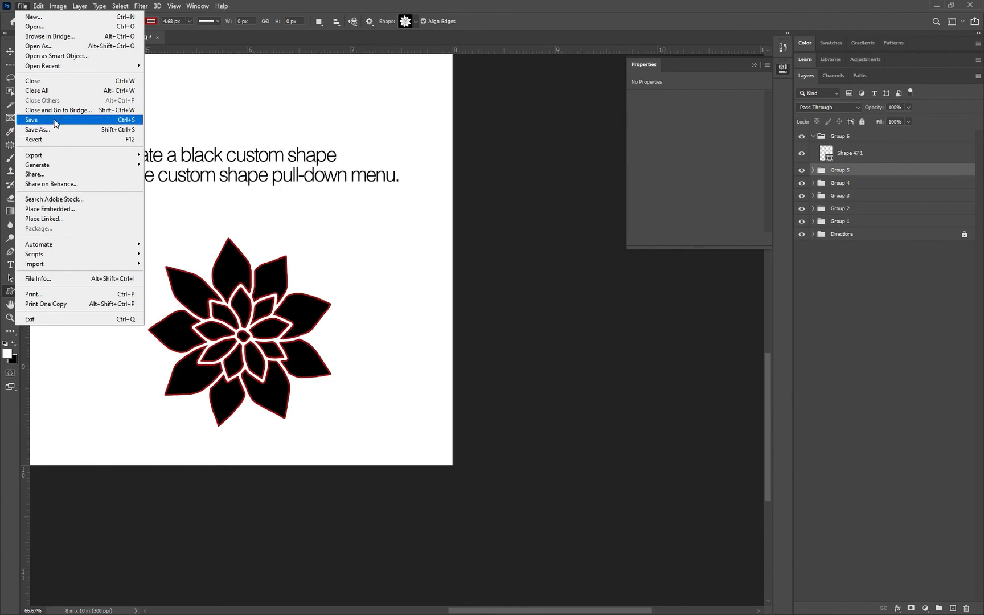
{"action": "mouse_move", "coordinate": [57, 145]}
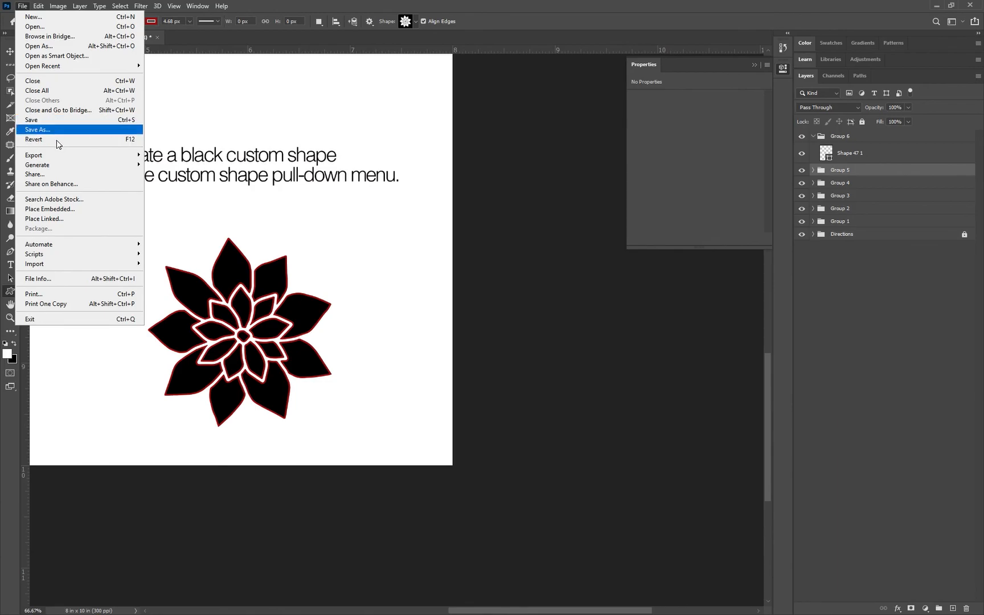
{"action": "left_click", "coordinate": [38, 130]}
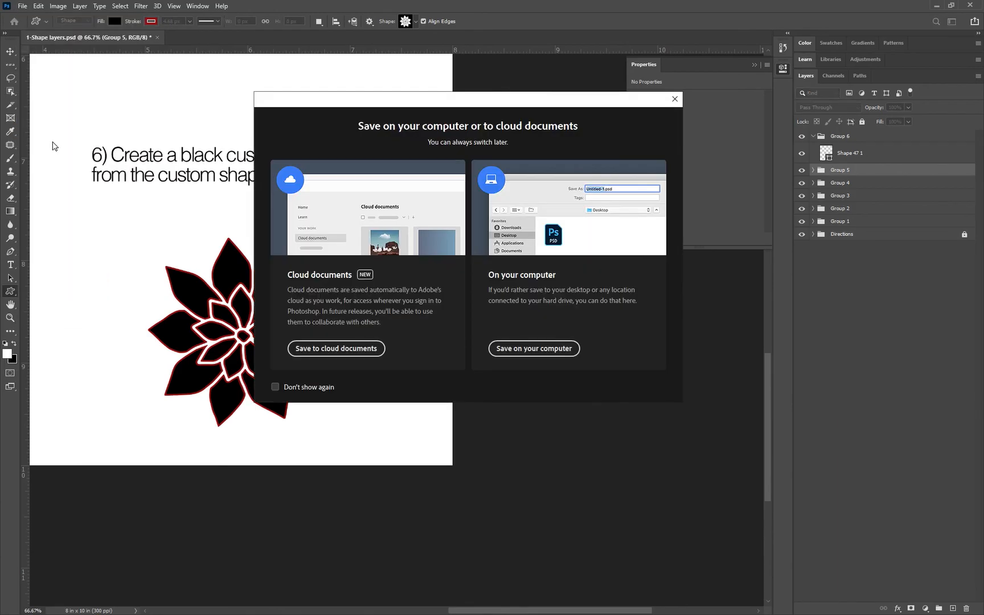
{"action": "left_click", "coordinate": [675, 98]}
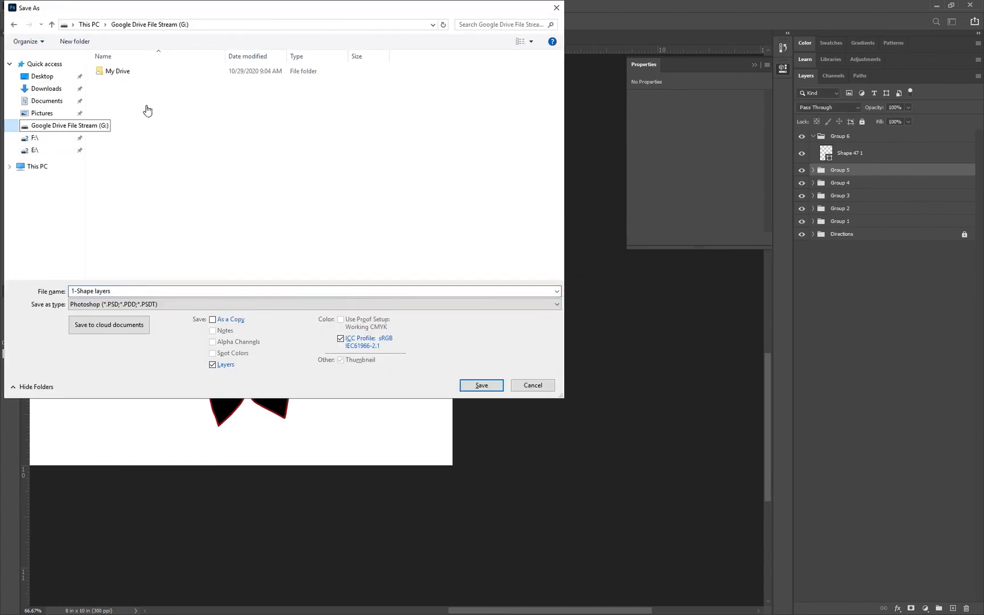
{"action": "double_click", "coordinate": [116, 70]}
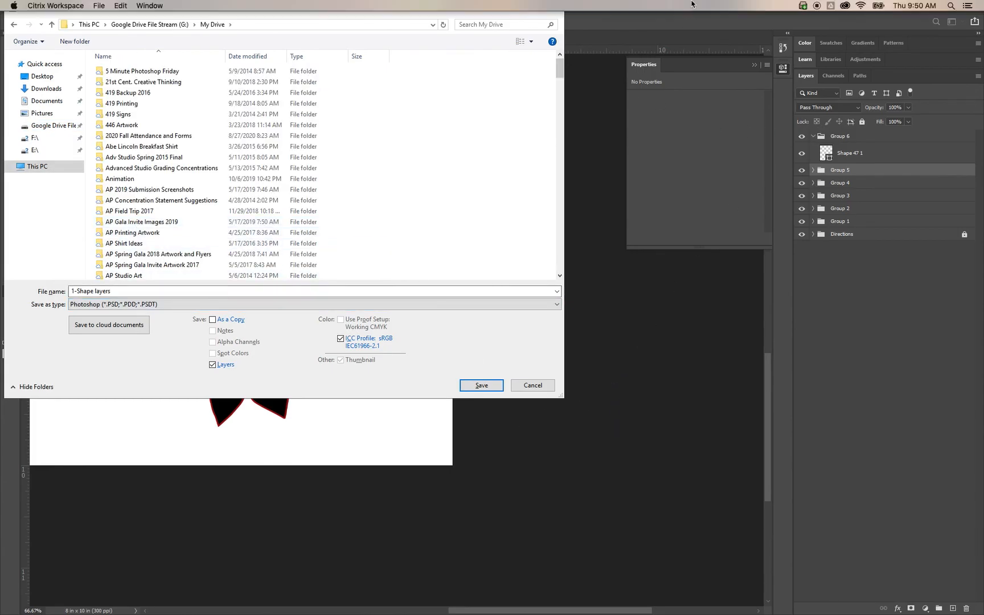
{"action": "mouse_move", "coordinate": [817, 5]}
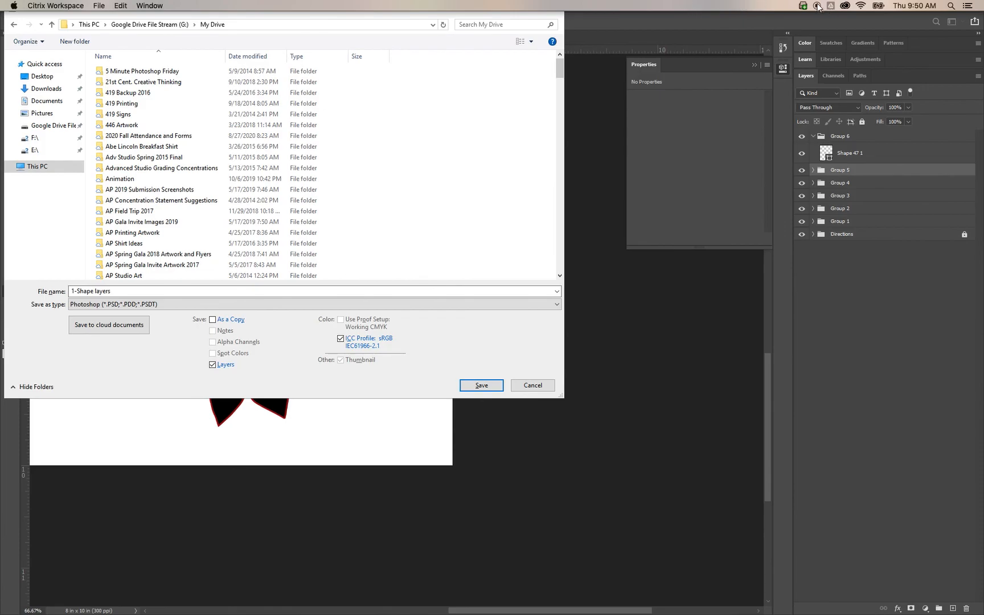